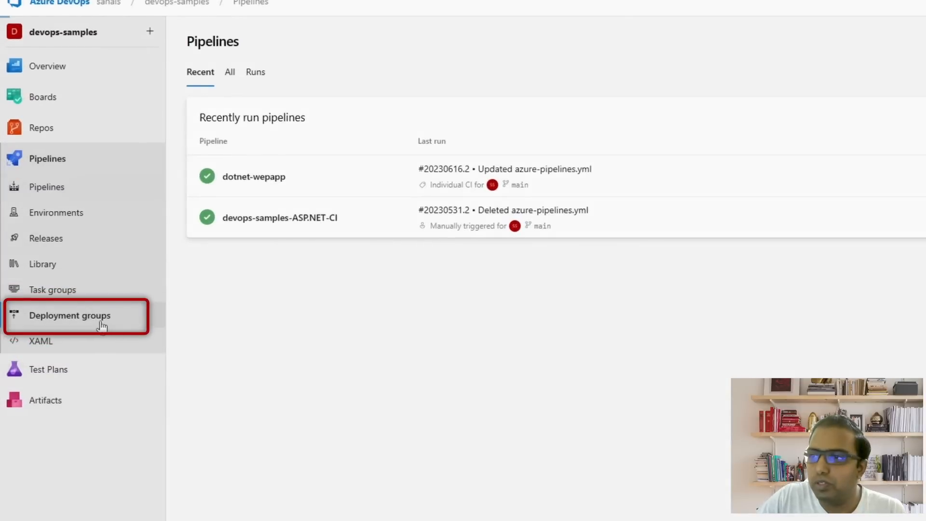
Create a deployment group named DevVMs and bring up its registration script.
left_click(67, 315)
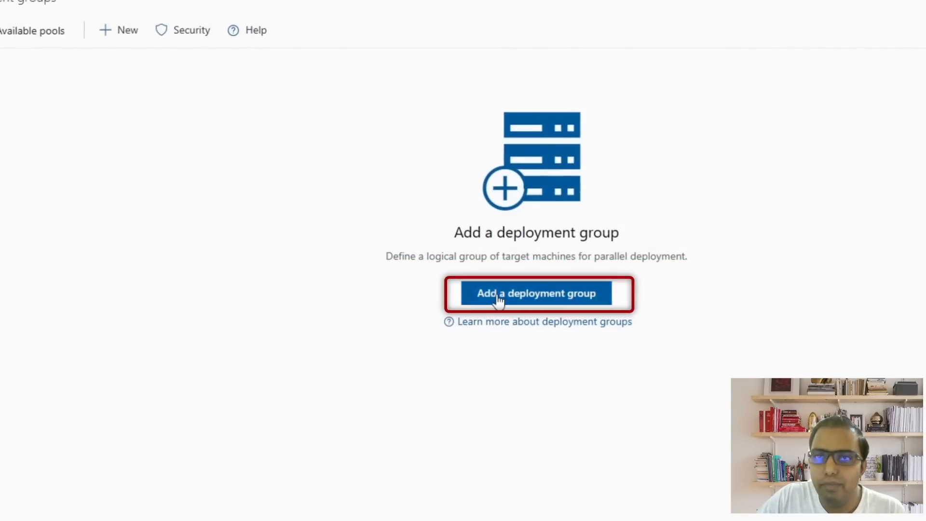
left_click(537, 293)
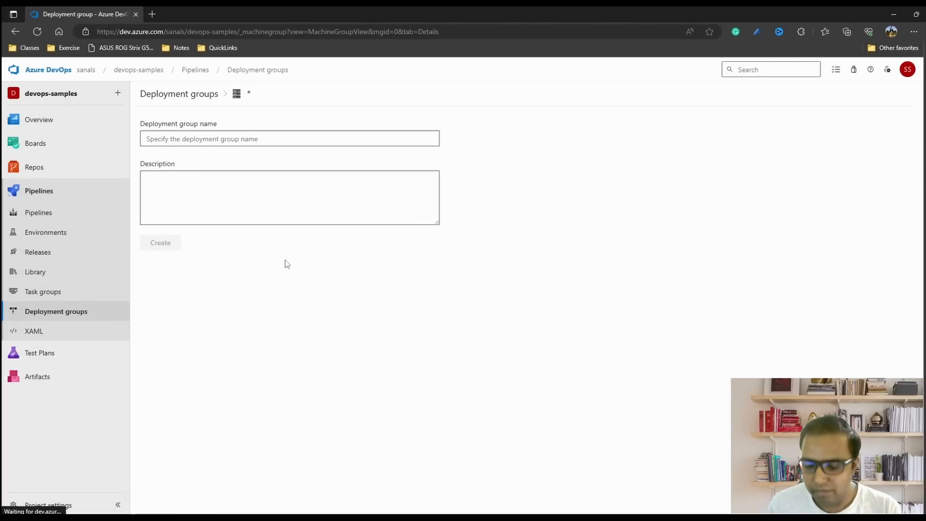
type("DevVMs")
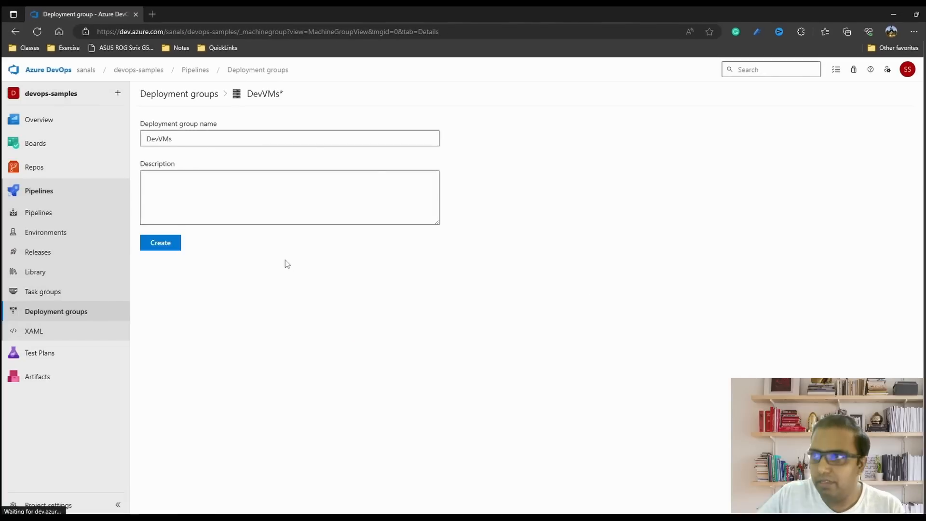
mouse_move(175, 256)
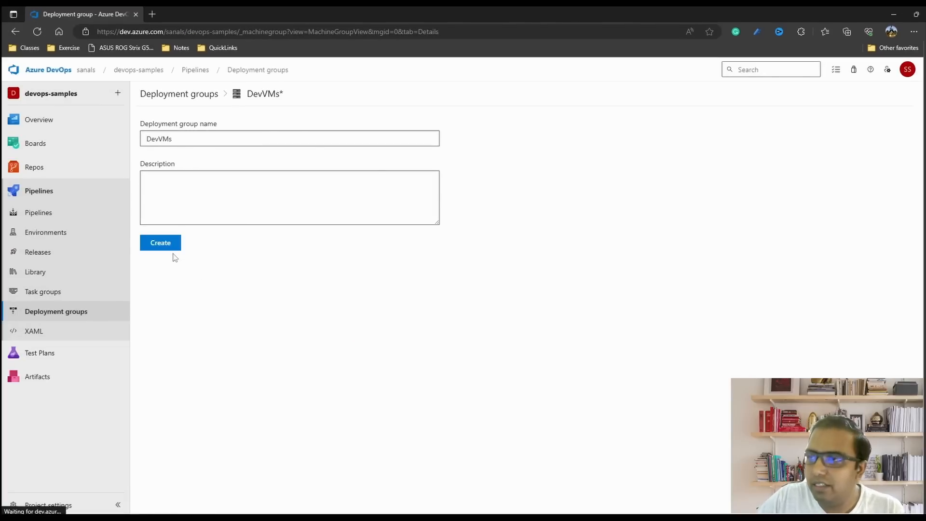
mouse_move(282, 271)
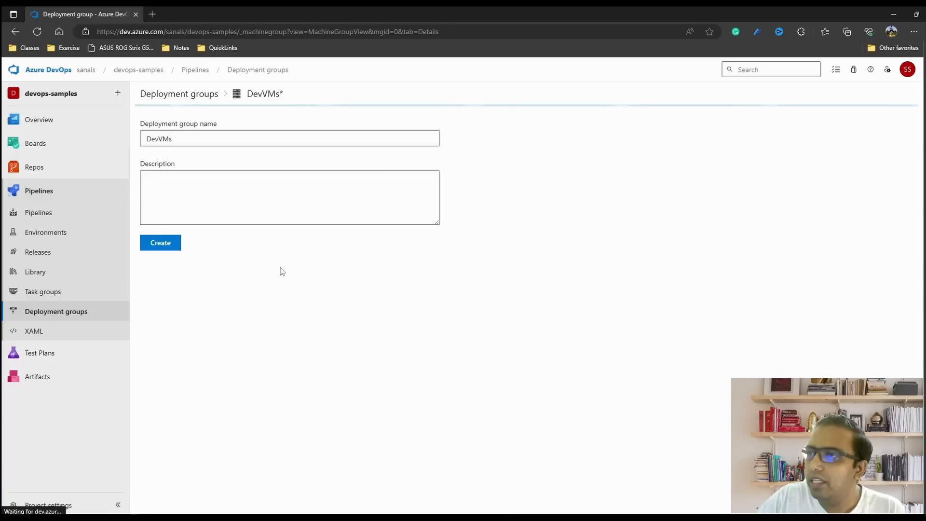
left_click(160, 243)
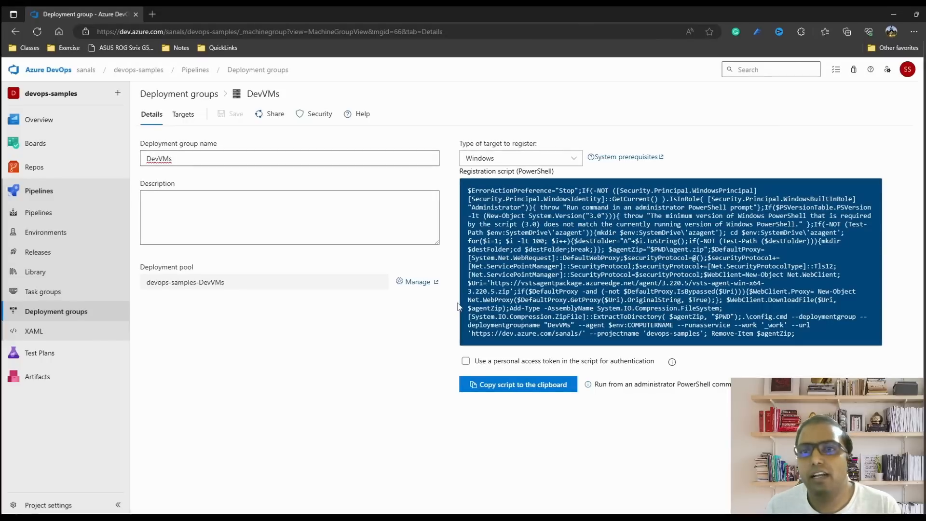
mouse_move(440, 321)
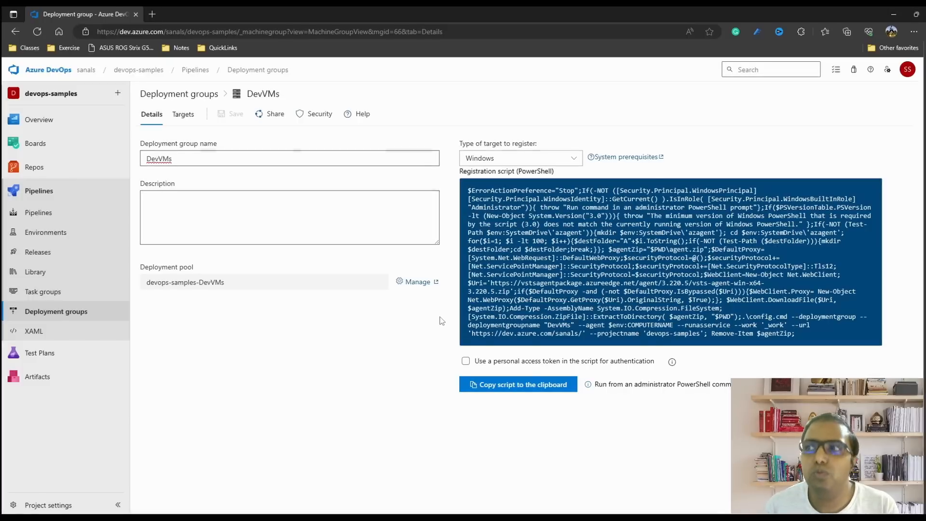
mouse_move(432, 276)
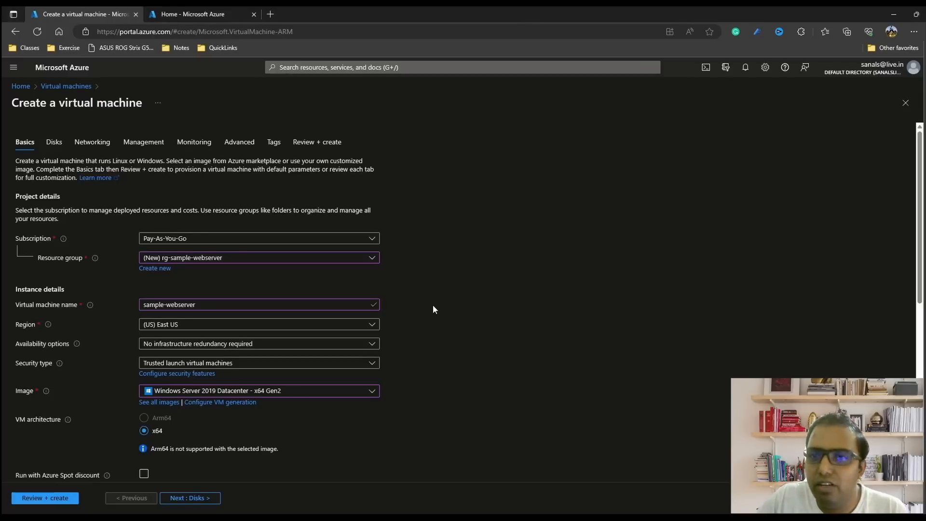
mouse_move(453, 394)
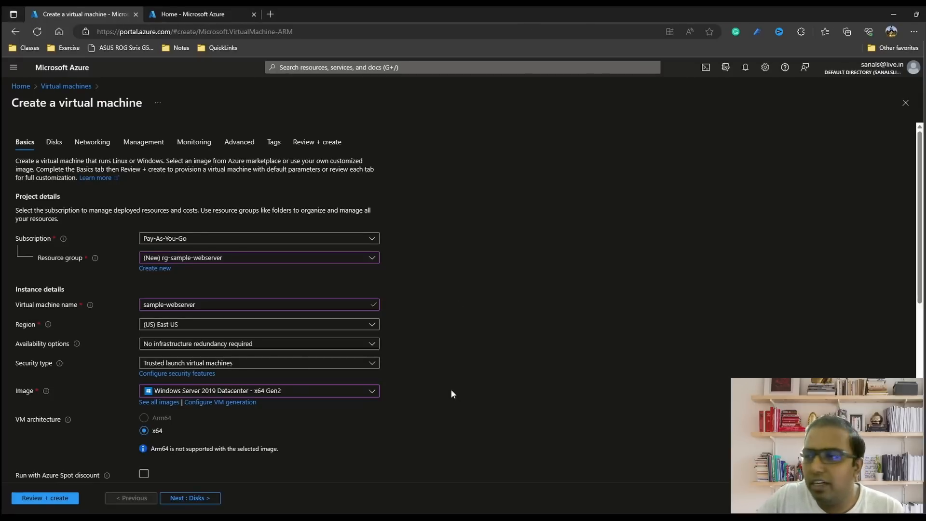
mouse_move(386, 281)
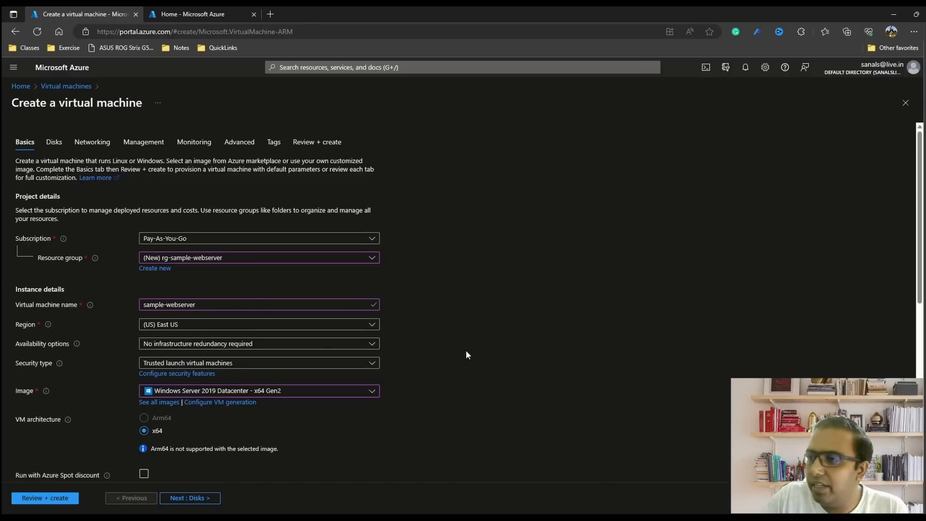
Keep HTTP, HTTPS and RDP as the VM's allowed inbound ports.
scroll("down", 3)
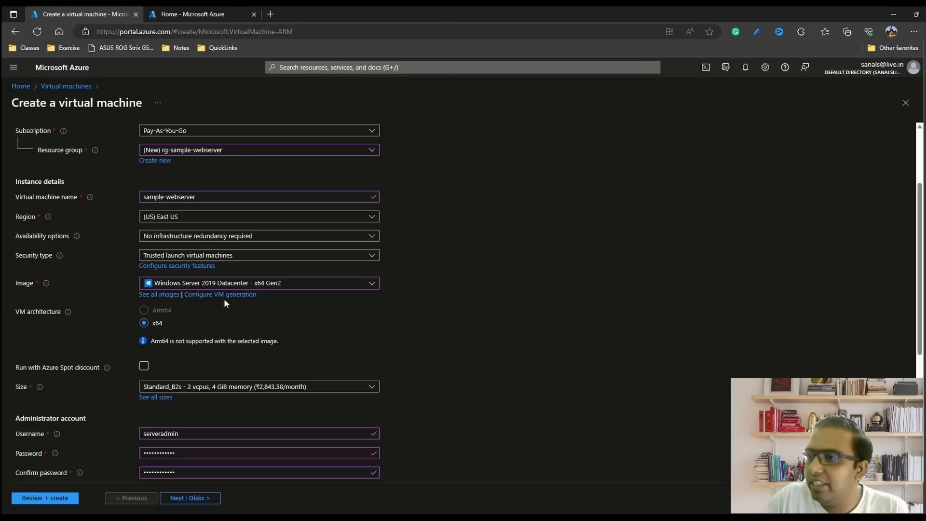
scroll("down", 3)
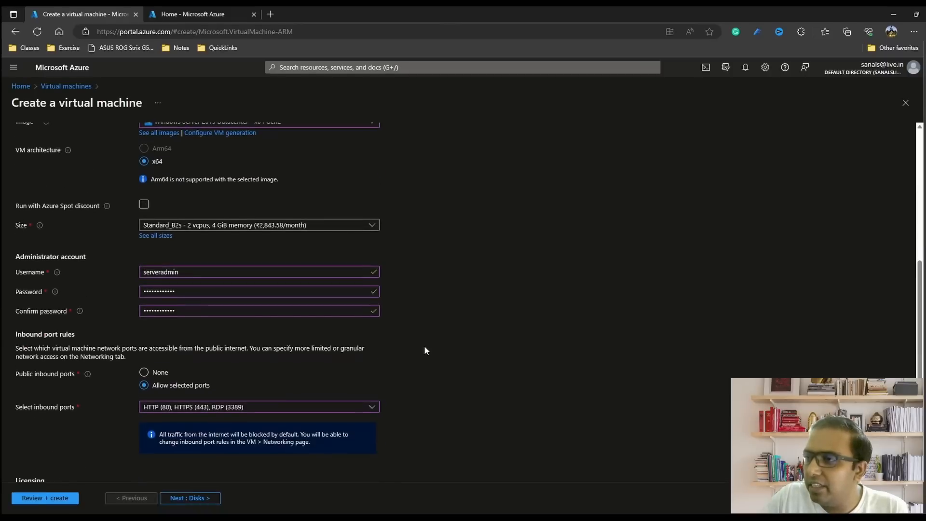
scroll("down", 3)
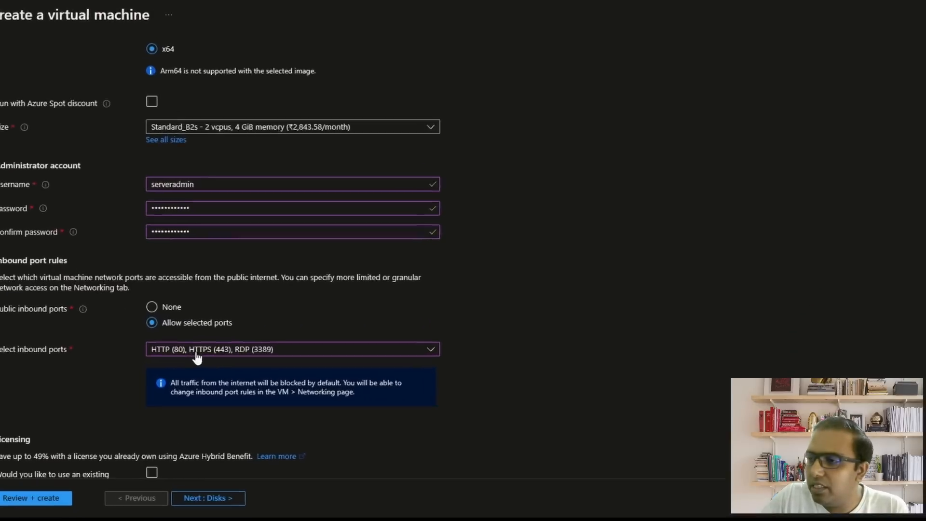
left_click(293, 349)
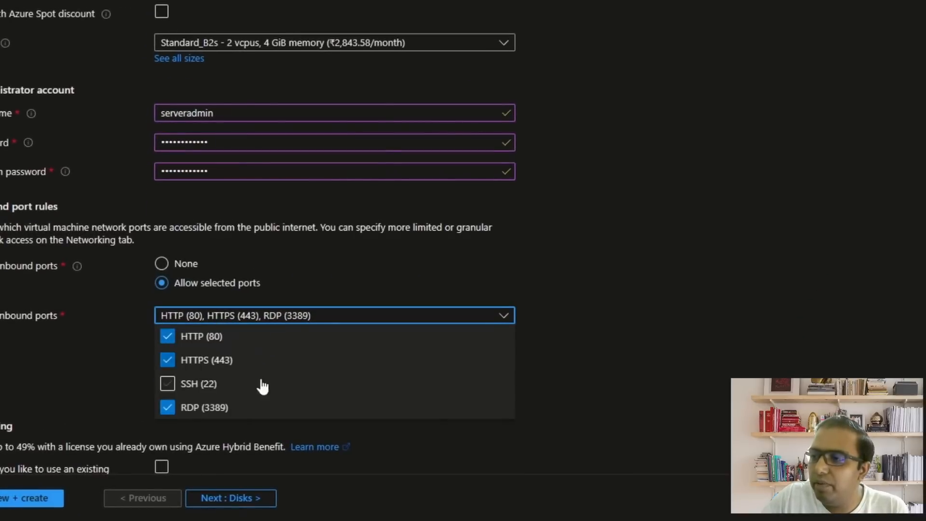
mouse_move(336, 388)
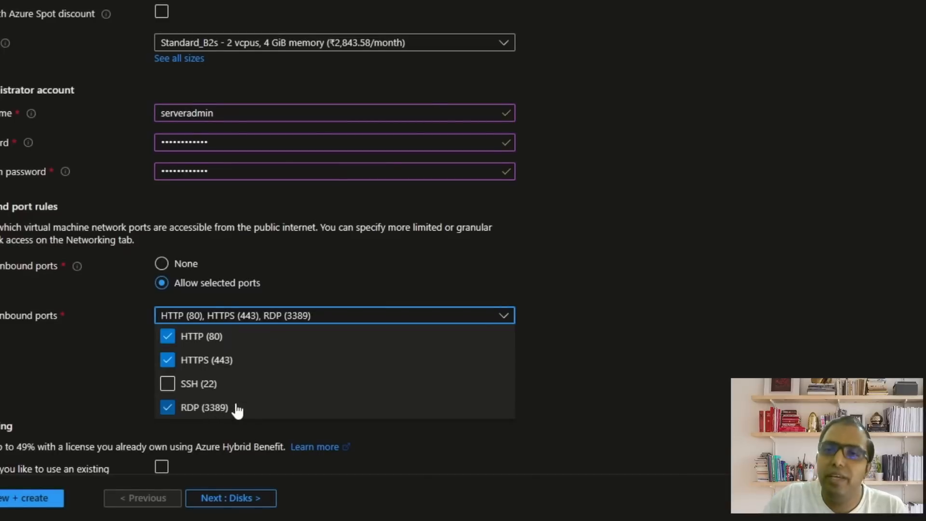
mouse_move(234, 430)
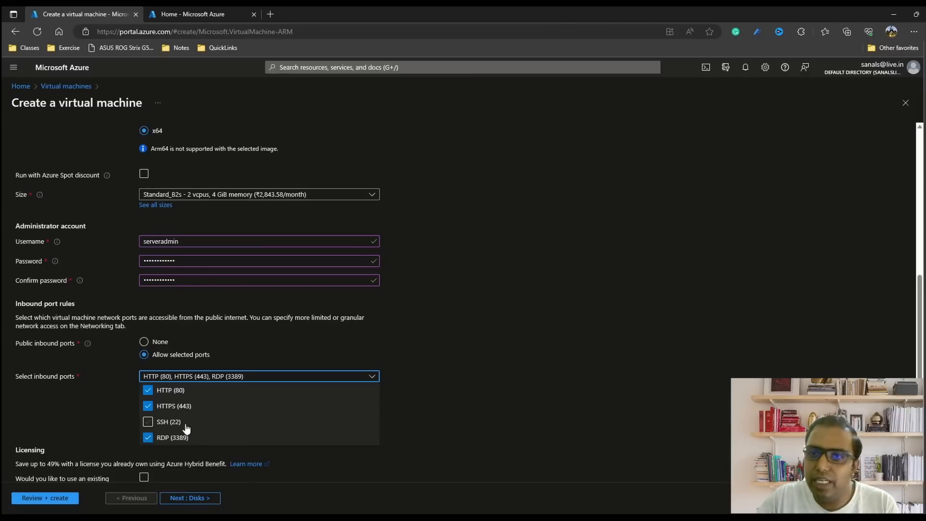
mouse_move(424, 432)
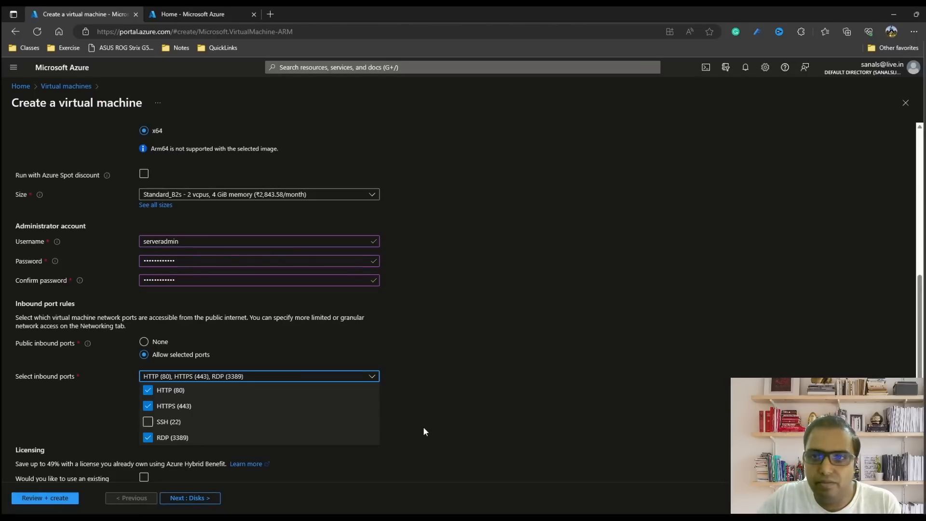
left_click(259, 375)
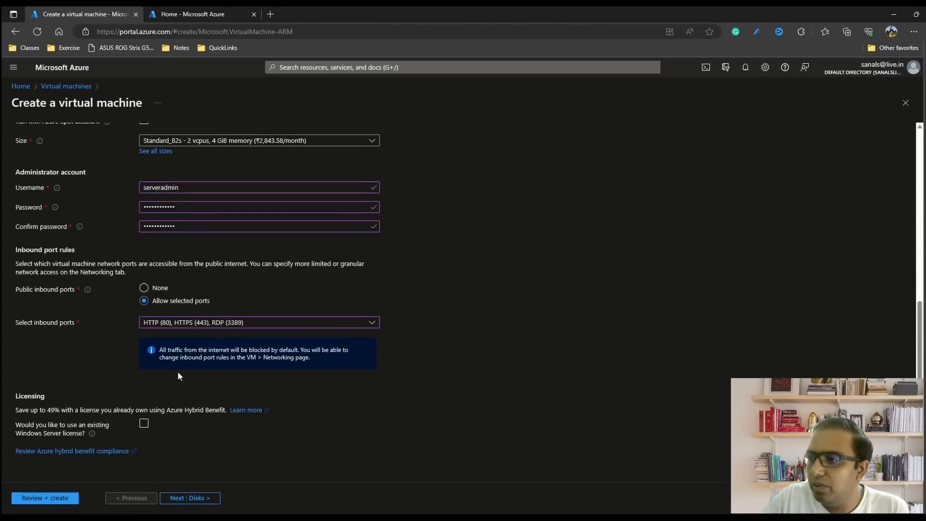
Advance through the remaining settings tabs to Review + create.
left_click(189, 498)
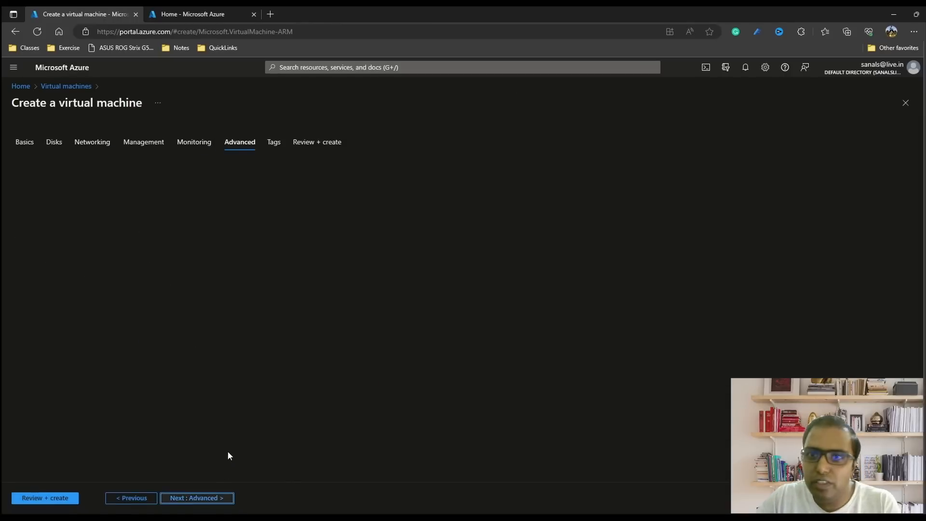
left_click(197, 498)
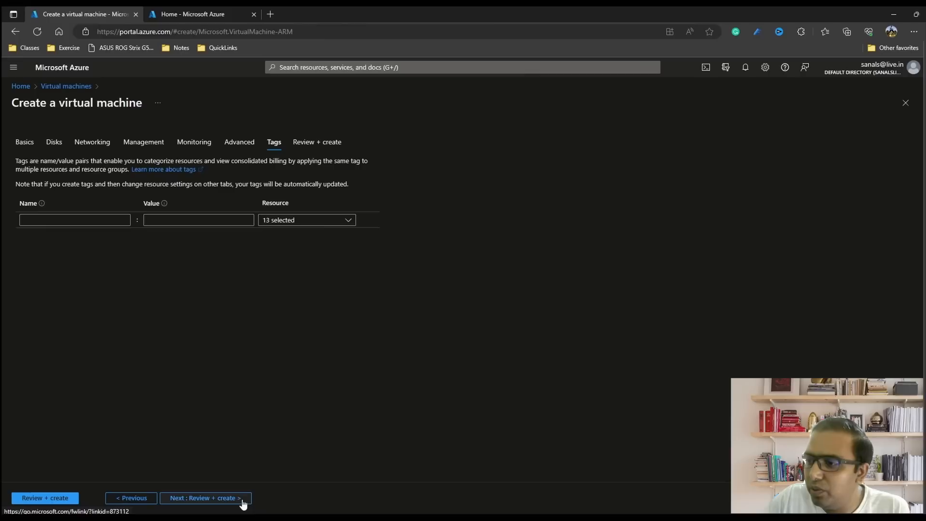
left_click(204, 497)
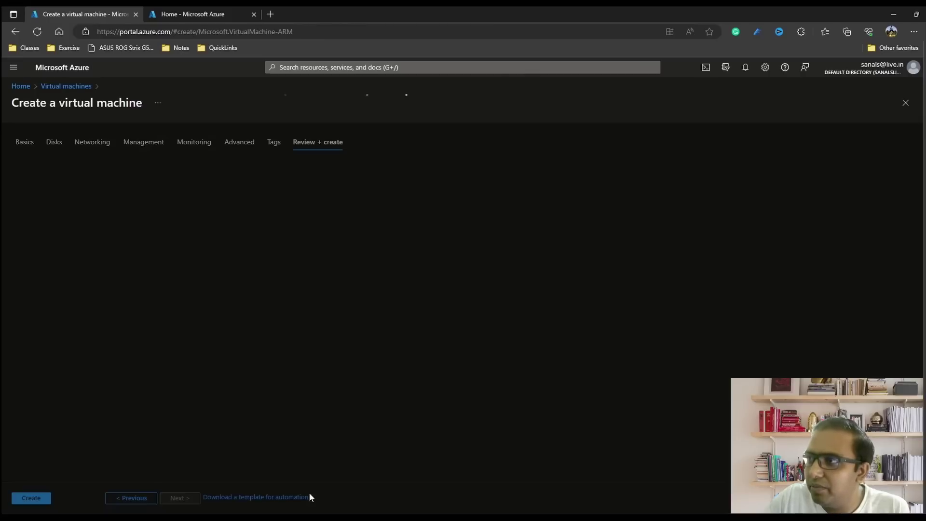
Create the VM, download sample-webserver's RDP file and begin entering credentials.
left_click(31, 498)
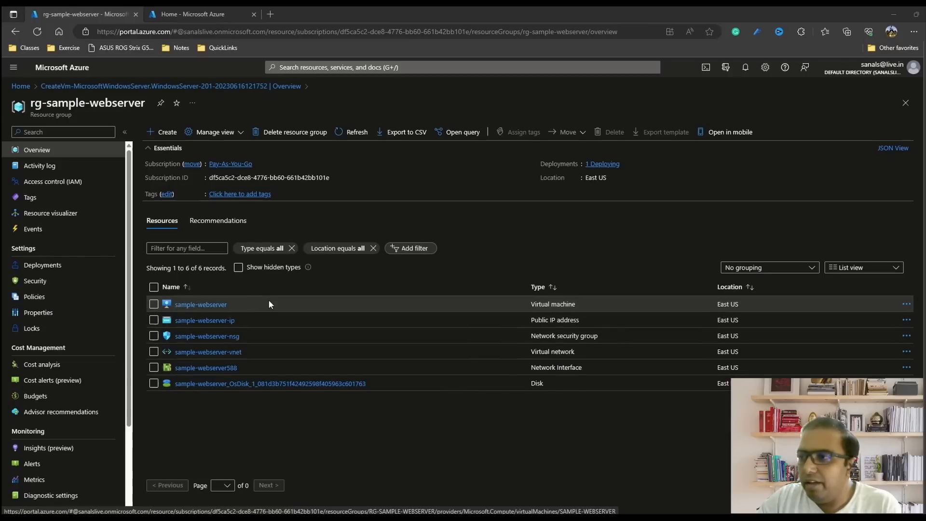
mouse_move(214, 307)
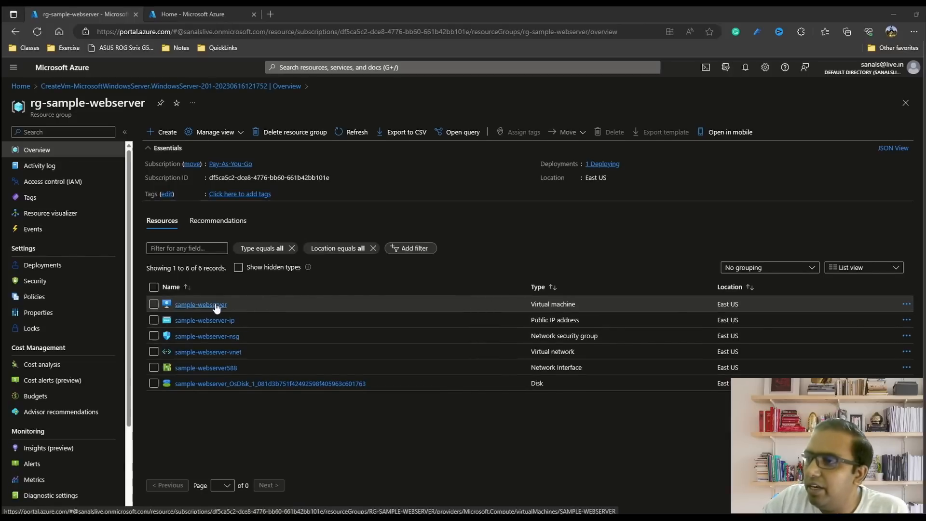
left_click(201, 304)
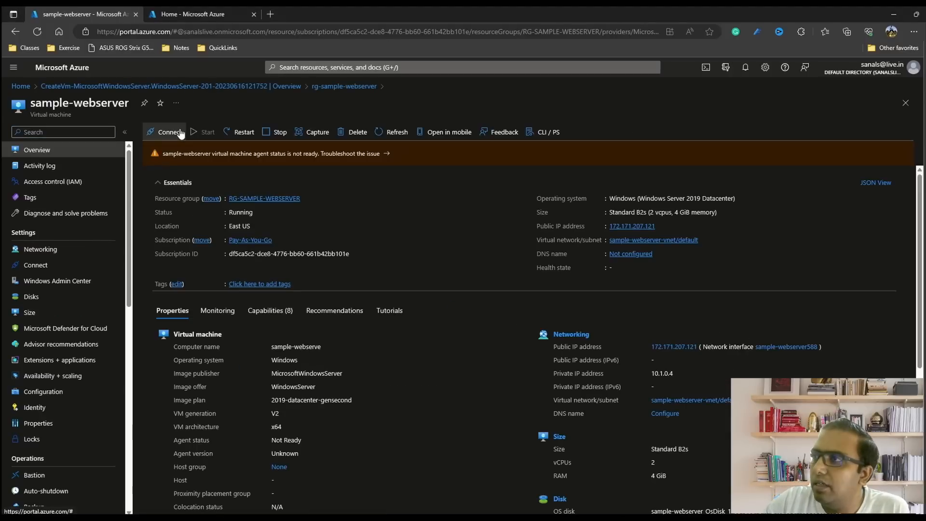
left_click(166, 132)
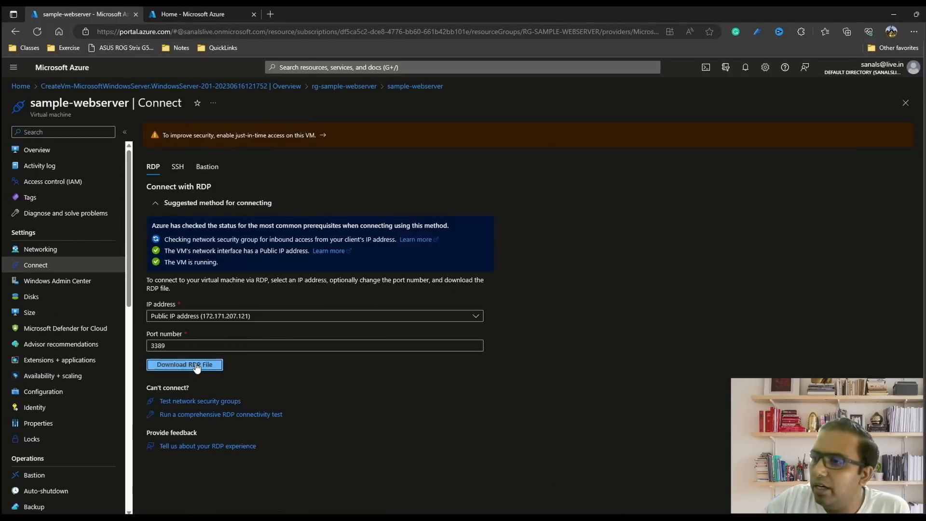
left_click(184, 364)
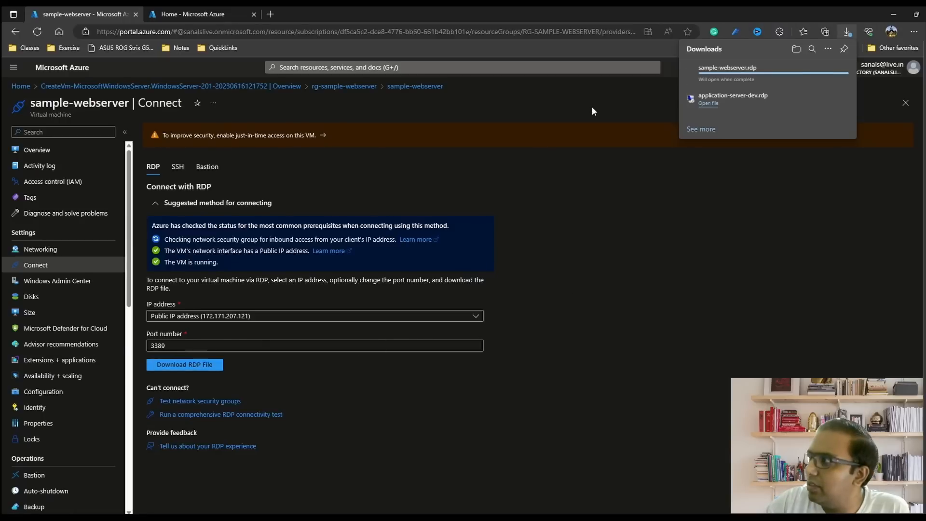
type("serveradmin")
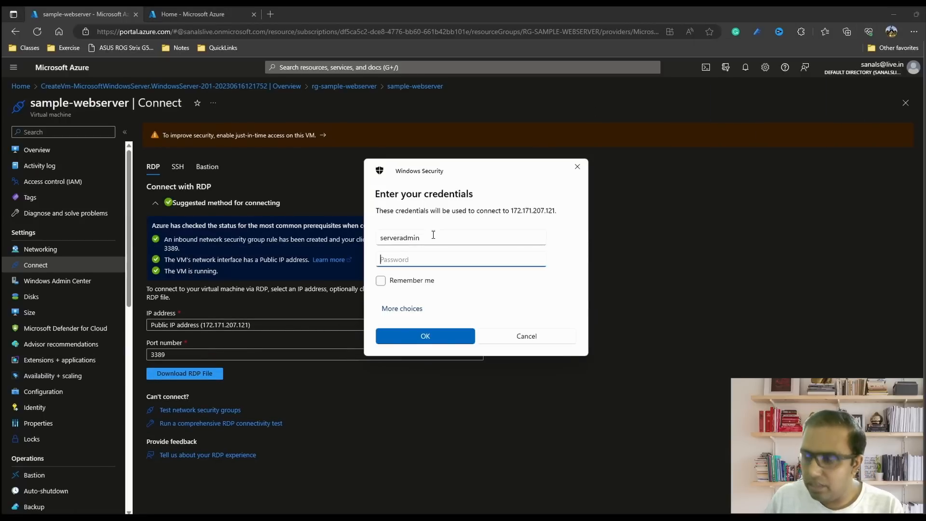
Finish the remote sign-in and launch Add Roles and Features from Server Manager.
left_click(425, 335)
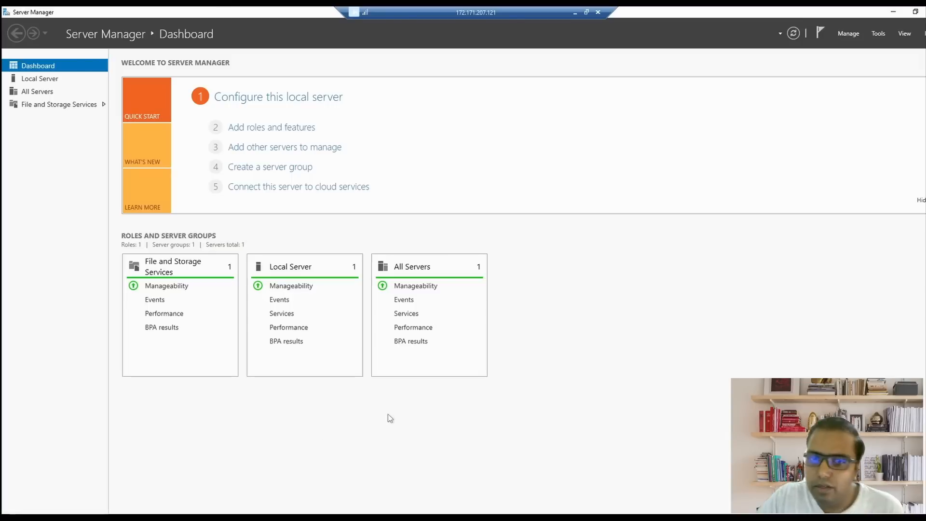
mouse_move(185, 396)
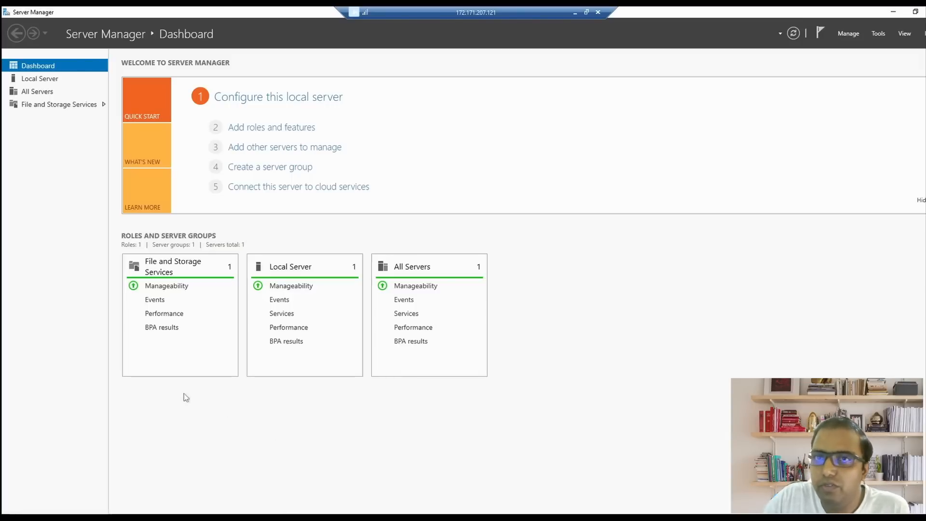
mouse_move(54, 85)
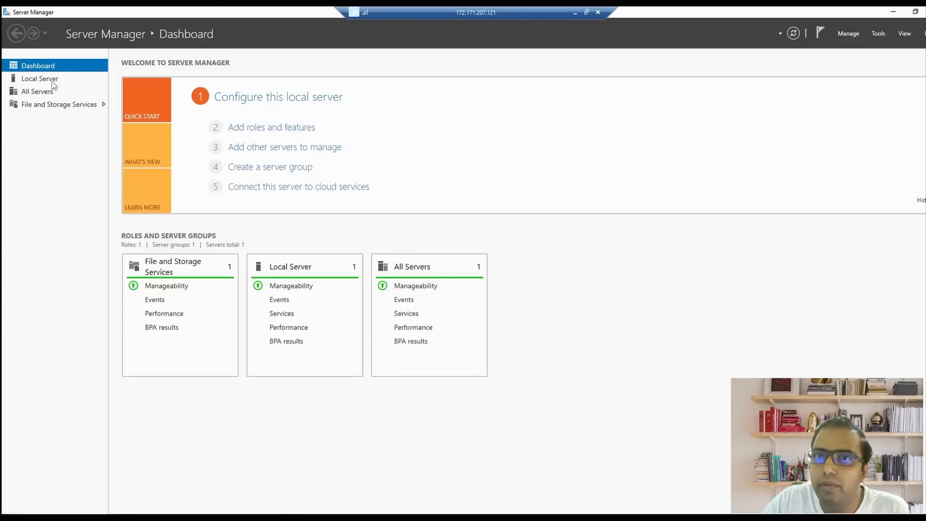
left_click(39, 79)
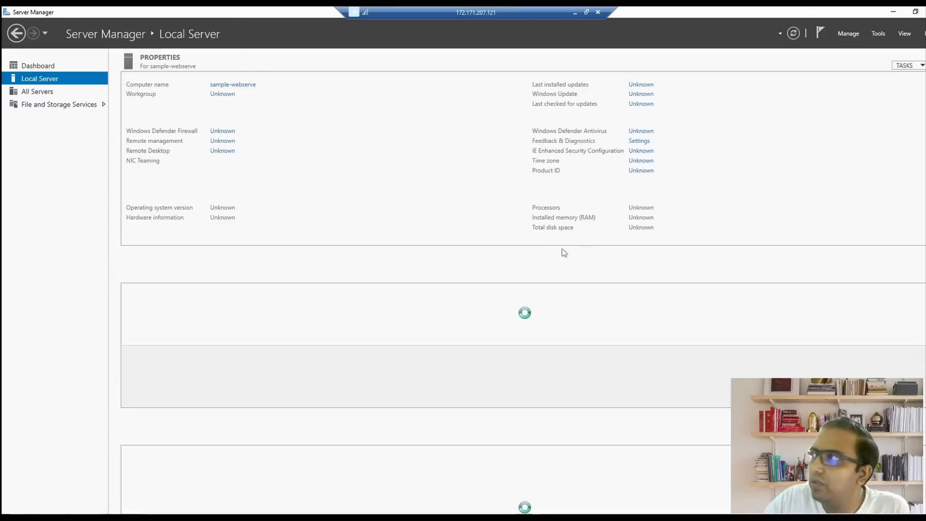
left_click(847, 33)
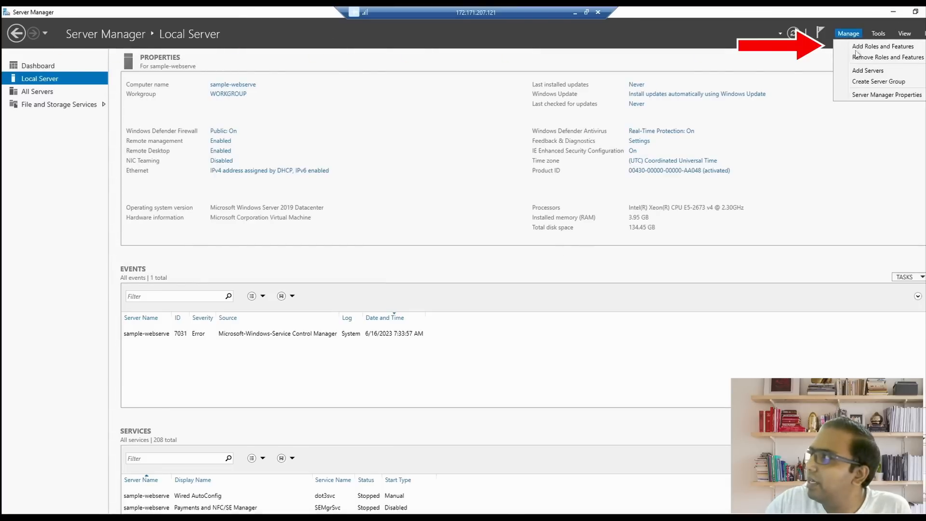
left_click(876, 46)
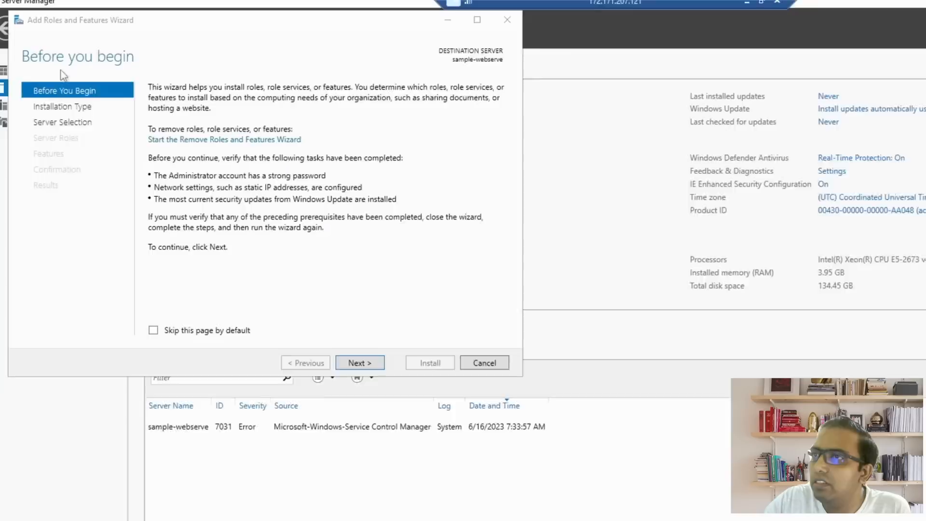
Select Web Server (IIS) with its management tools and install it.
left_click(360, 362)
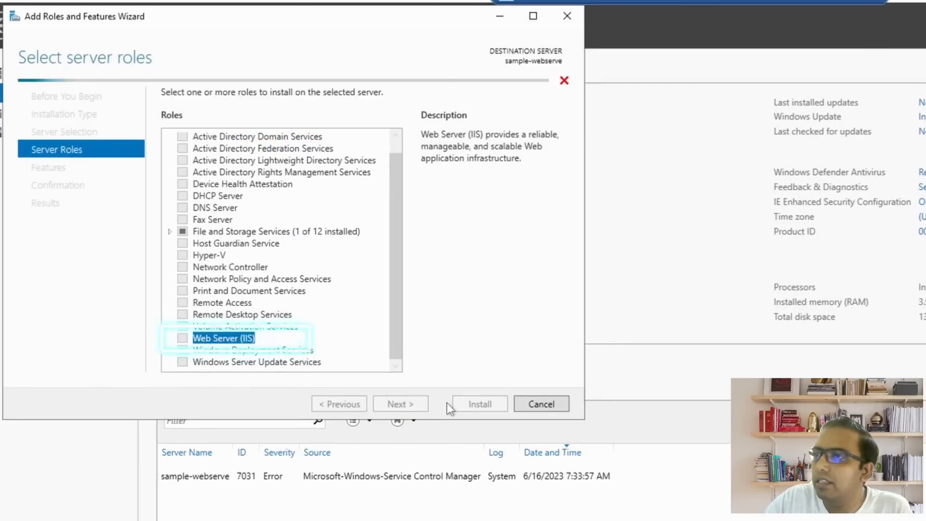
left_click(182, 338)
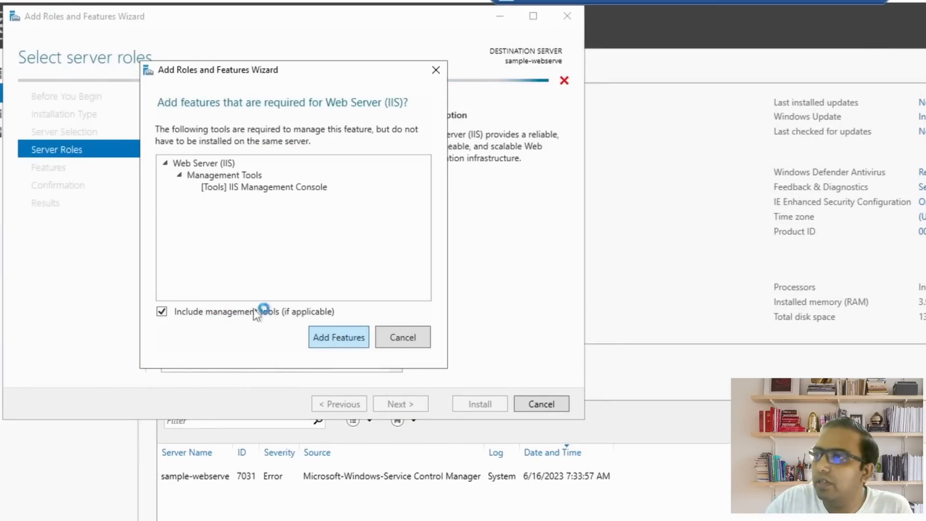
left_click(338, 336)
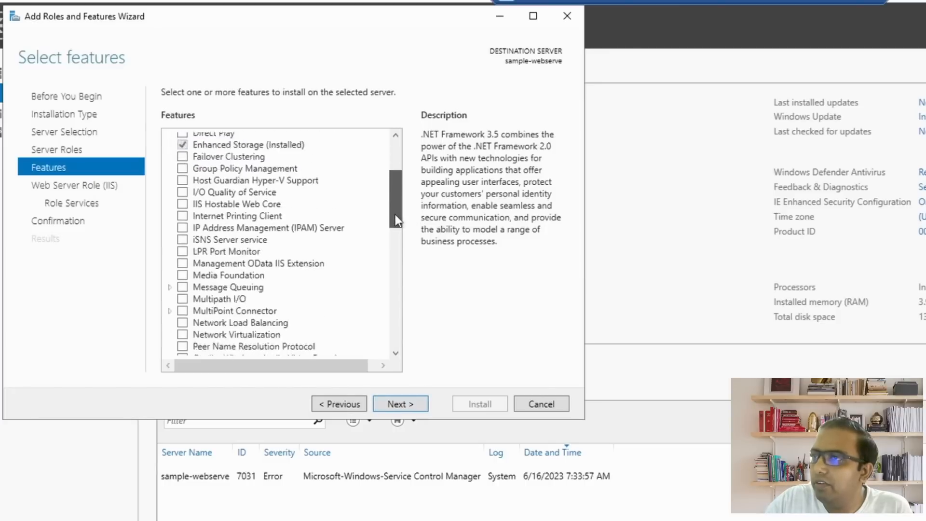
left_click(400, 403)
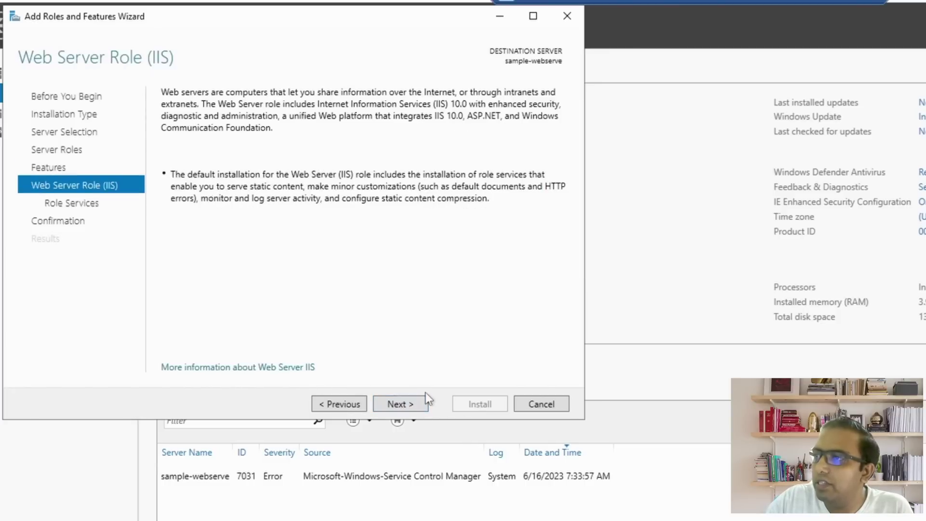
left_click(400, 403)
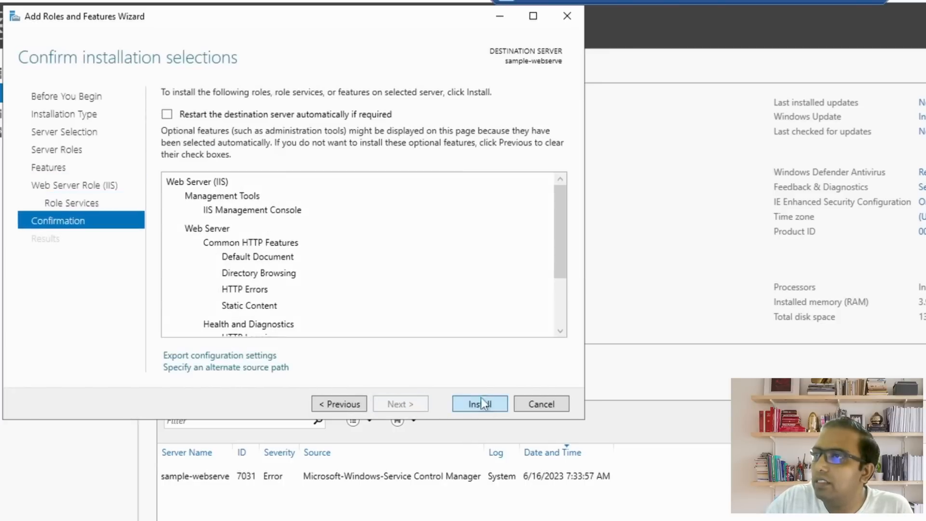
left_click(479, 404)
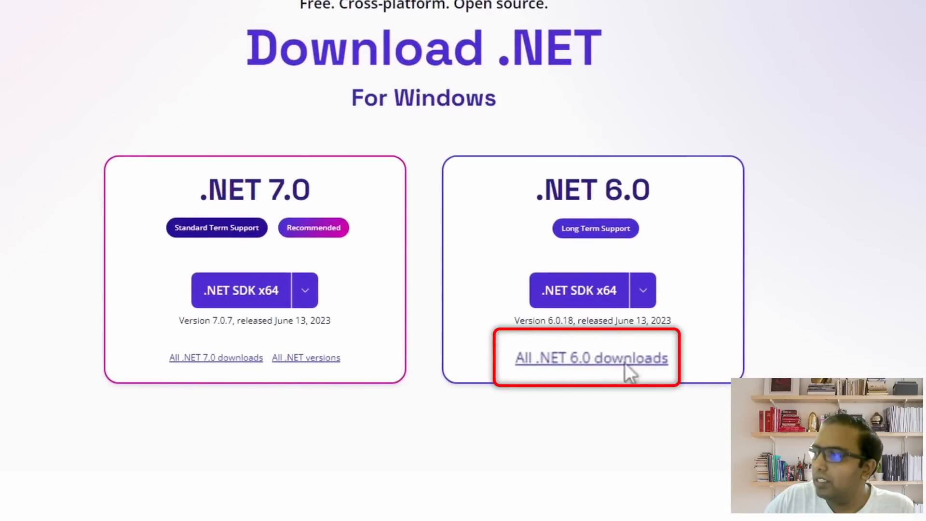
Download and install the .NET 6.0 Windows Hosting Bundle.
left_click(591, 357)
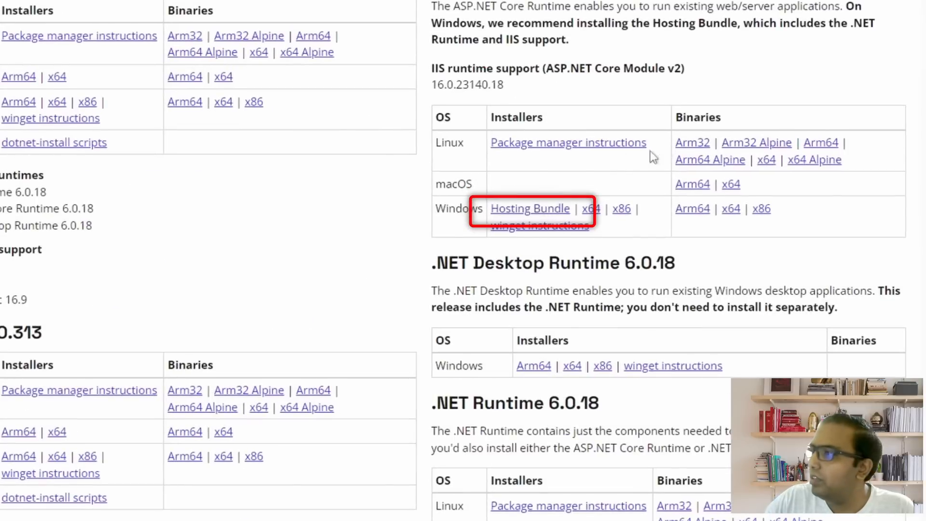
mouse_move(529, 216)
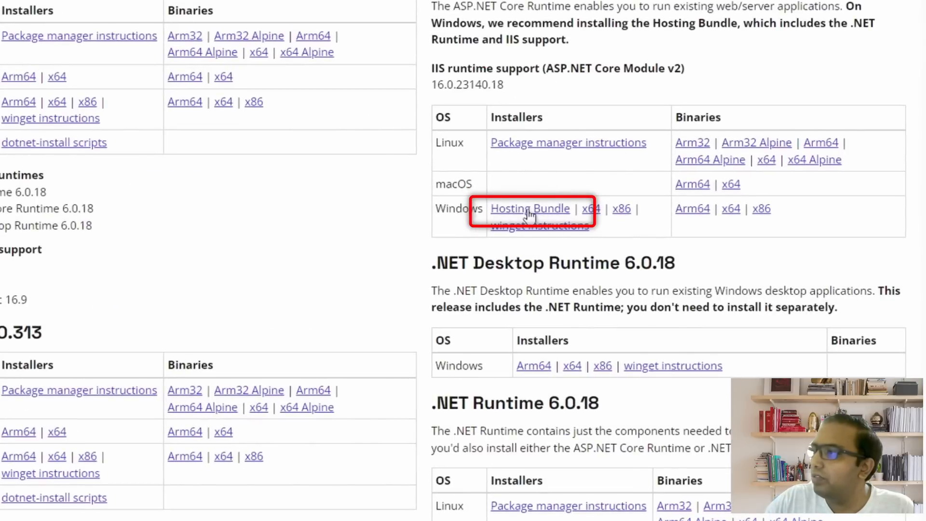
left_click(530, 208)
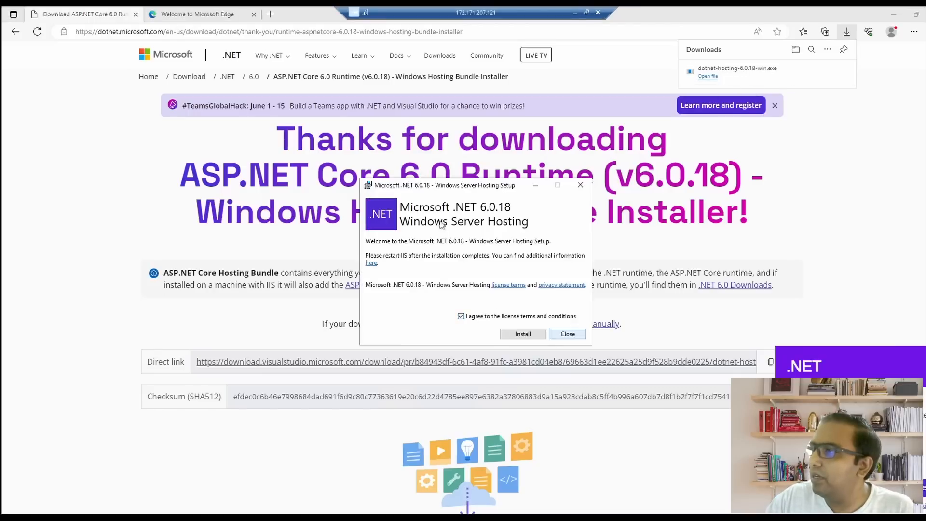
left_click(523, 333)
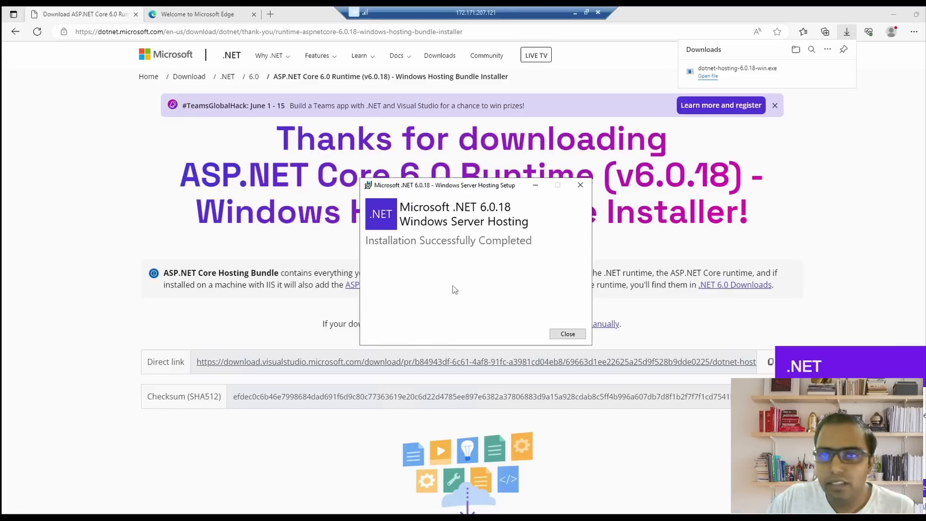
mouse_move(523, 328)
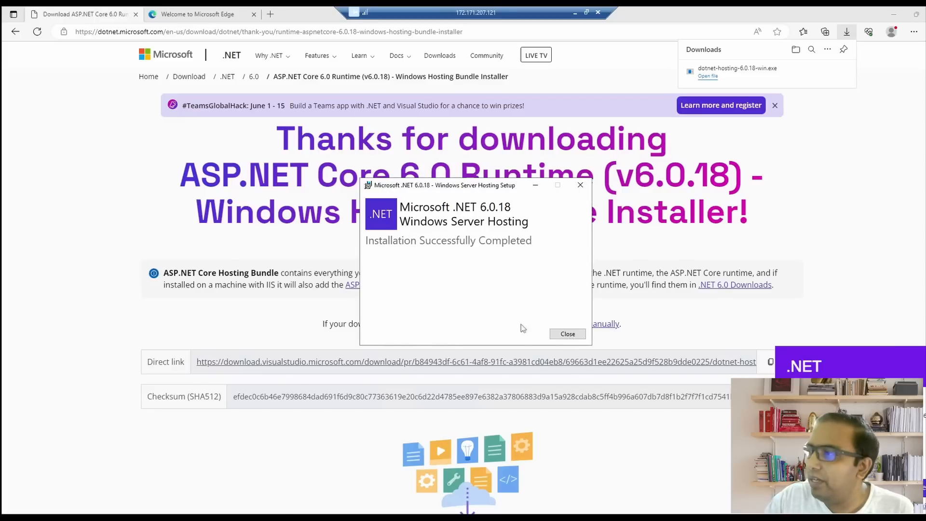
left_click(567, 334)
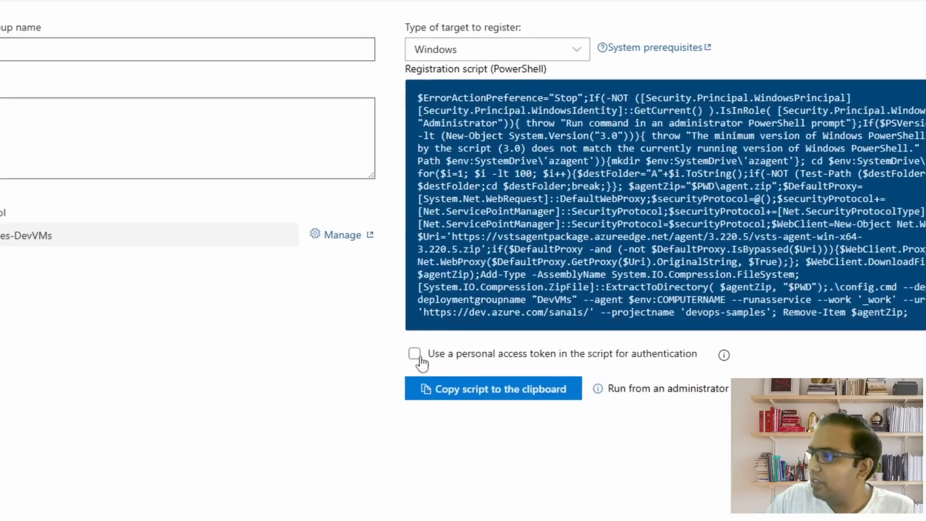
Run the PAT-enabled DevVMs registration script in PowerShell, tagging the agent web.
left_click(414, 353)
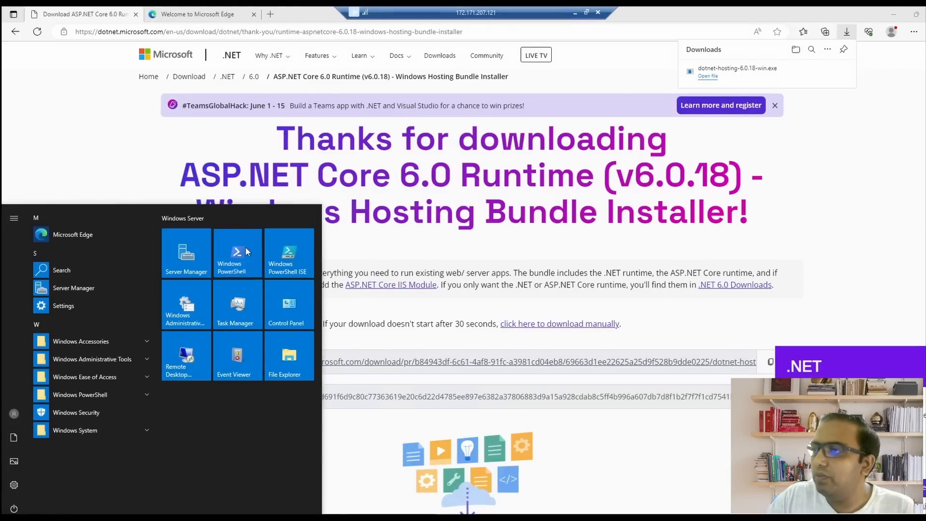
left_click(237, 252)
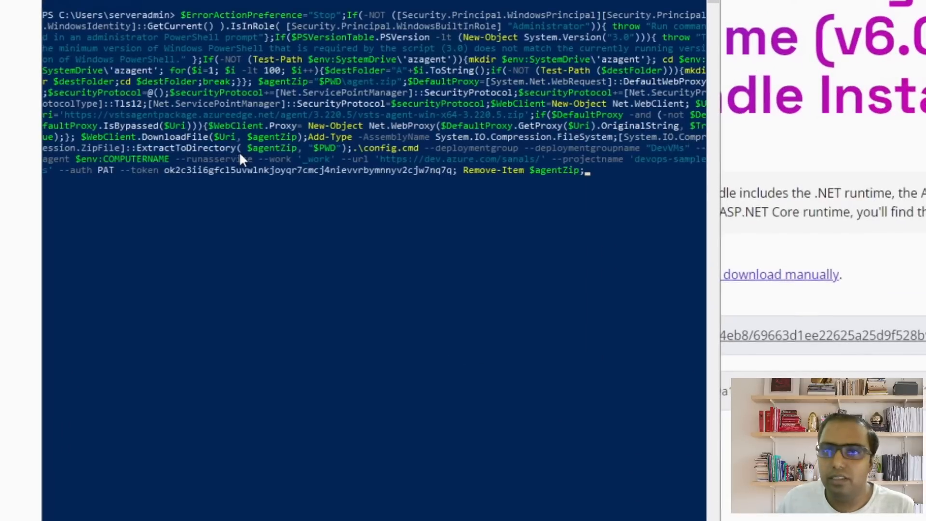
mouse_move(244, 366)
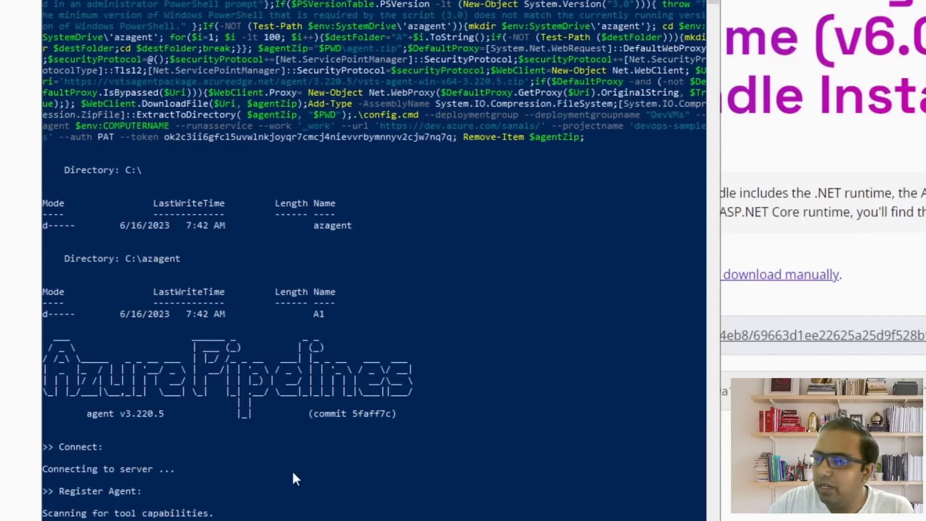
mouse_move(306, 508)
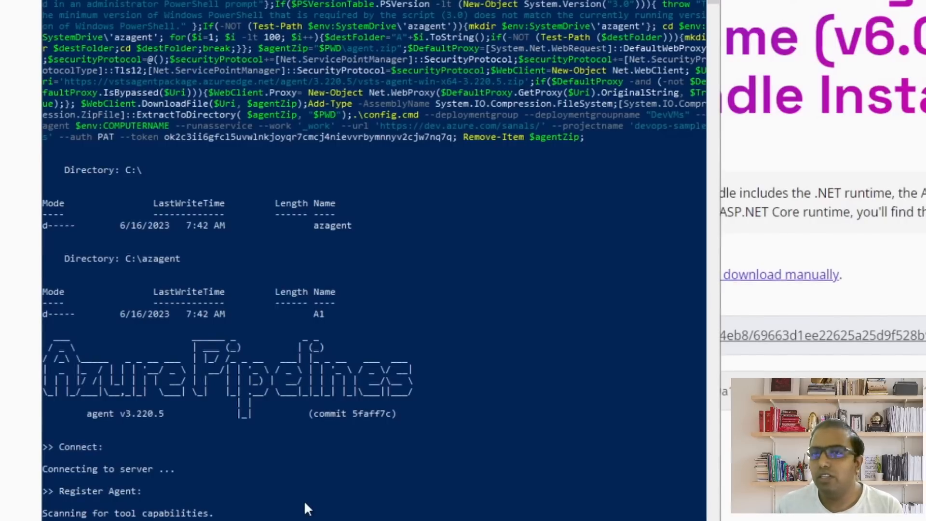
scroll("down", 3)
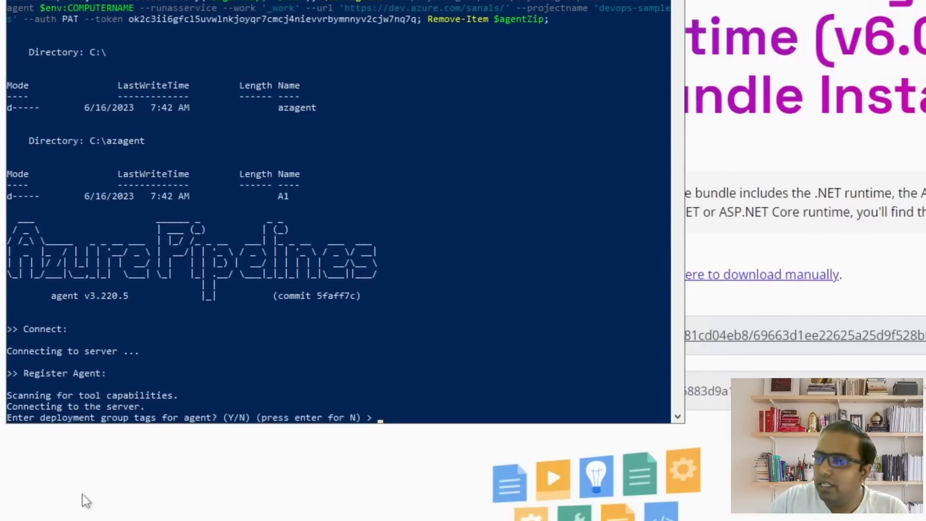
mouse_move(97, 474)
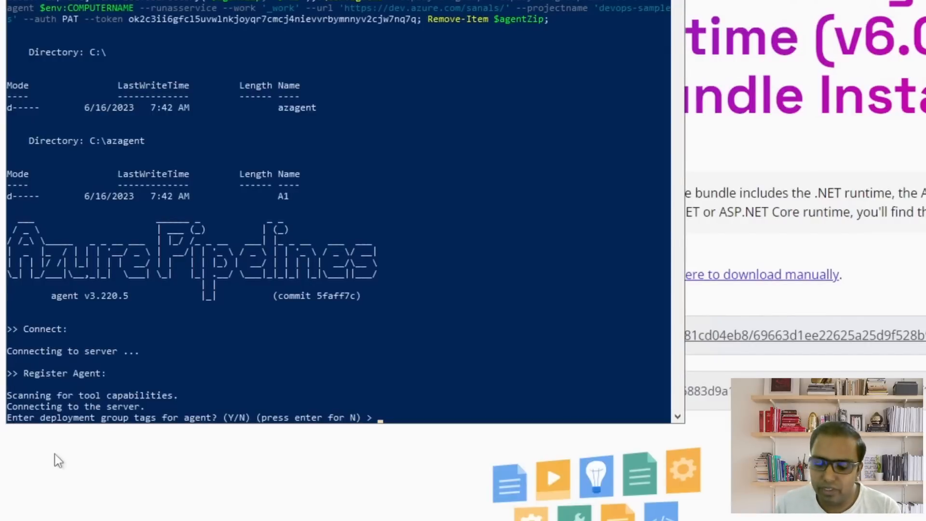
type("web")
type("y")
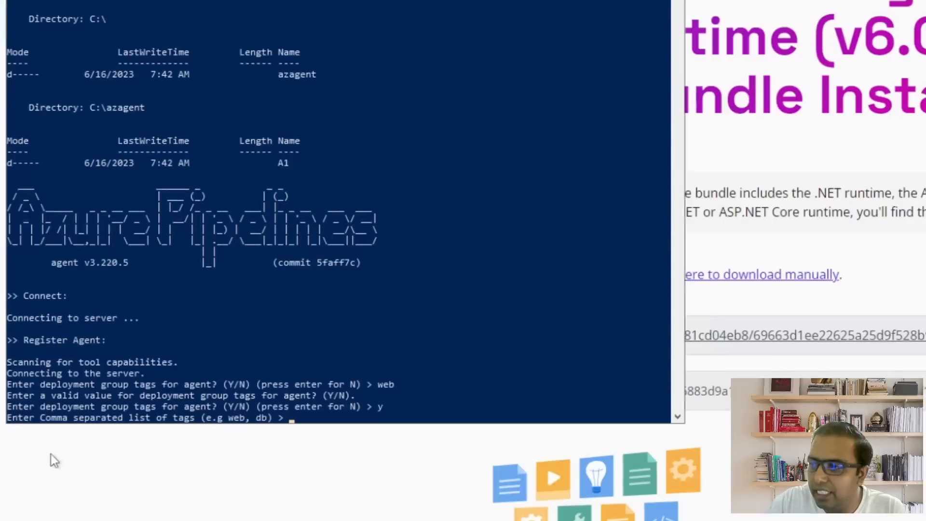
type("web")
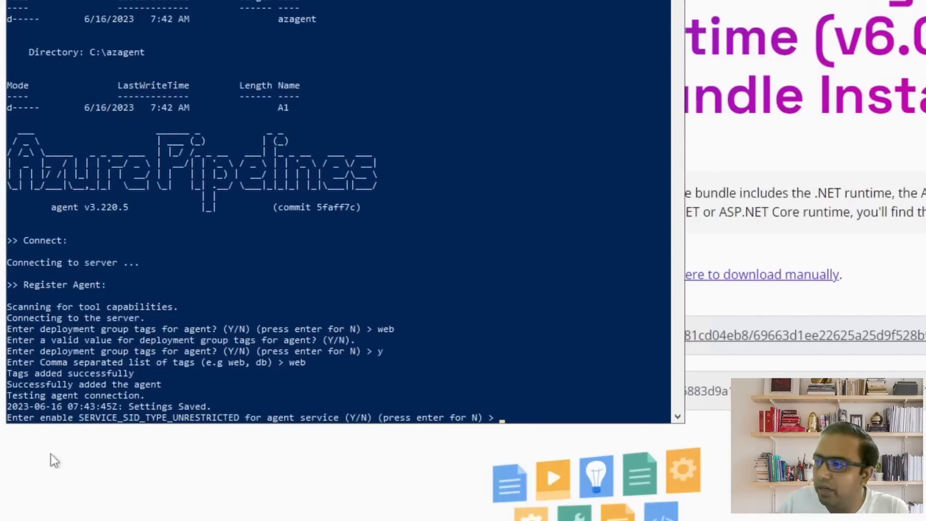
type("n")
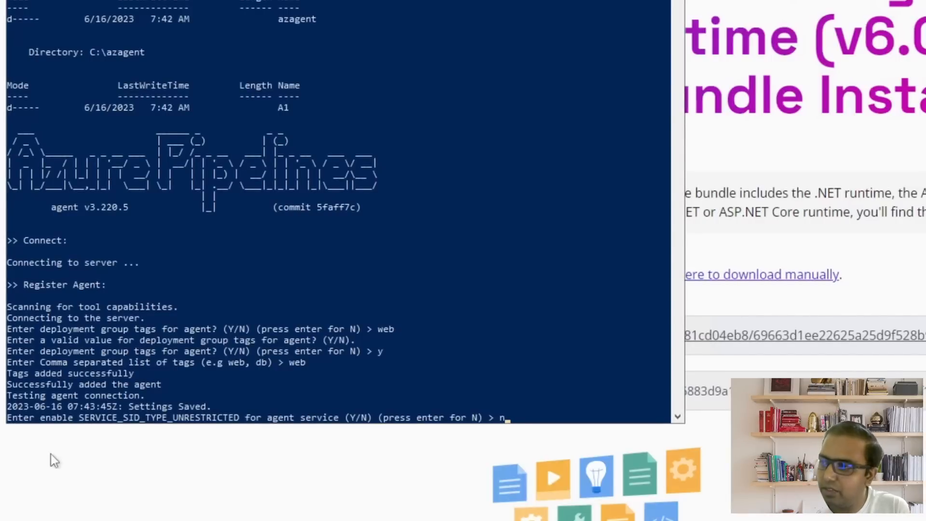
key("enter")
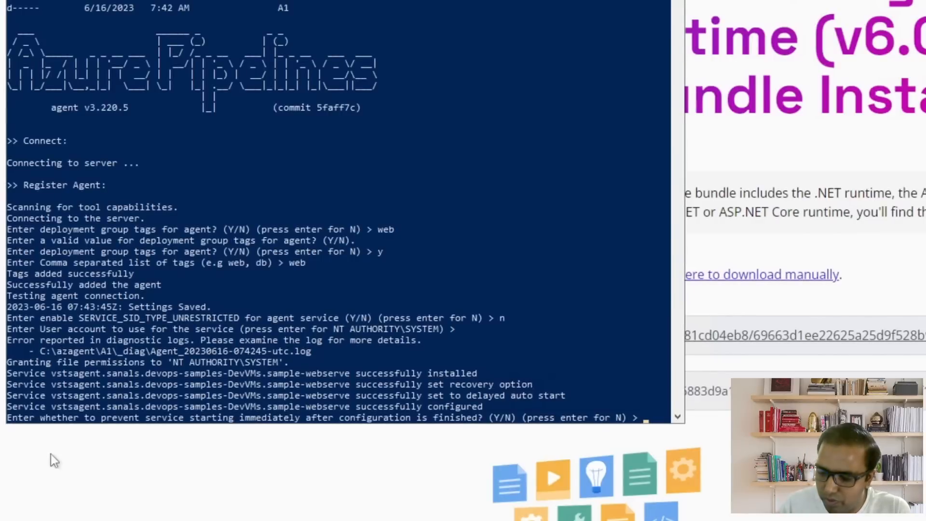
key("enter")
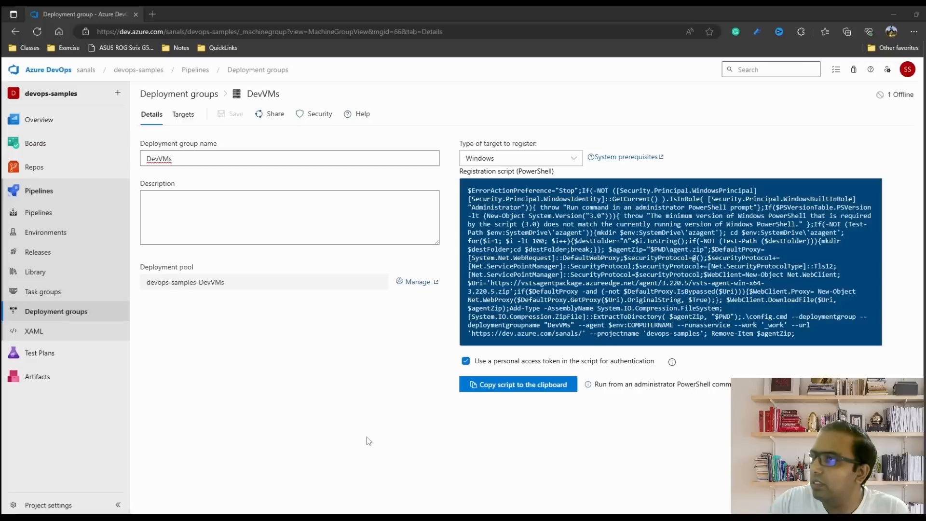
Check DevVMs' registered targets and registration script, then go to Releases.
left_click(183, 115)
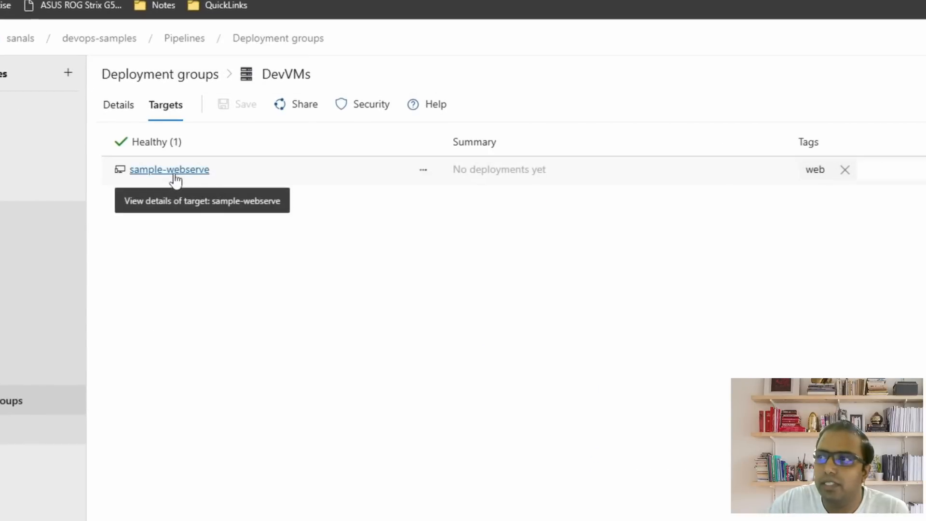
mouse_move(191, 251)
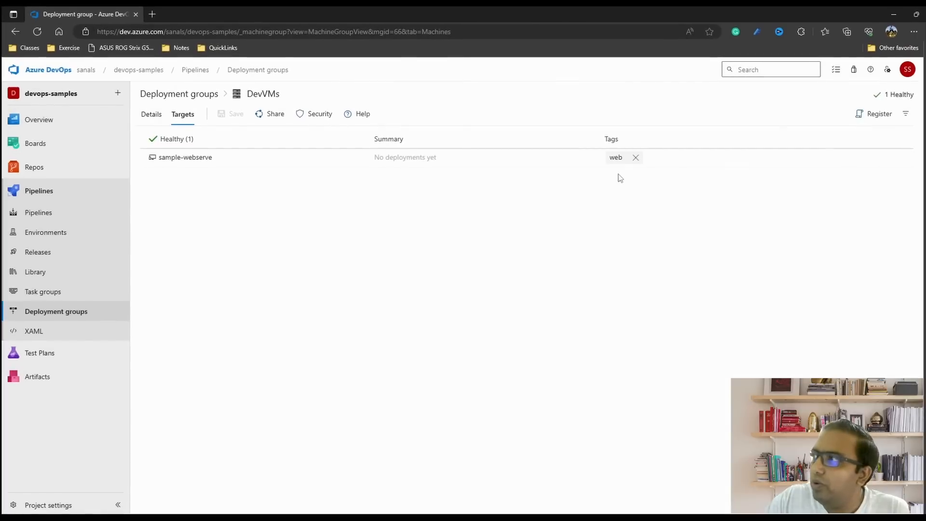
mouse_move(879, 114)
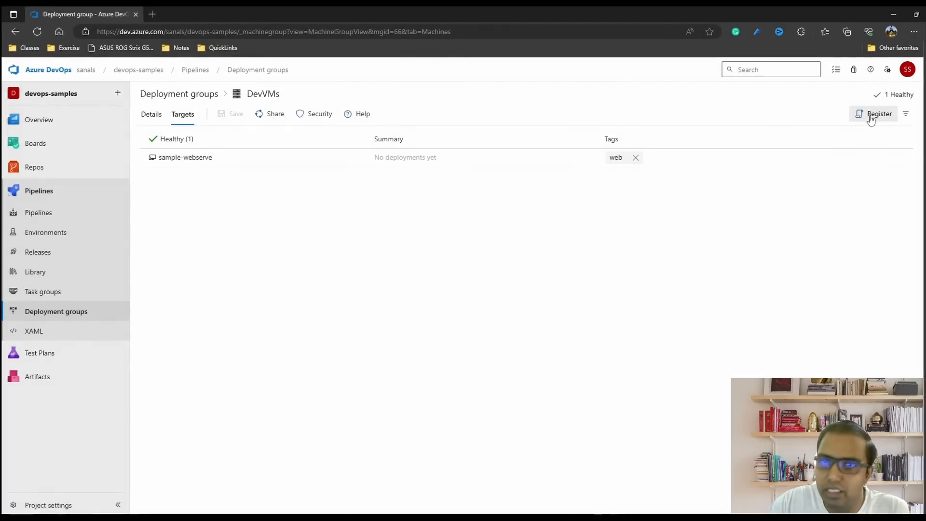
left_click(879, 114)
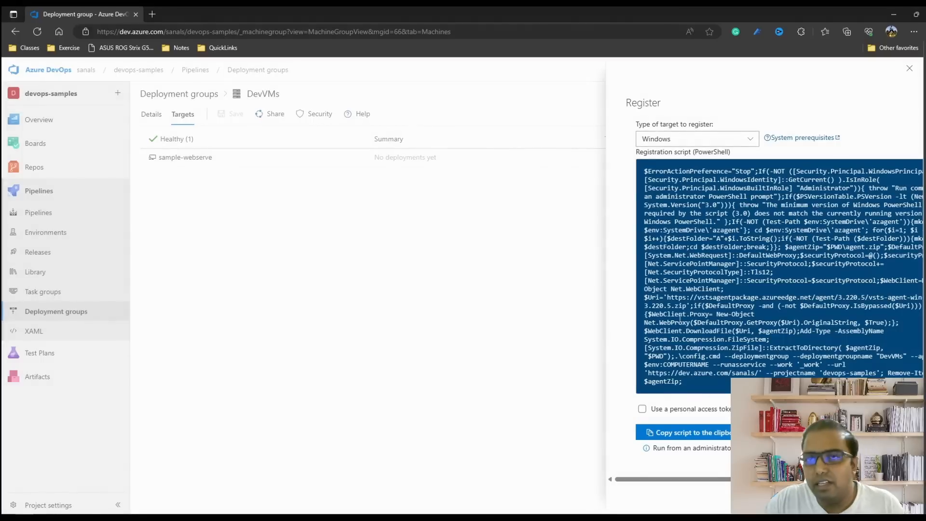
mouse_move(679, 314)
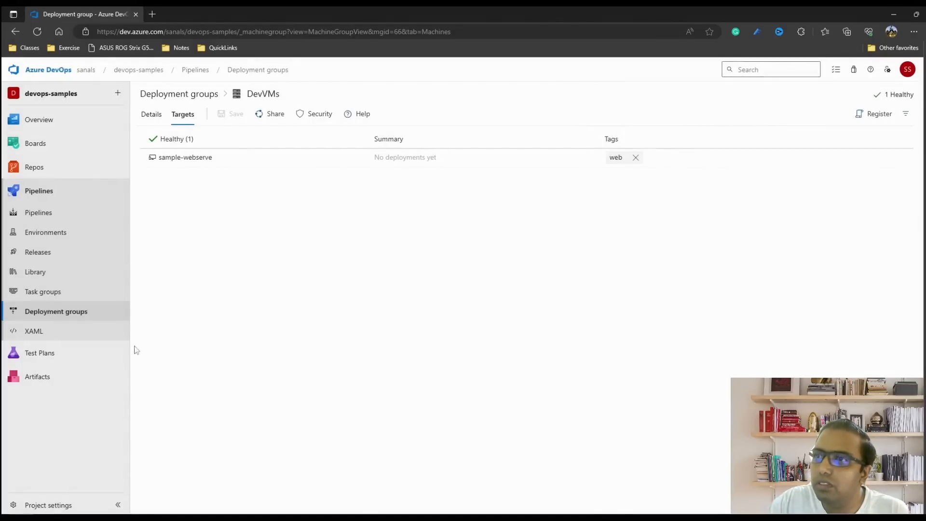
mouse_move(367, 263)
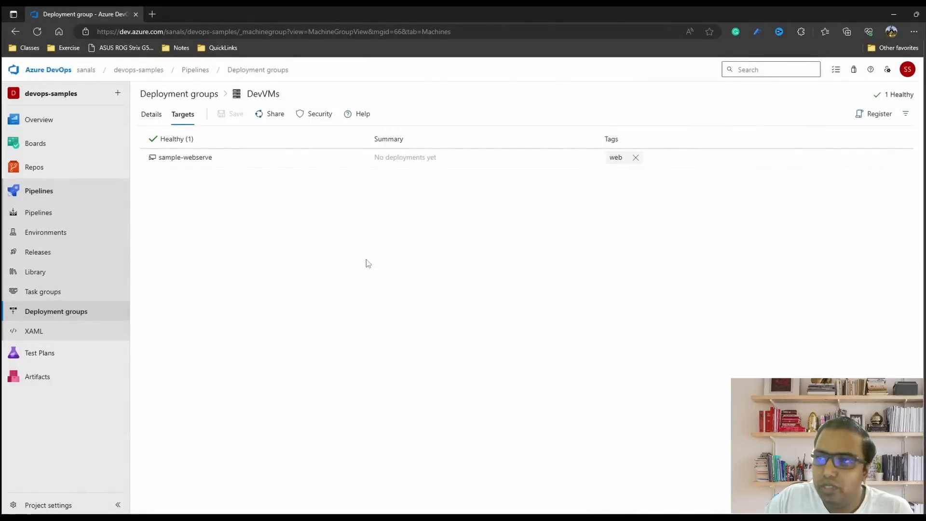
left_click(38, 252)
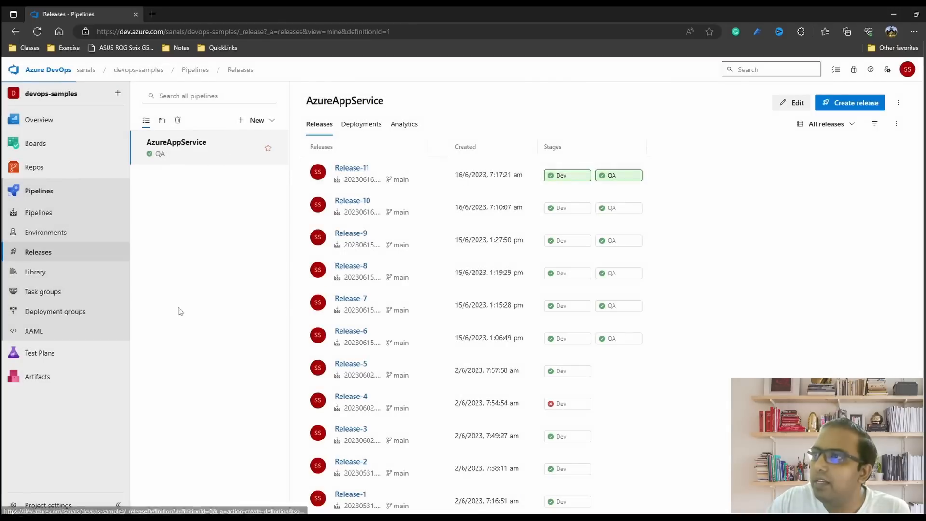
Start an IIS website deployment release pipeline with its stage named Dev.
left_click(849, 102)
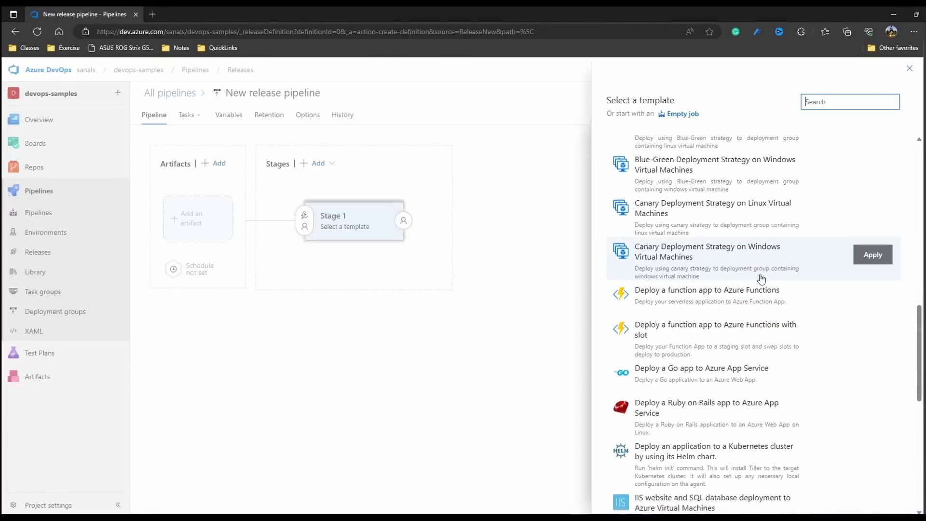
scroll("down", 3)
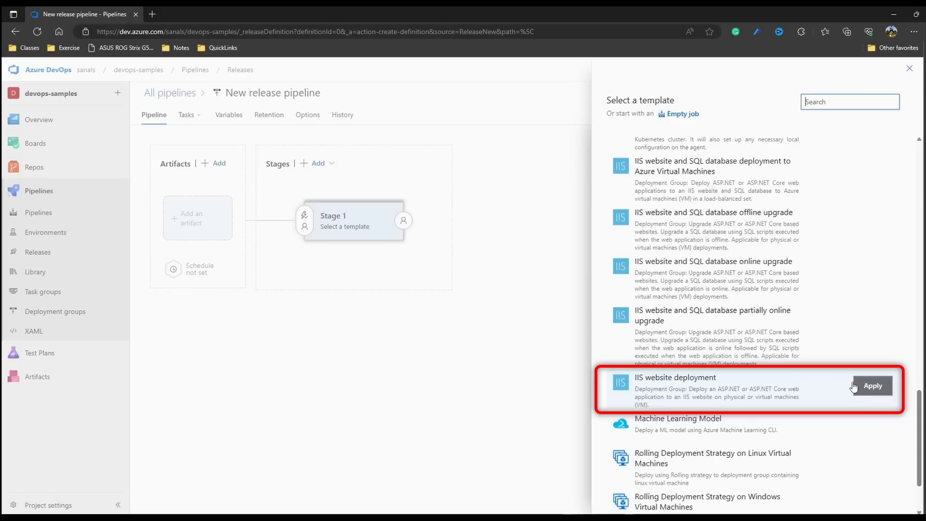
mouse_move(689, 403)
type("Dev")
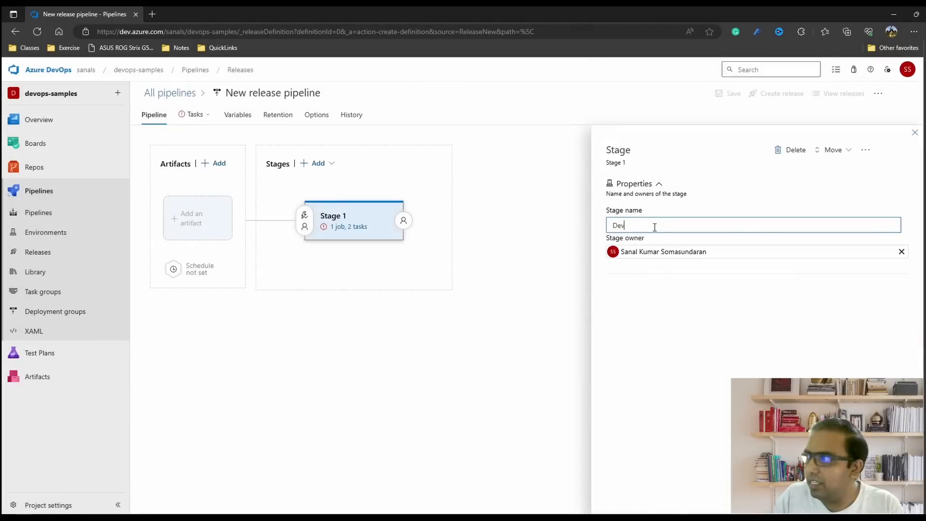
left_click(914, 132)
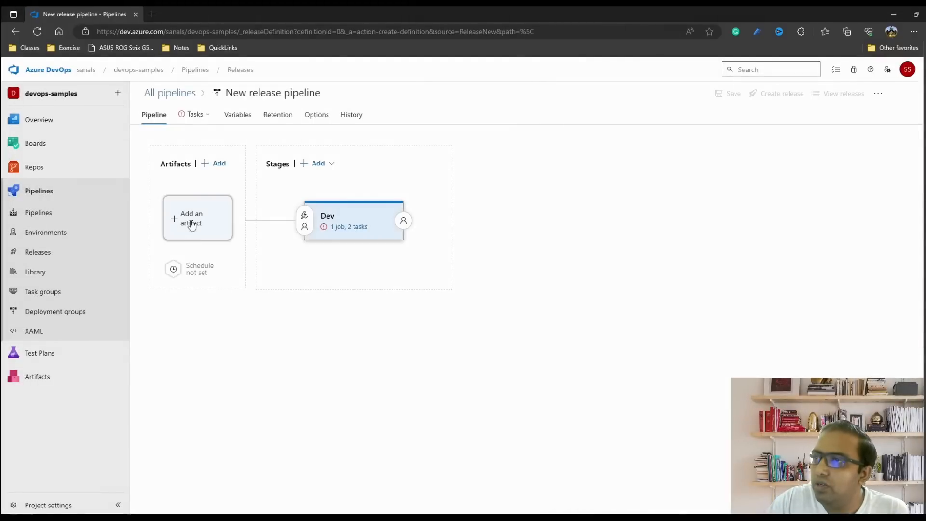
left_click(196, 218)
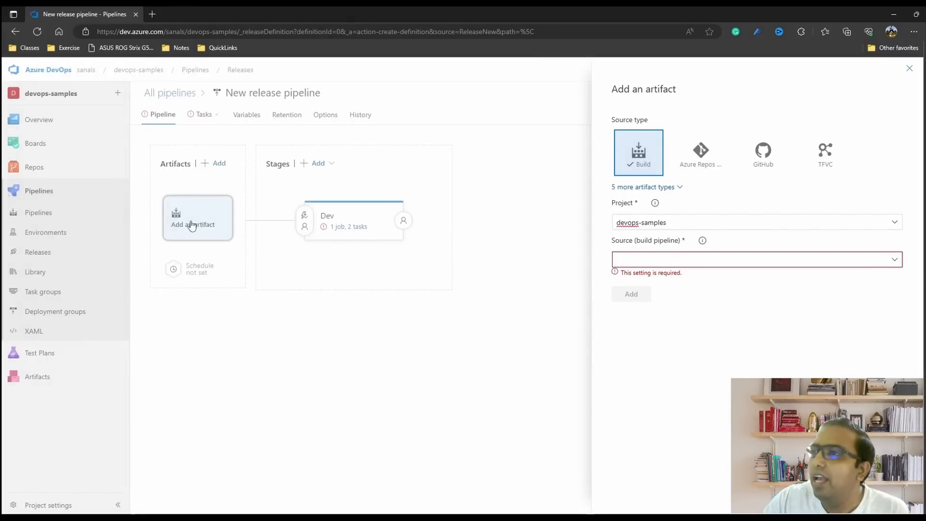
mouse_move(891, 262)
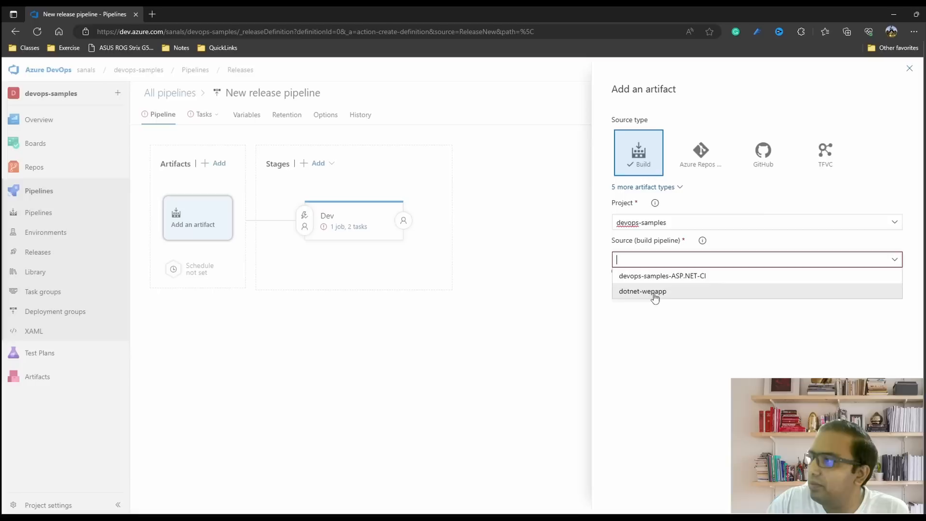
Add the dotnet-wepapp build as the artifact, leaving continuous deployment disabled.
left_click(642, 291)
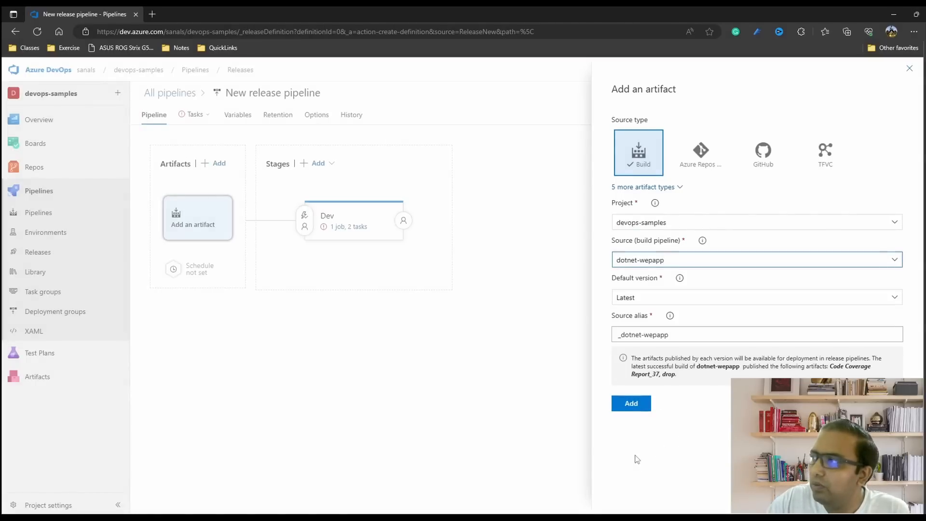
left_click(631, 403)
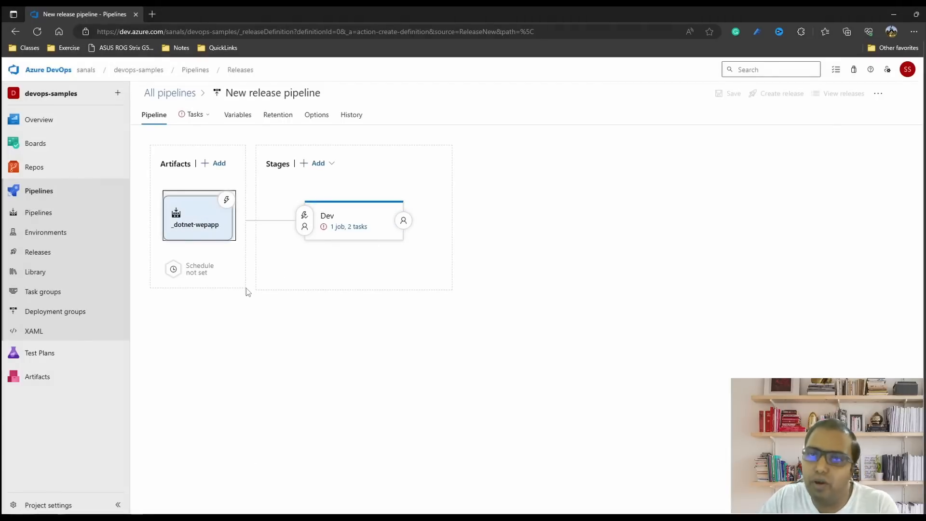
mouse_move(226, 199)
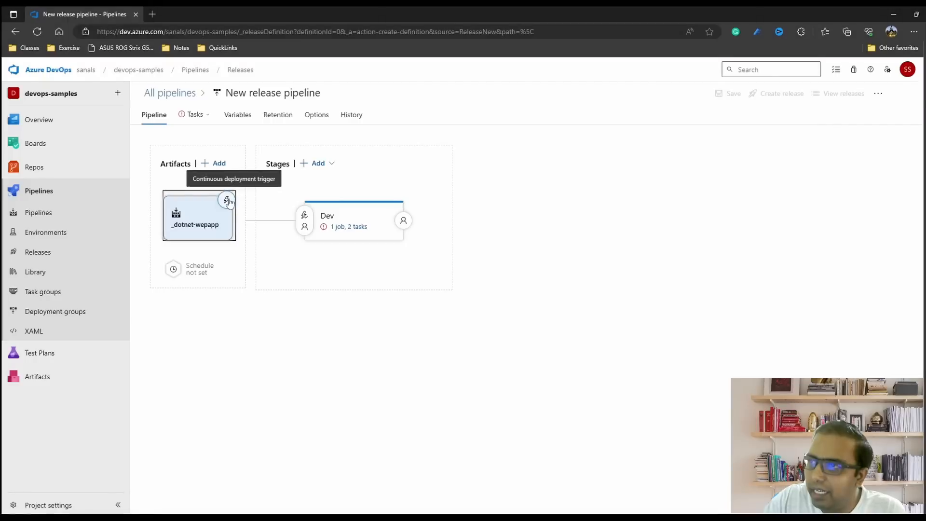
mouse_move(231, 208)
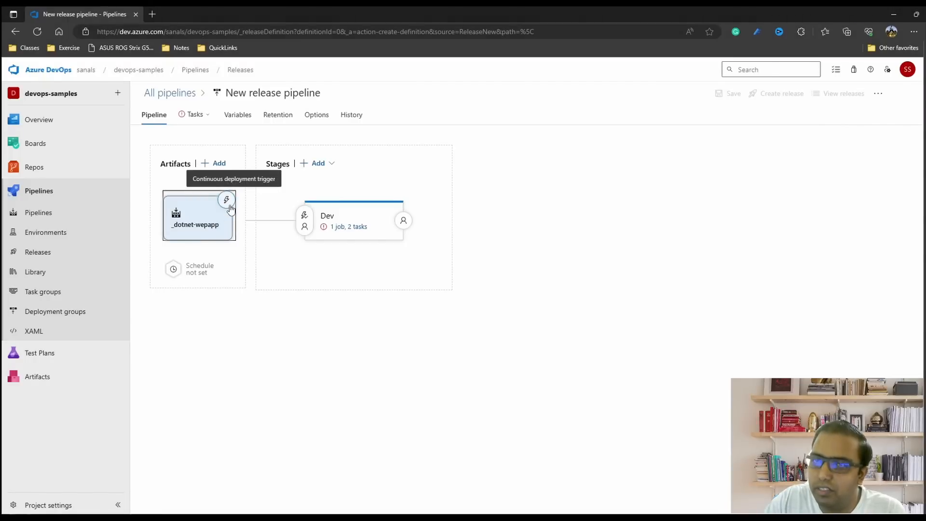
left_click(226, 200)
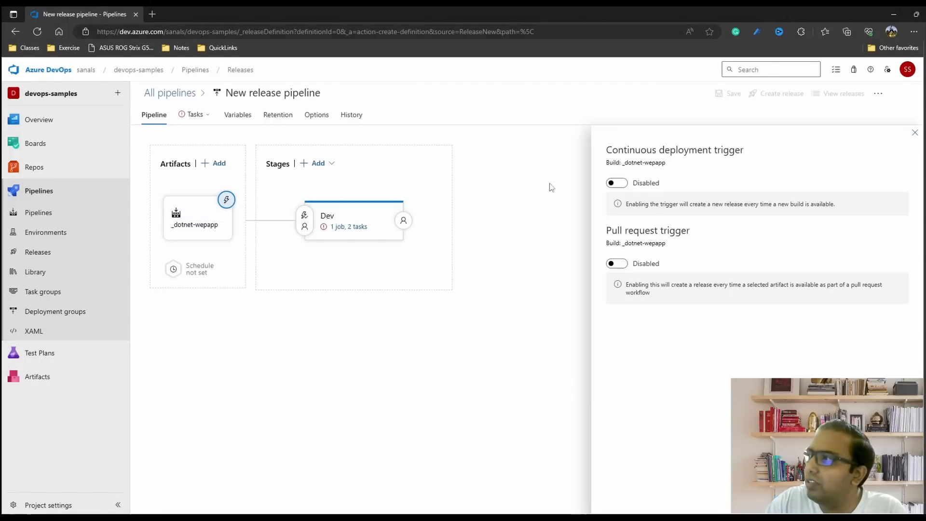
mouse_move(639, 198)
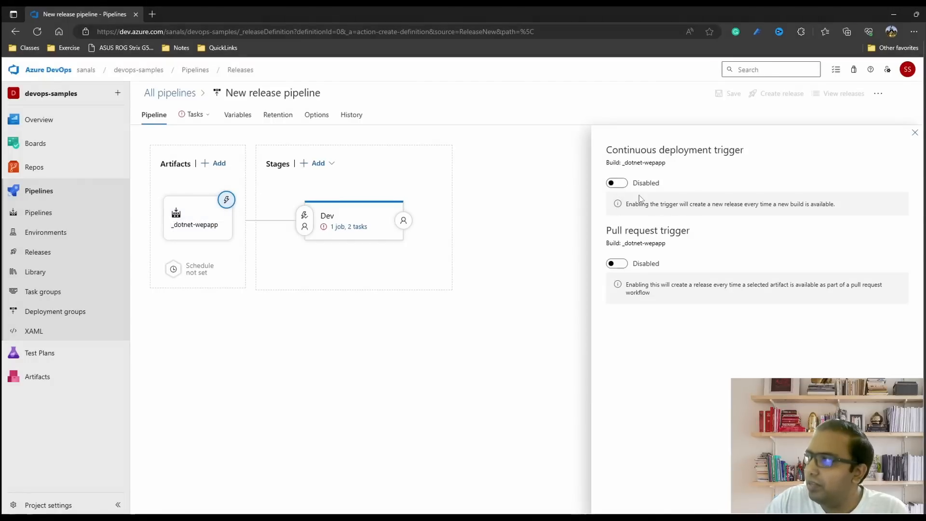
mouse_move(915, 132)
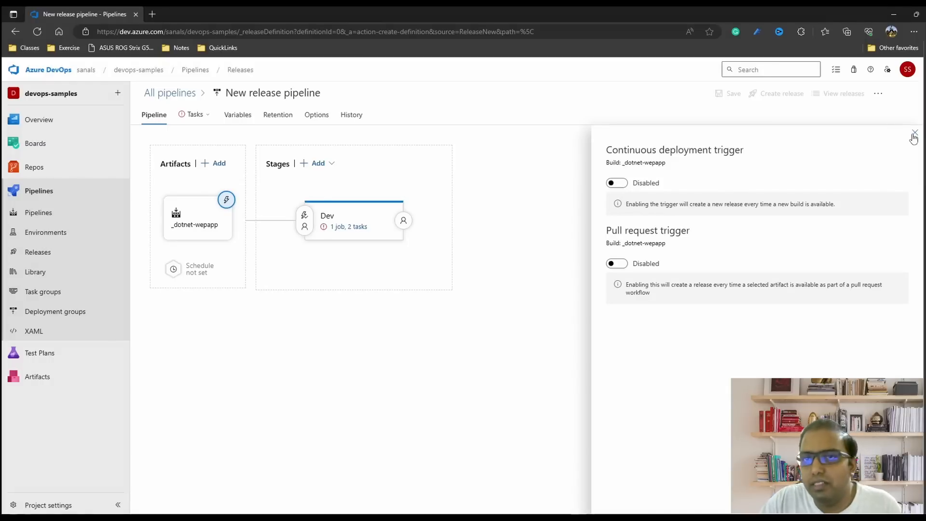
left_click(914, 132)
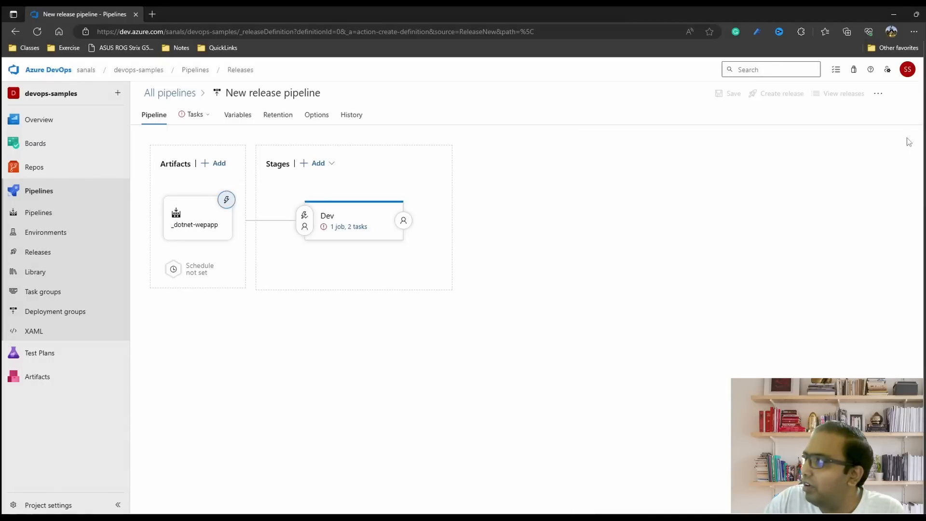
left_click(328, 216)
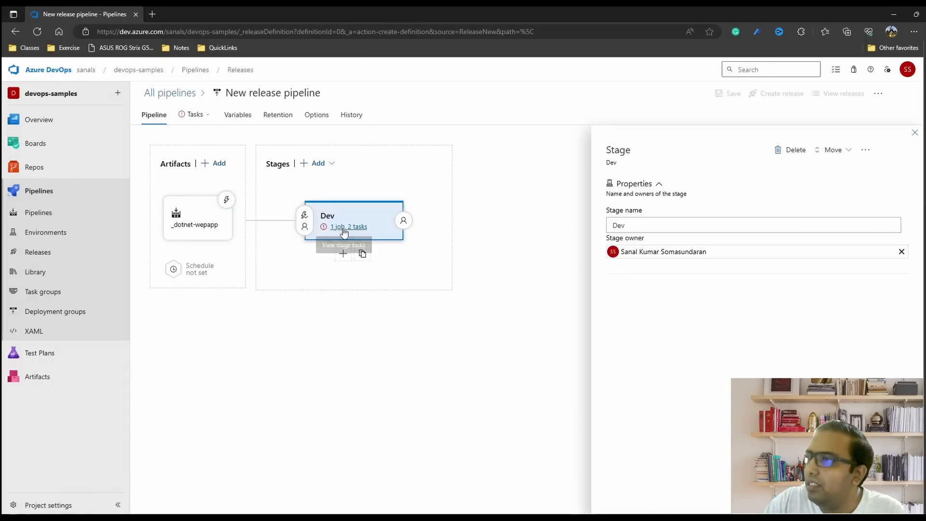
Point the IIS Deployment job at DevVMs with required tag web.
left_click(347, 227)
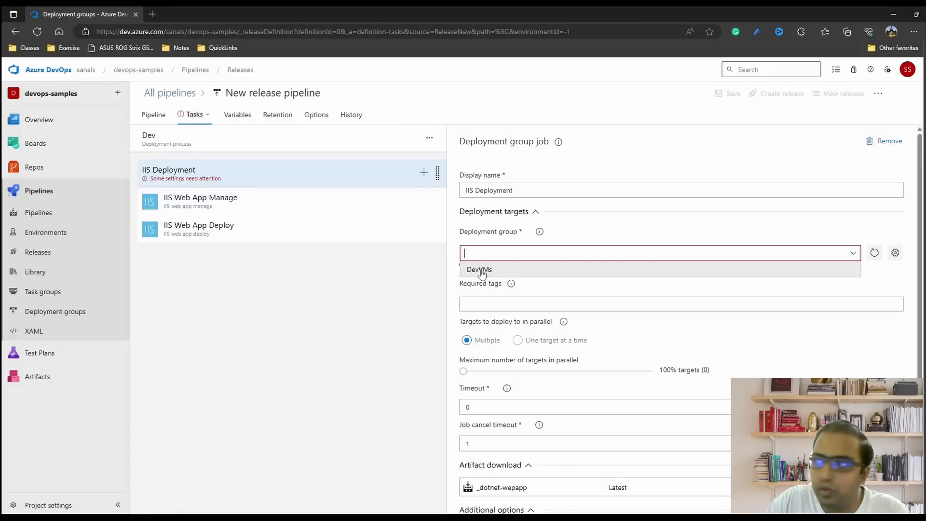
left_click(479, 269)
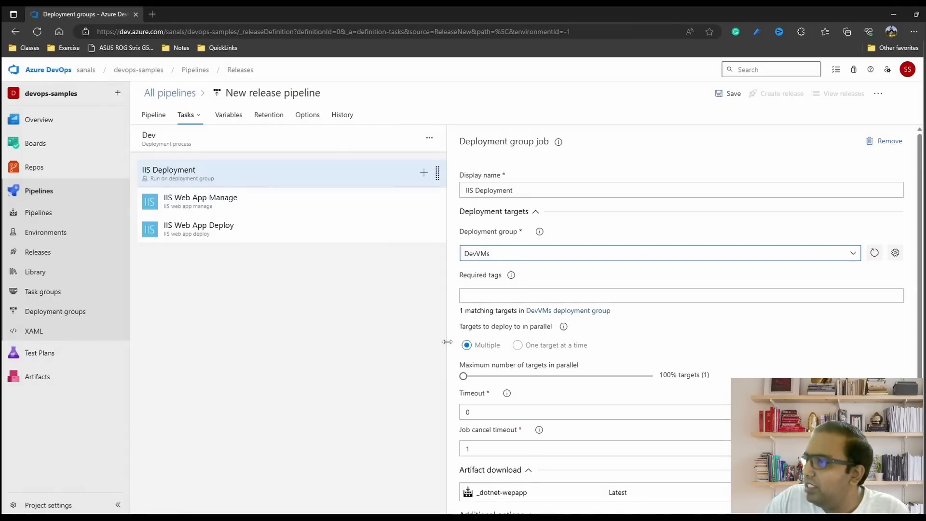
type("we")
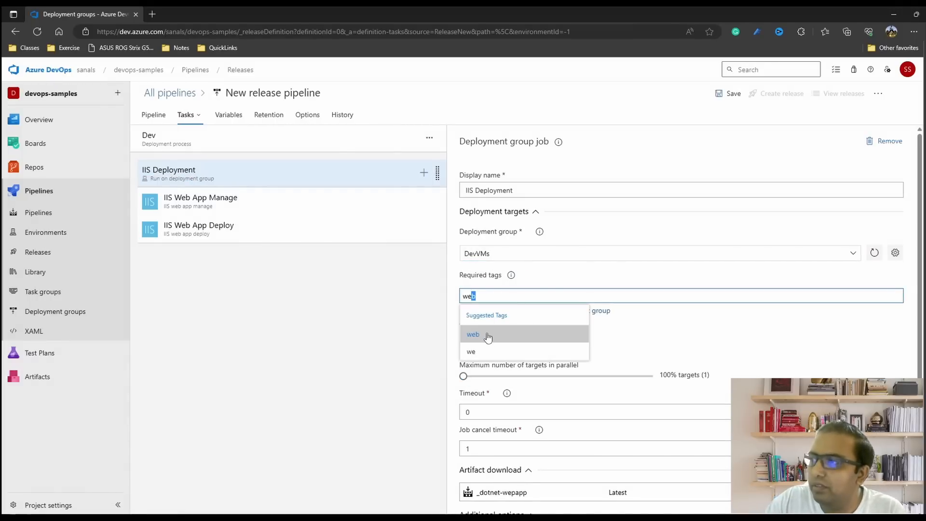
left_click(473, 334)
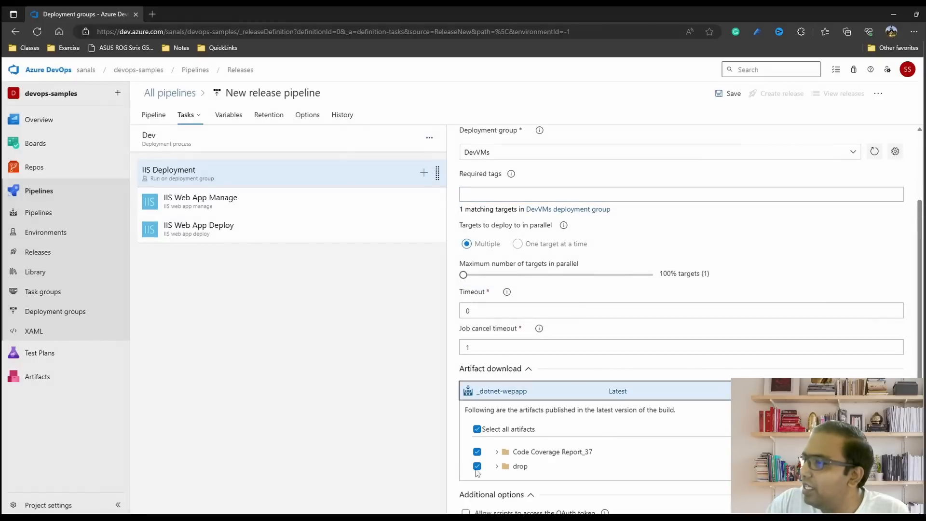
mouse_move(472, 445)
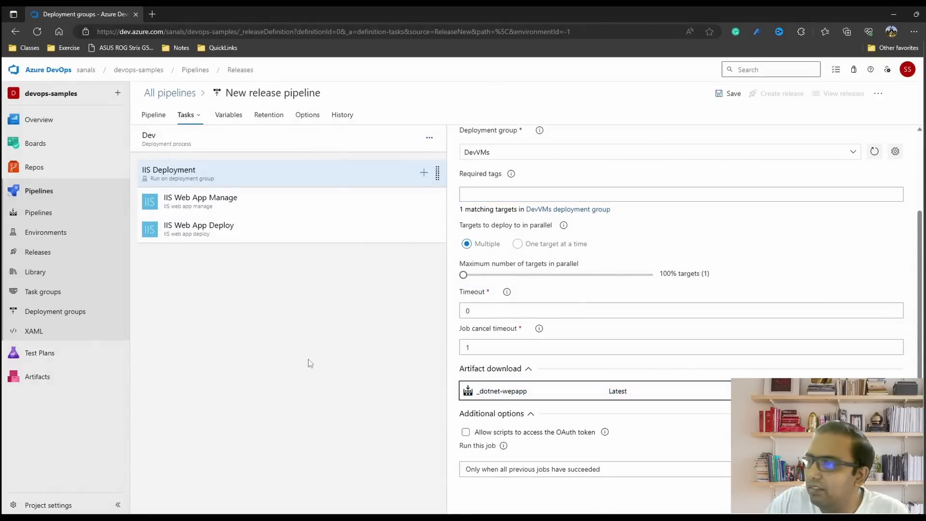
left_click(200, 201)
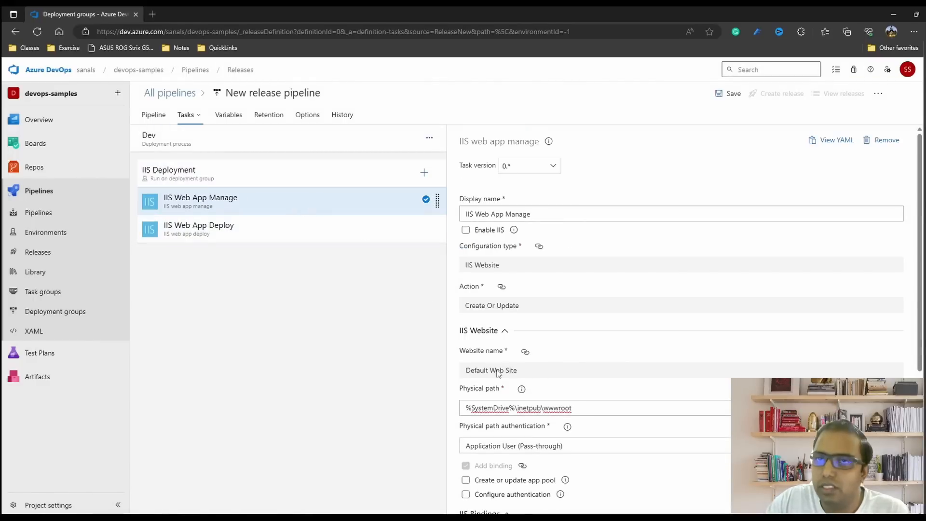
mouse_move(512, 363)
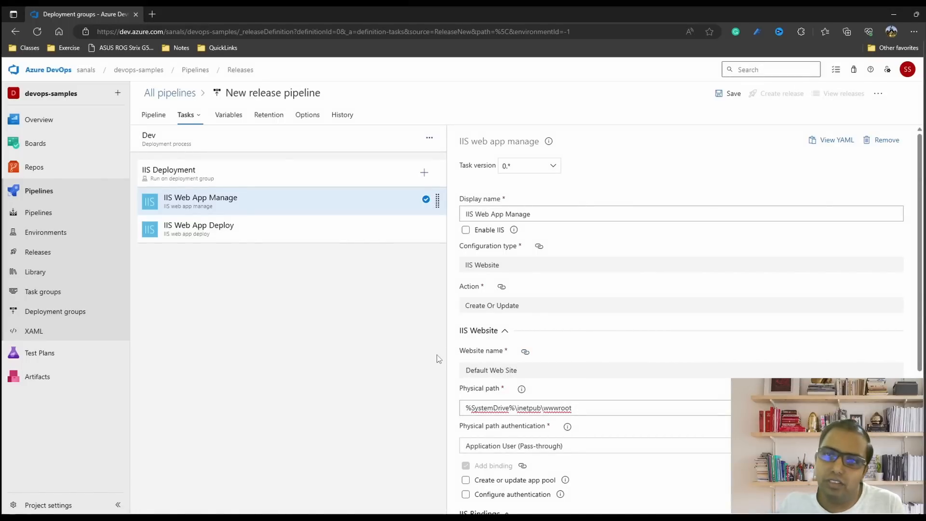
mouse_move(487, 346)
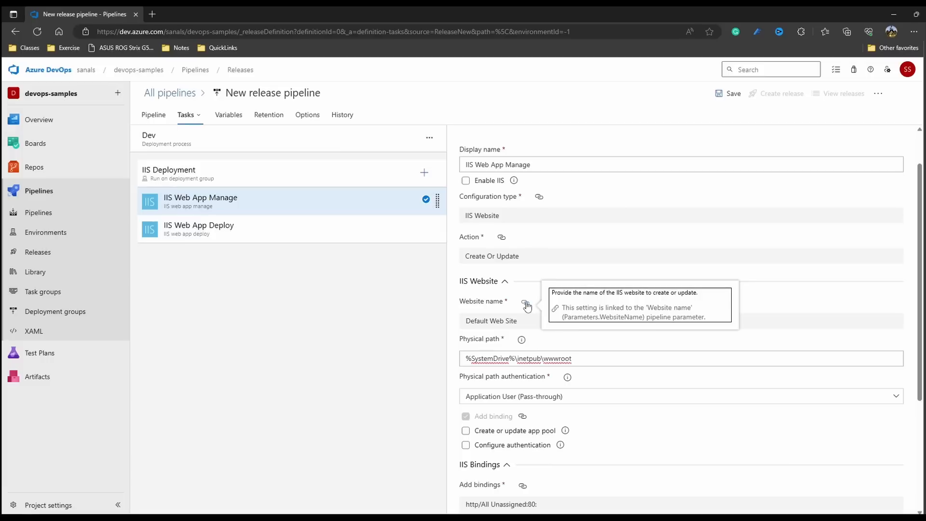
mouse_move(617, 327)
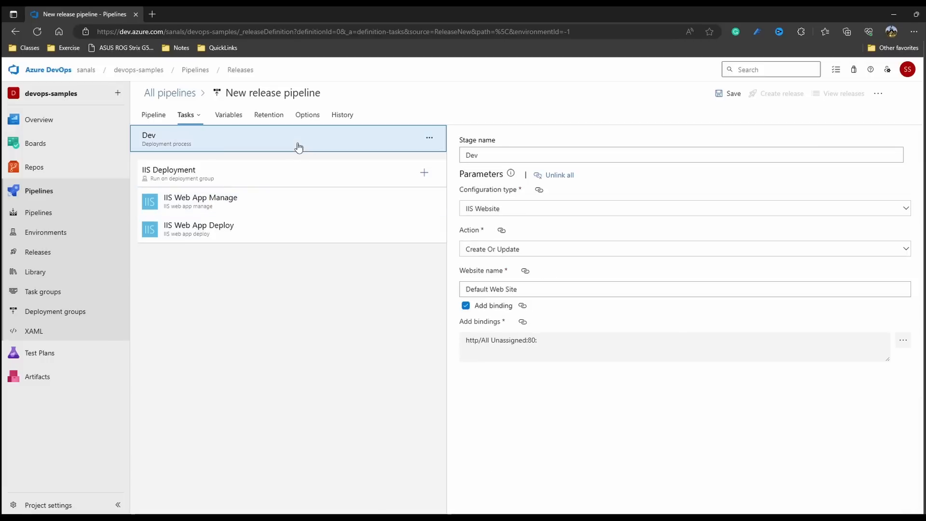
mouse_move(173, 138)
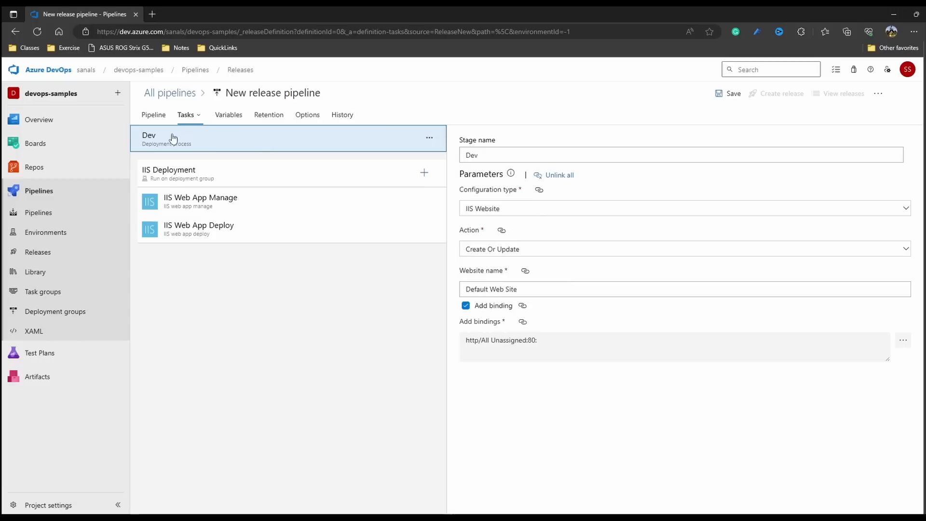
mouse_move(271, 147)
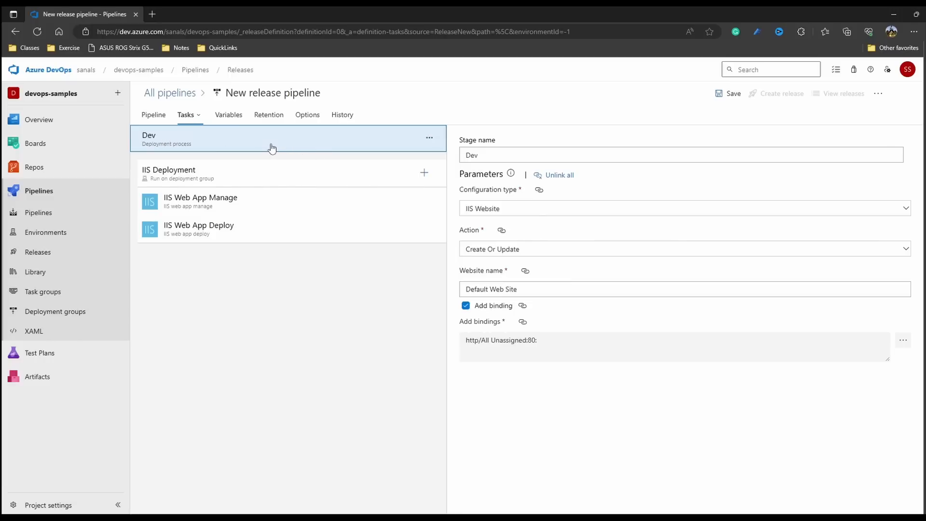
mouse_move(494, 199)
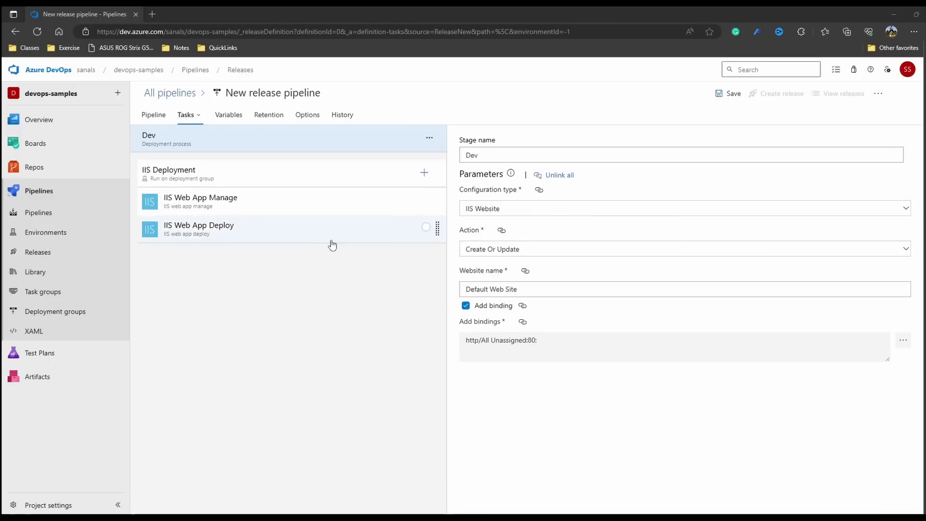
mouse_move(290, 238)
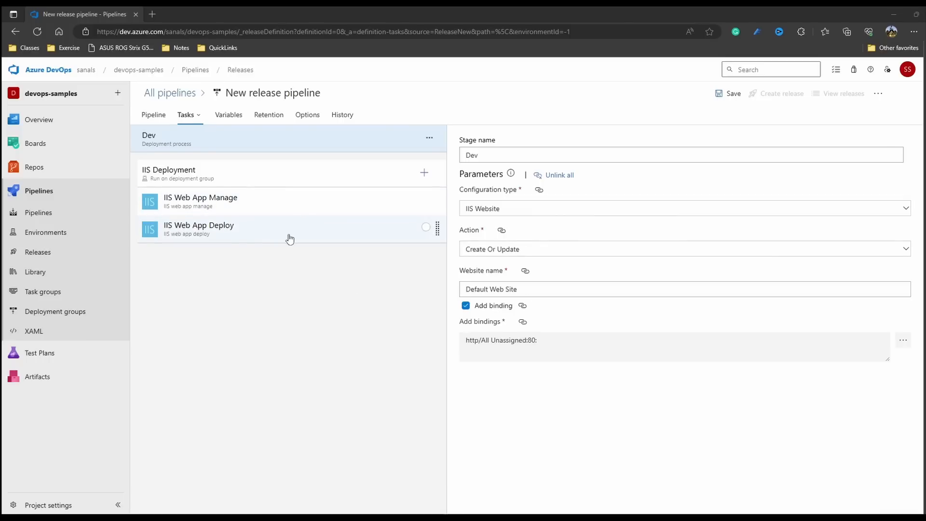
Review the IIS Manage and Deploy tasks, browse the package path, and expand File Transforms & Variable Substitution.
left_click(200, 200)
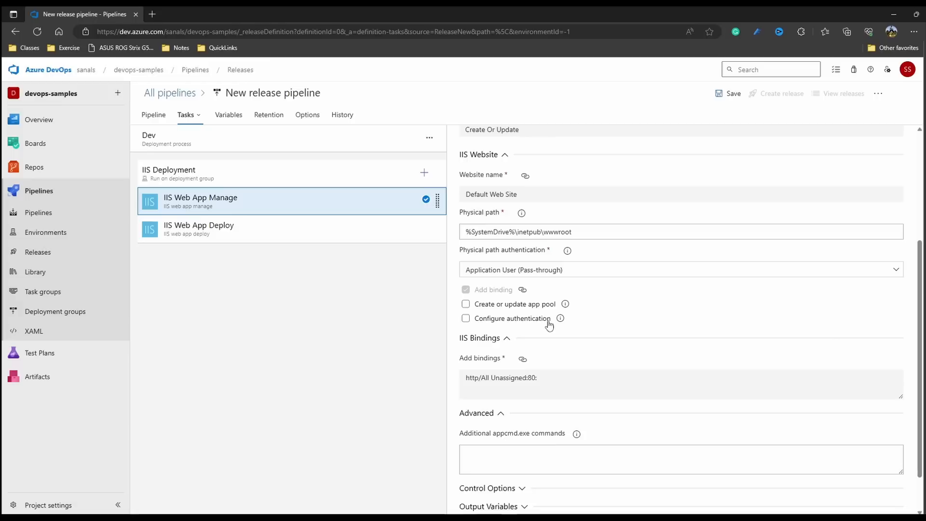
left_click(199, 229)
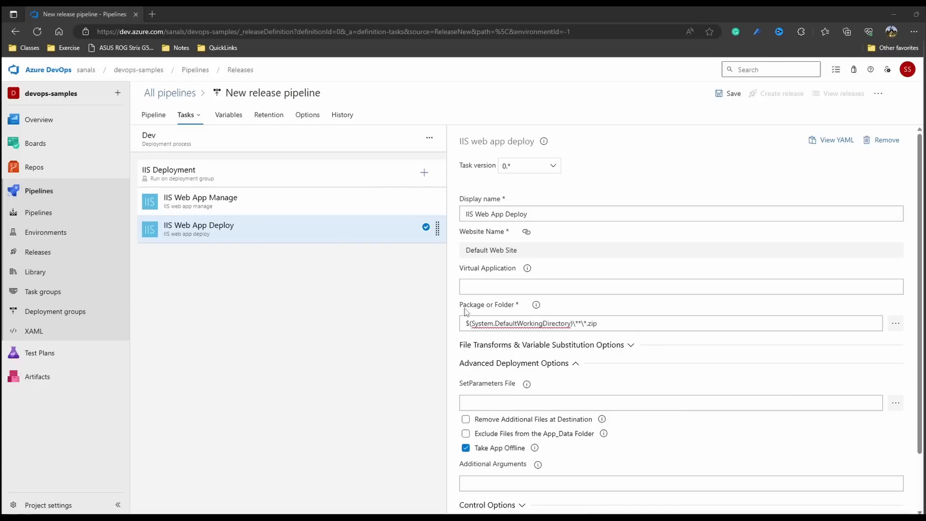
mouse_move(423, 386)
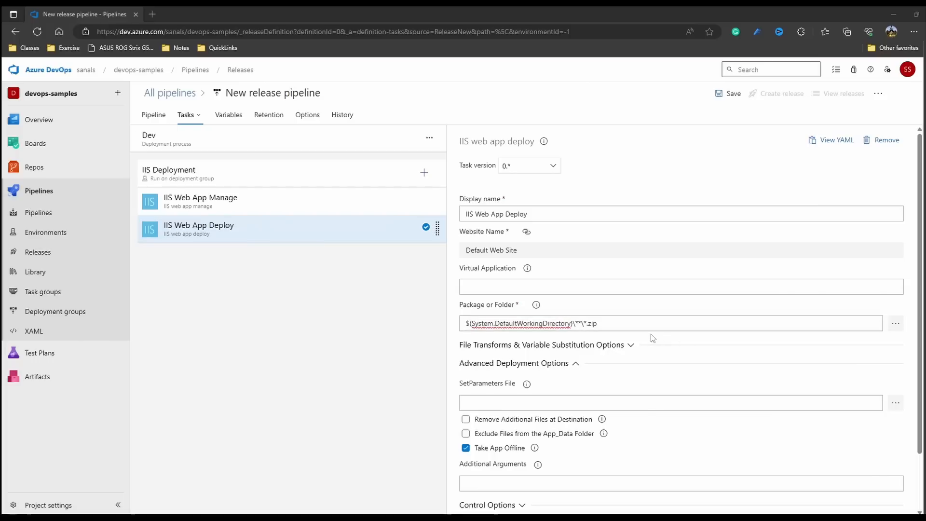
mouse_move(896, 323)
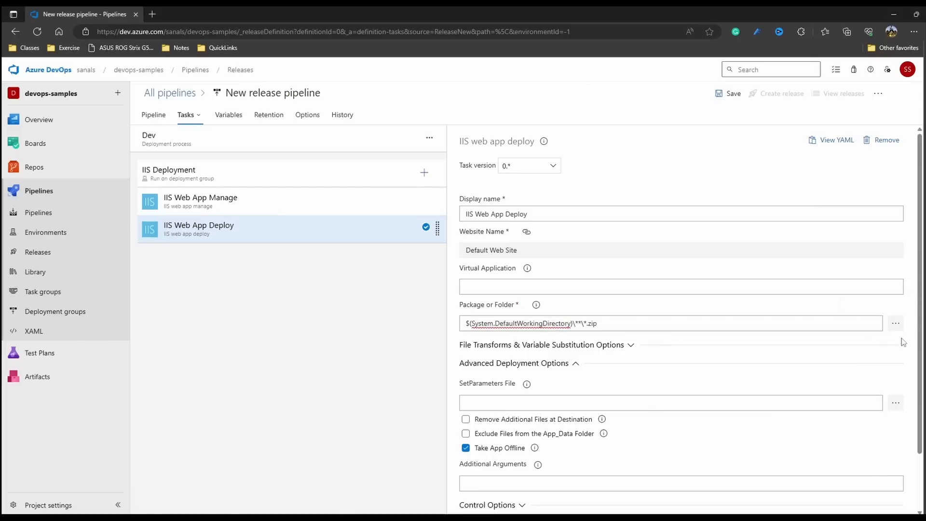
left_click(895, 324)
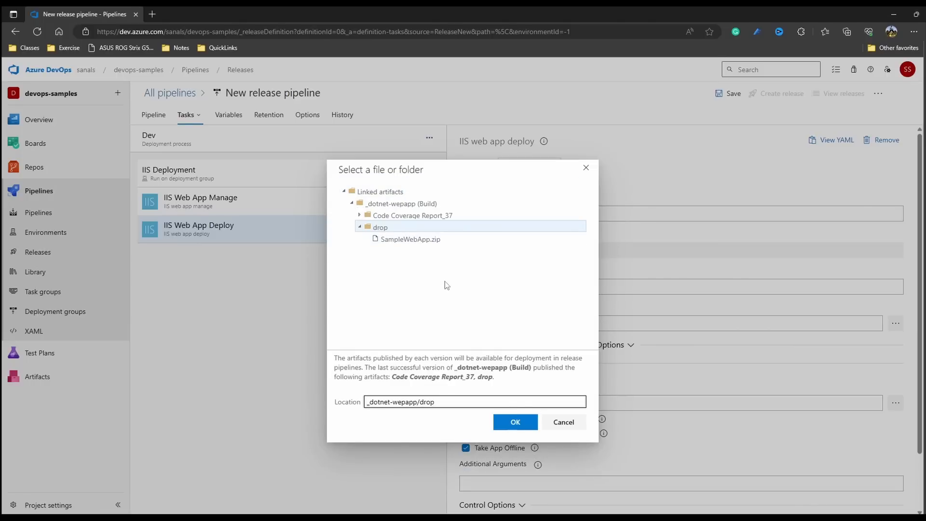
mouse_move(534, 323)
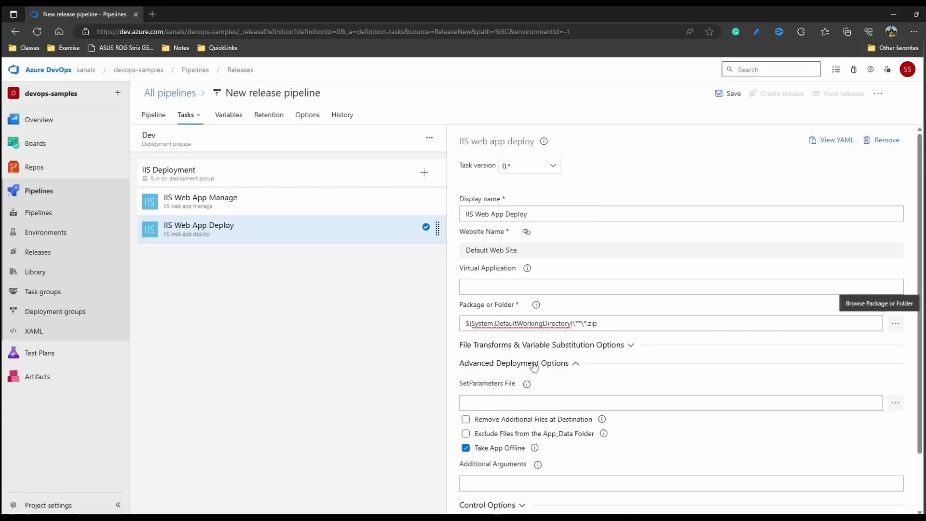
left_click(543, 344)
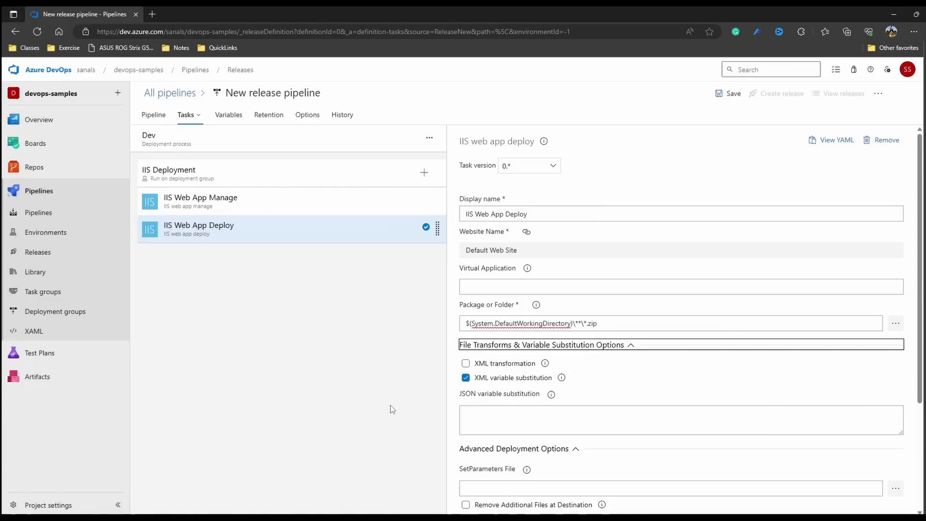
mouse_move(378, 417)
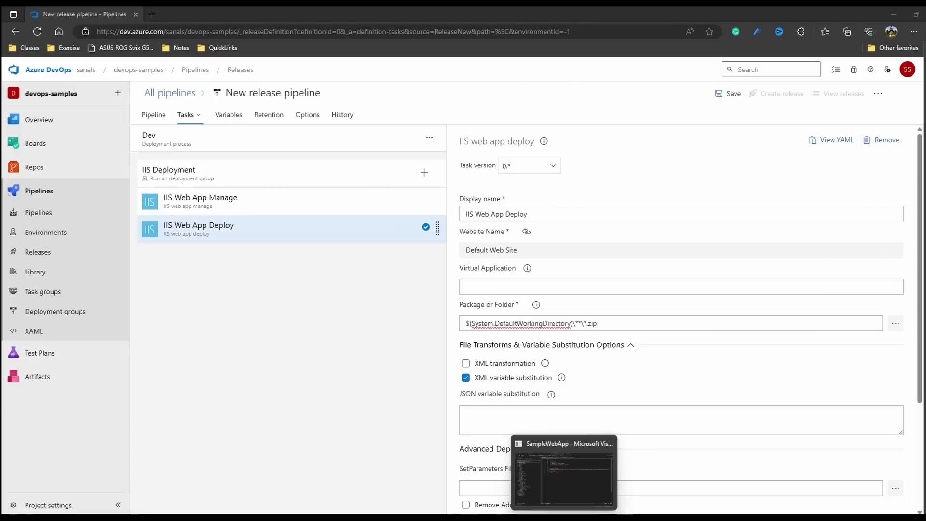
left_click(563, 477)
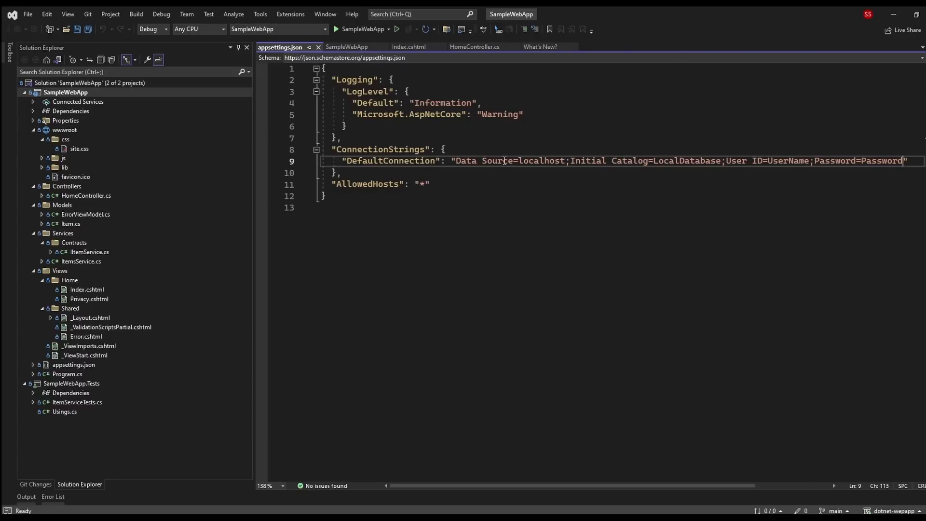
mouse_move(501, 173)
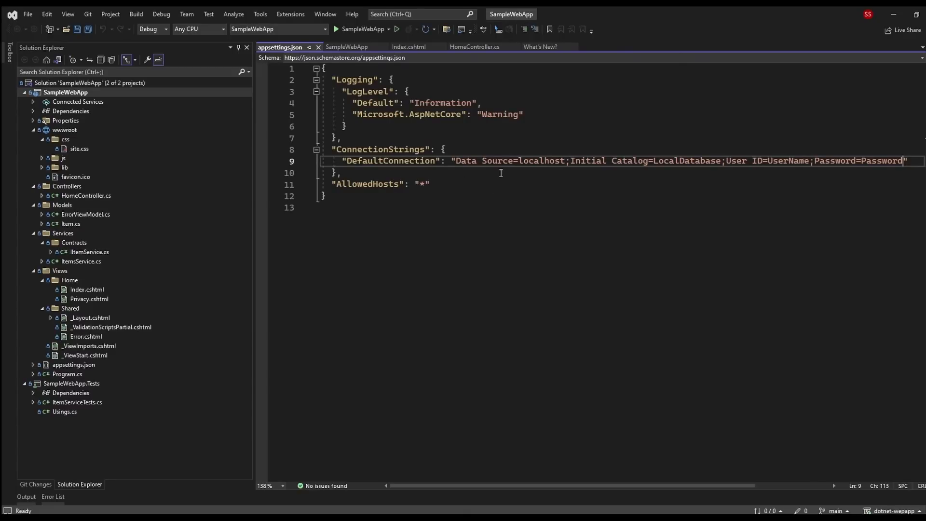
mouse_move(690, 179)
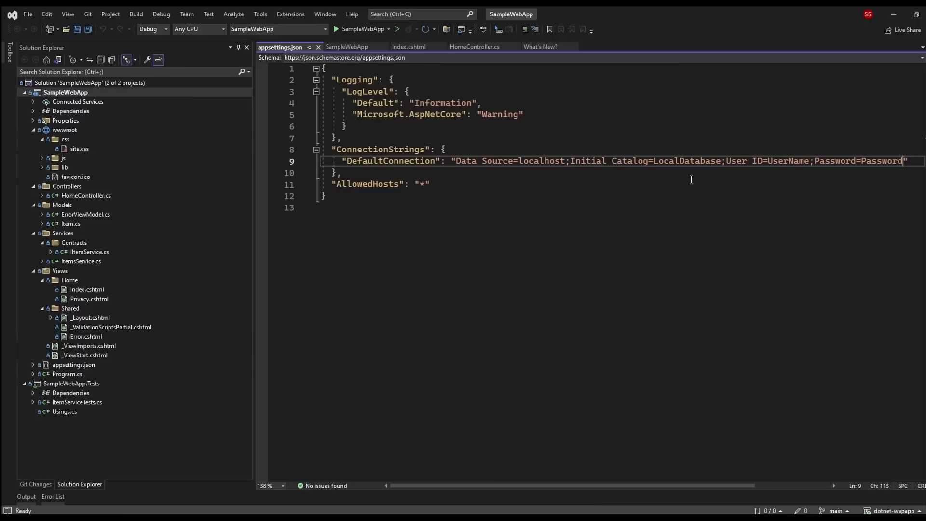
mouse_move(542, 184)
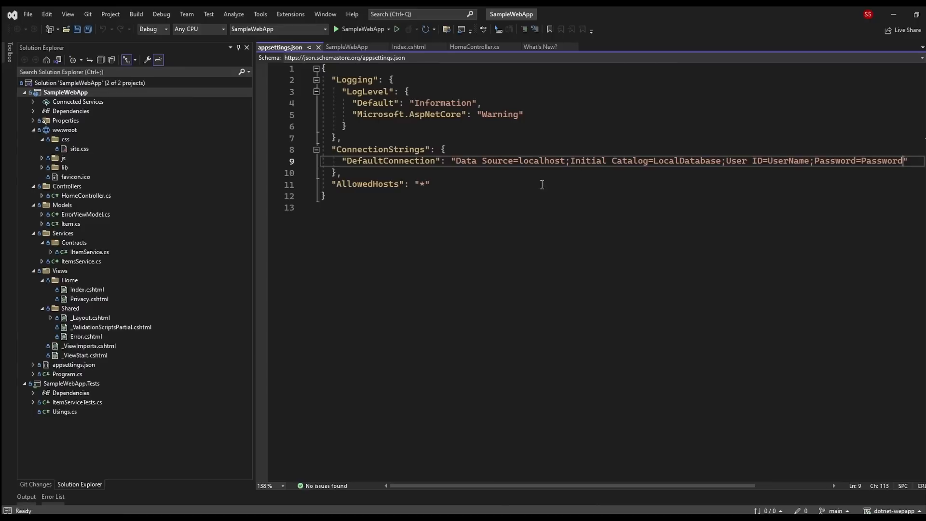
mouse_move(567, 227)
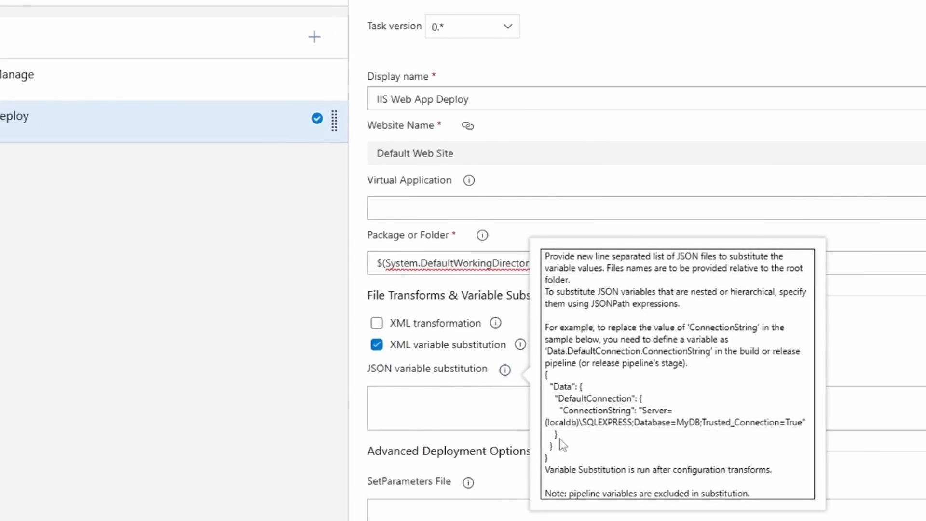
mouse_move(589, 265)
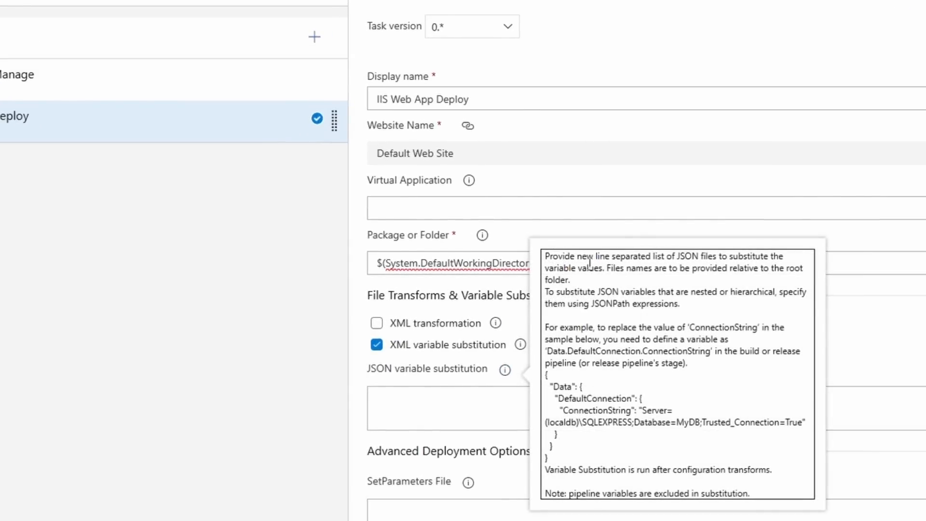
mouse_move(638, 283)
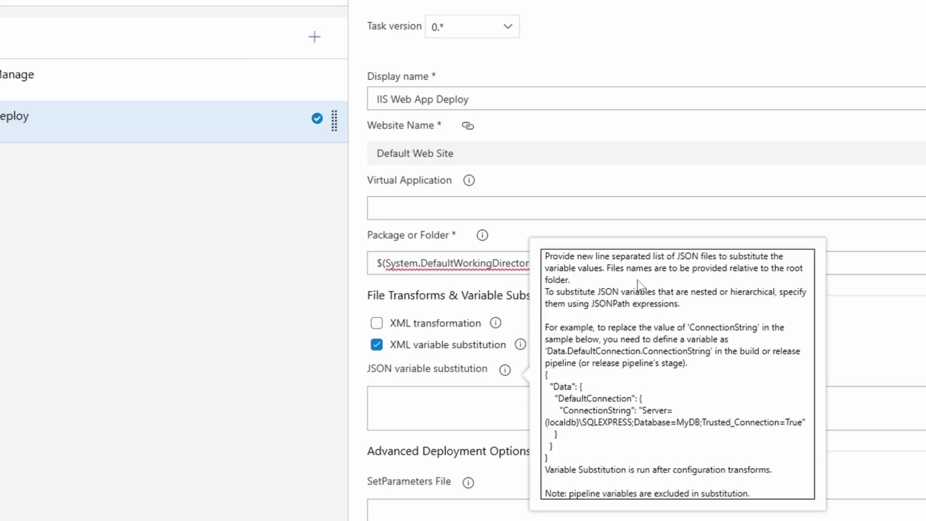
left_click(461, 408)
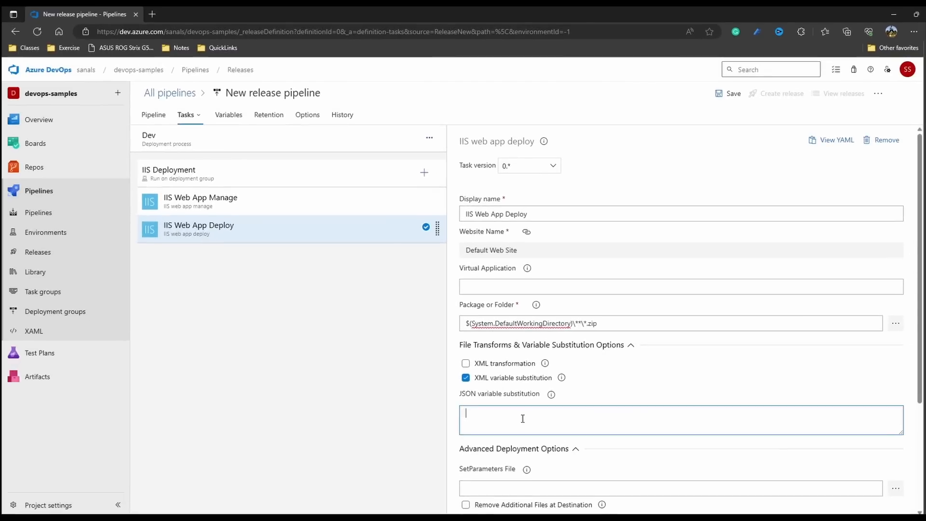
Set JSON variable substitution to **\appsettings.json and pick out the ConnectionStrings key name.
type("**")
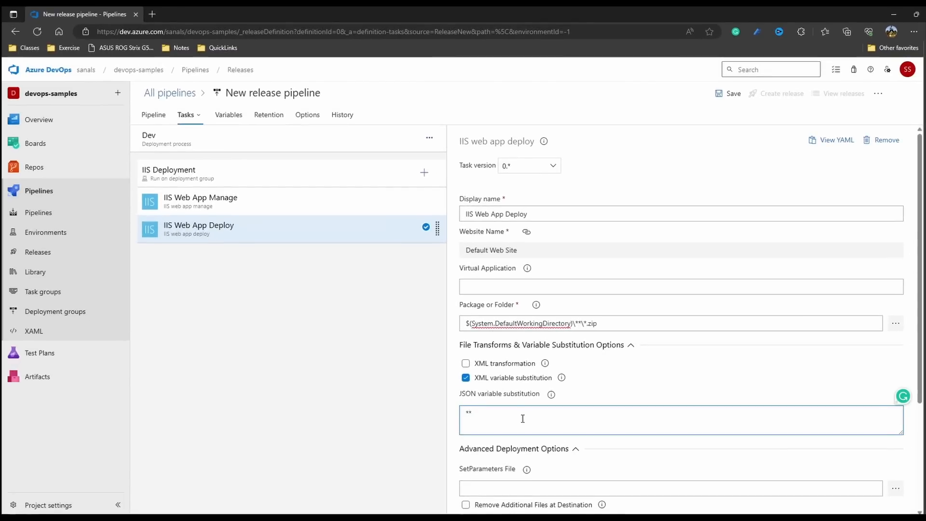
left_click(522, 418)
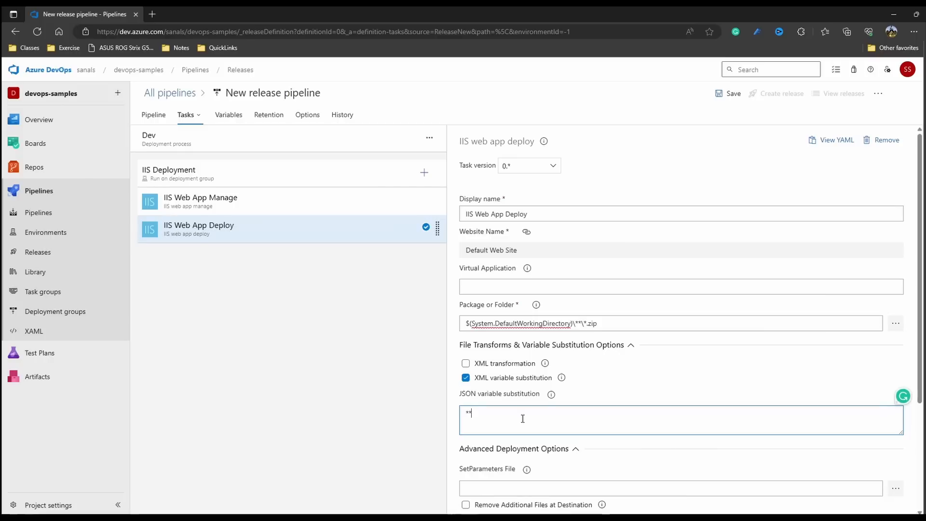
type("\\appsettings.json")
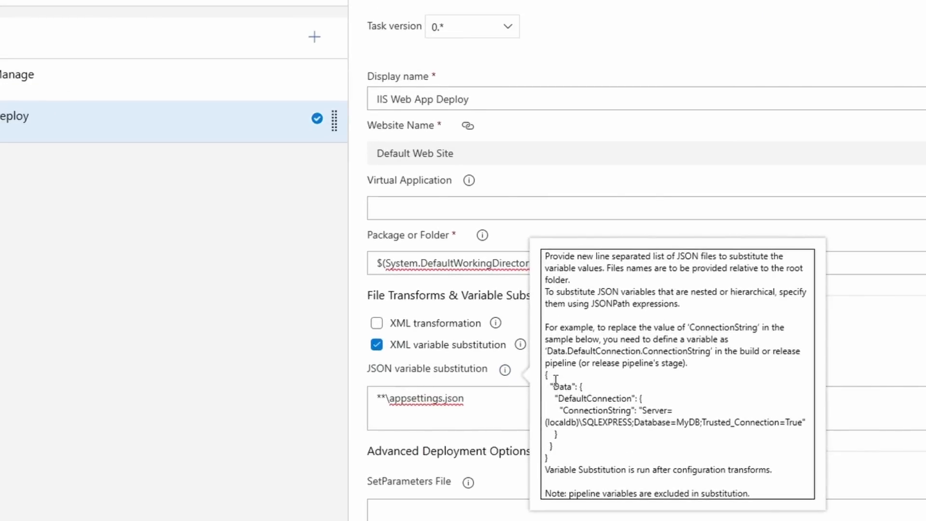
mouse_move(565, 383)
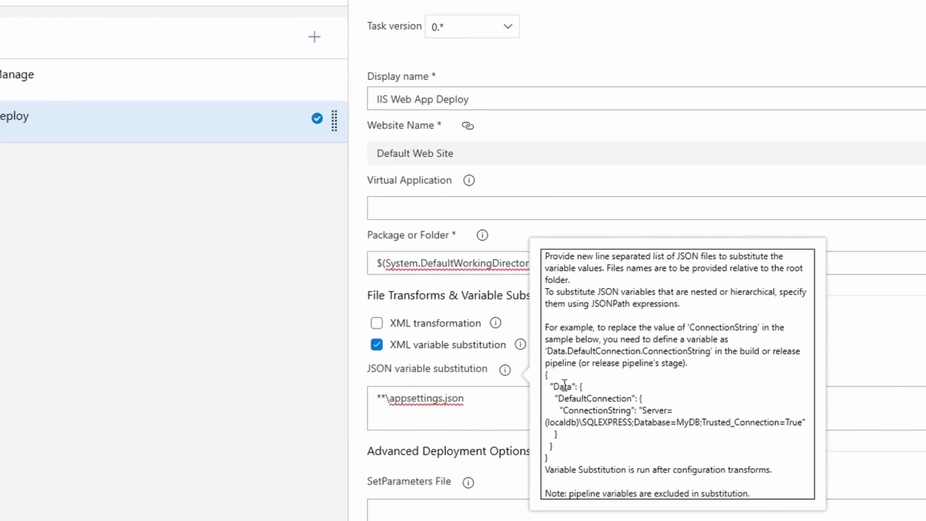
mouse_move(567, 426)
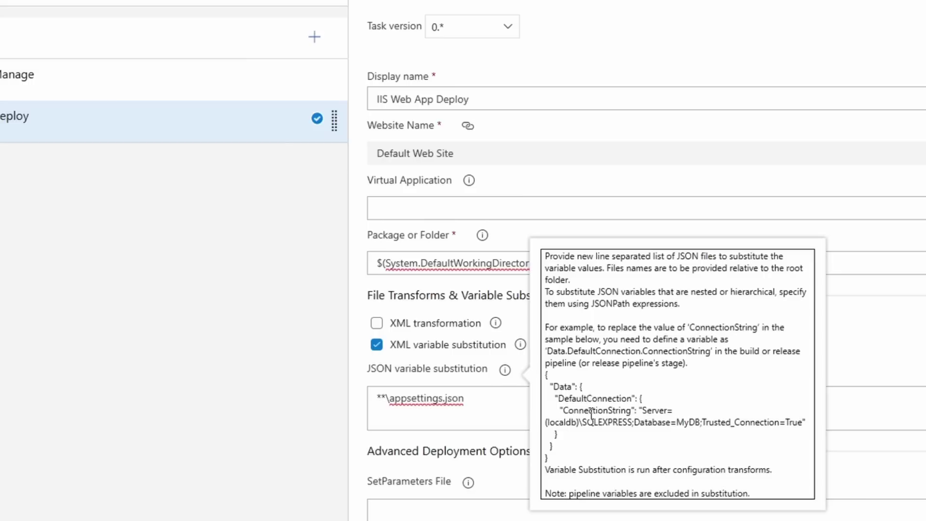
mouse_move(659, 364)
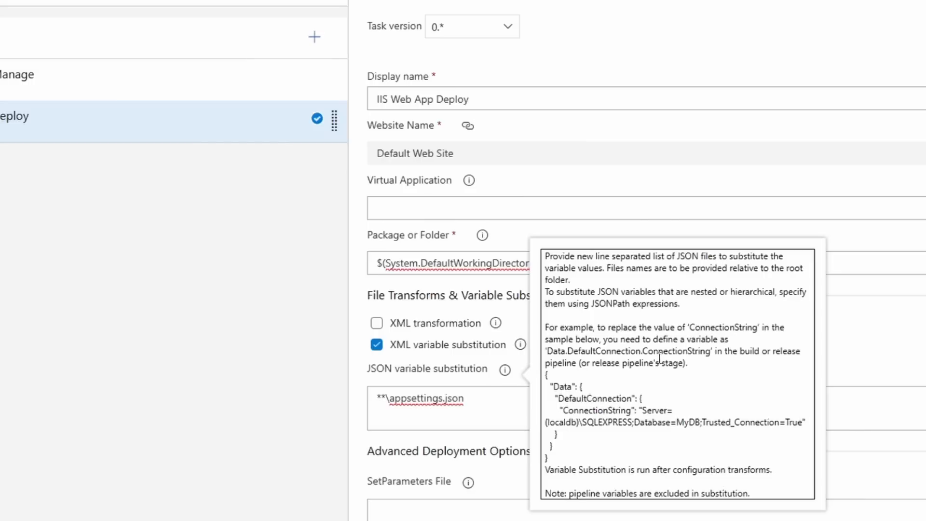
mouse_move(672, 351)
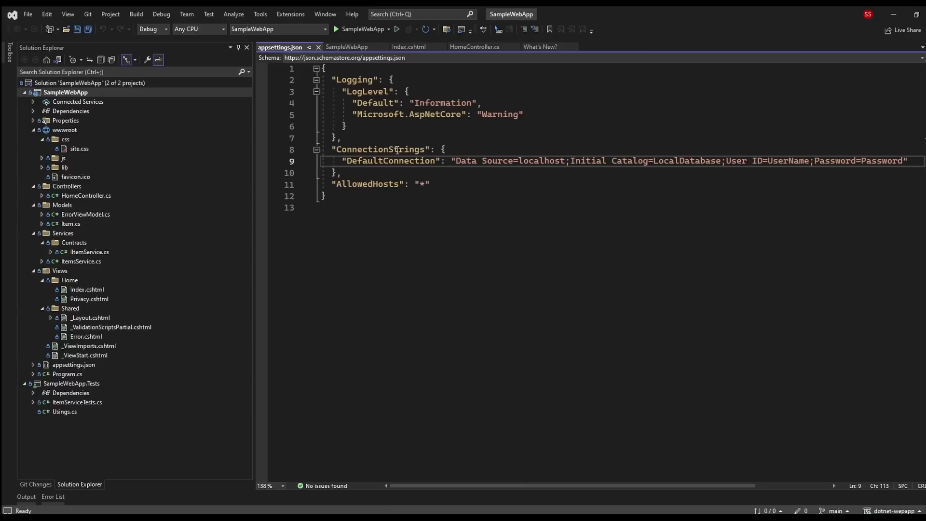
double_click(380, 149)
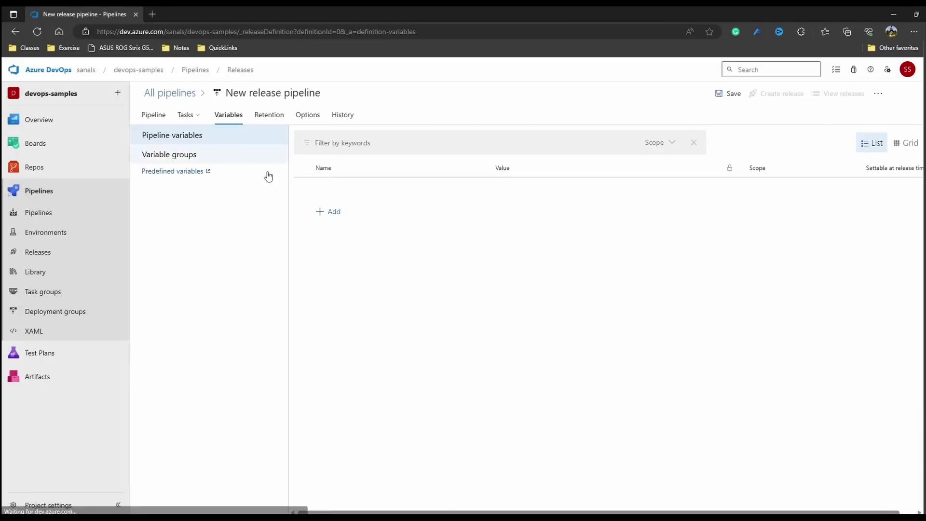
Add ConnectionStrings.DefaultConnection with Data Source=DevServer, return to Dev stage tasks, and start saving.
left_click(327, 211)
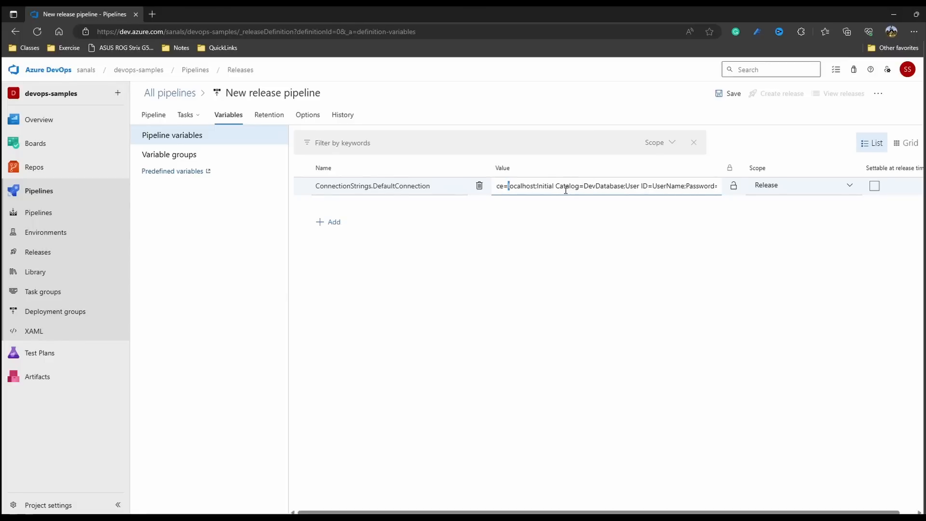
type("DevServer")
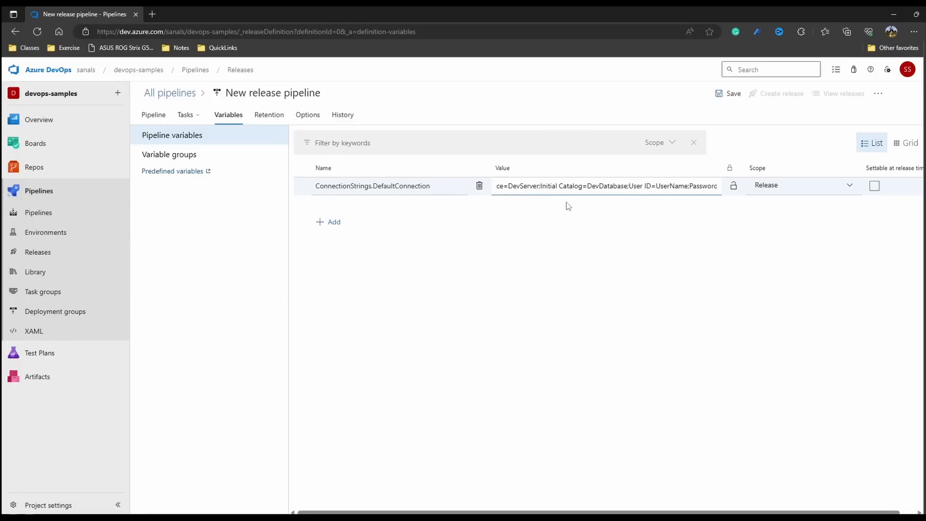
mouse_move(588, 217)
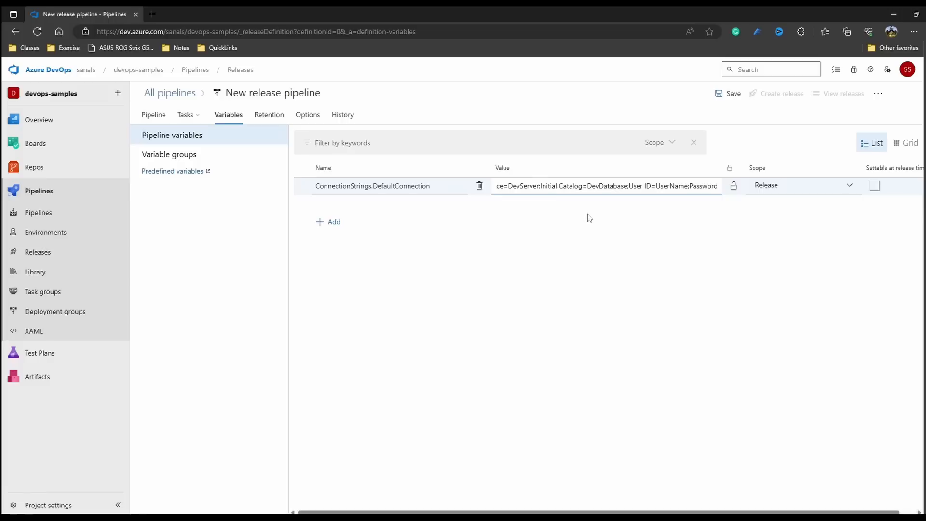
left_click(196, 115)
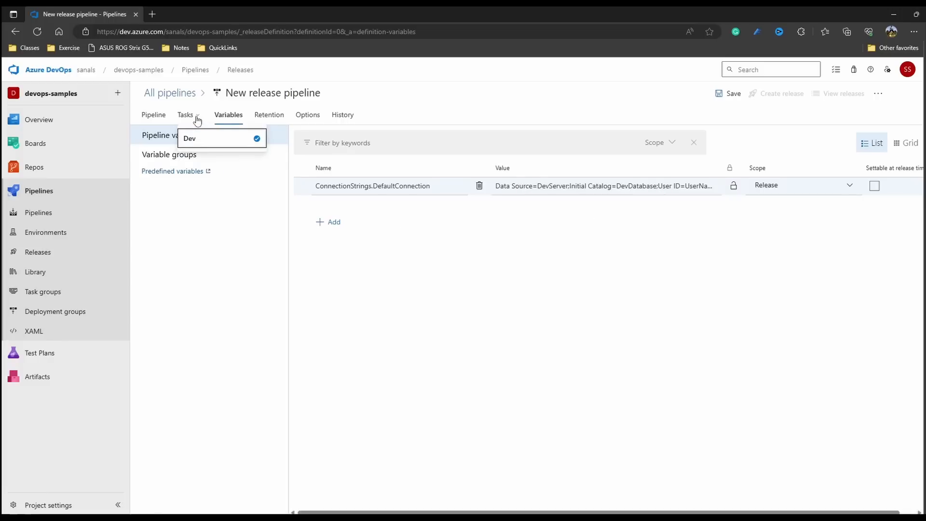
left_click(185, 115)
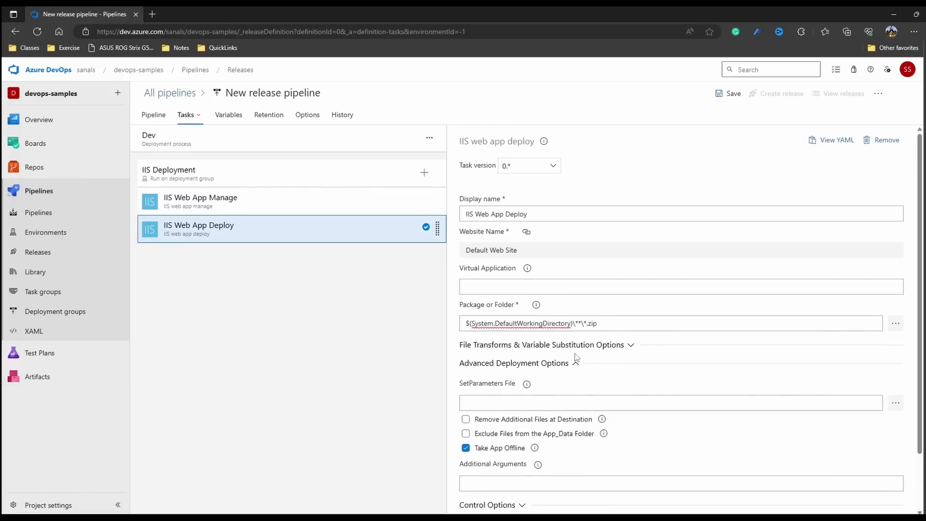
left_click(728, 94)
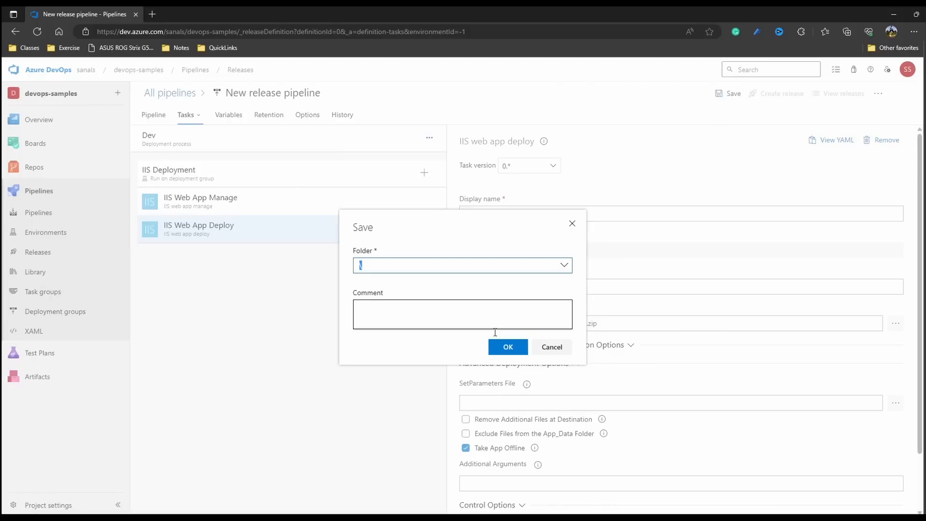
Save the pipeline, create Release-1 from the latest dotnet-wepapp artifact, and open it.
left_click(508, 347)
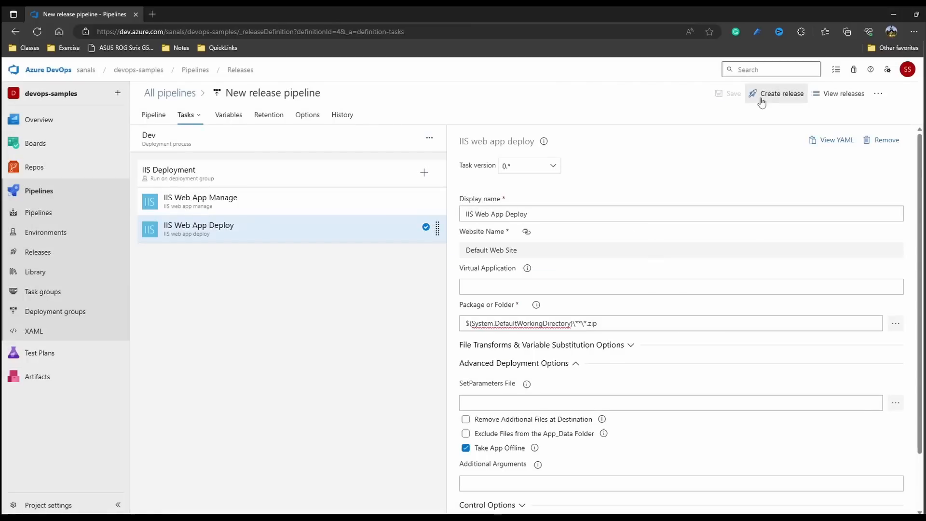
left_click(781, 93)
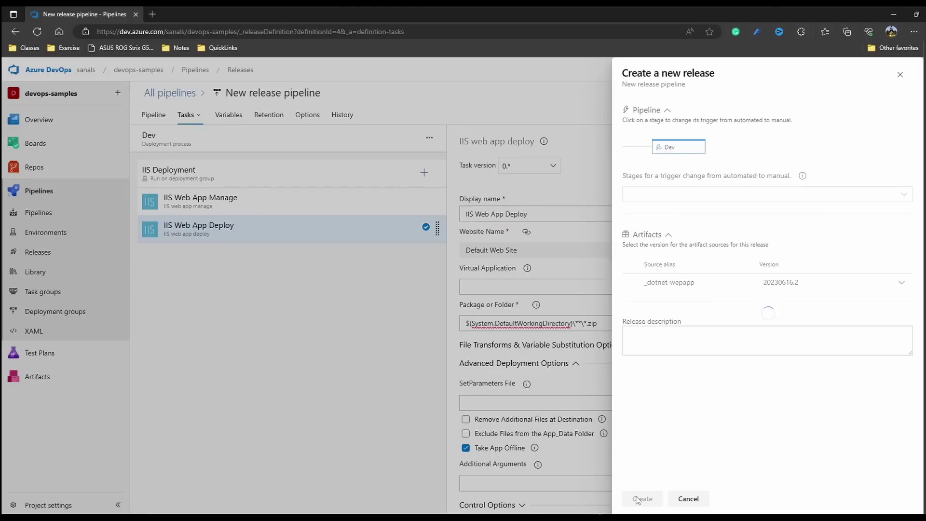
left_click(641, 499)
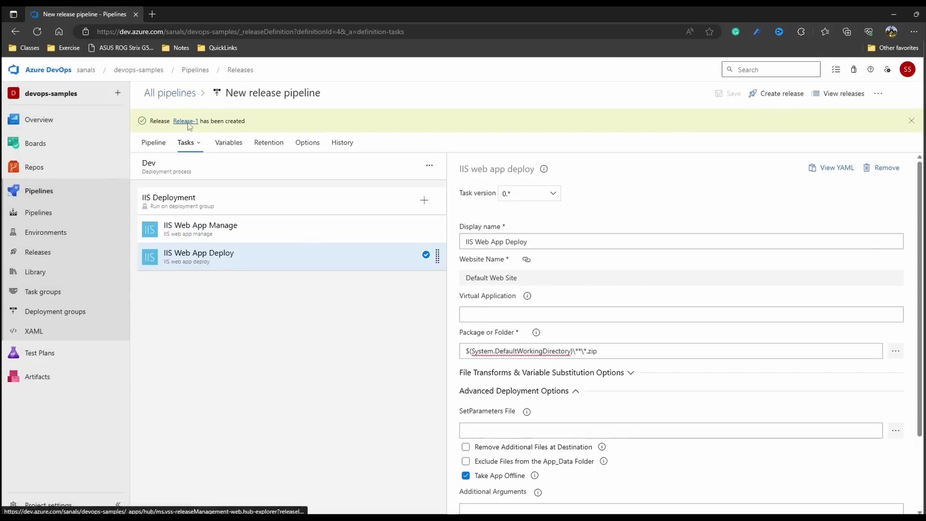
left_click(185, 121)
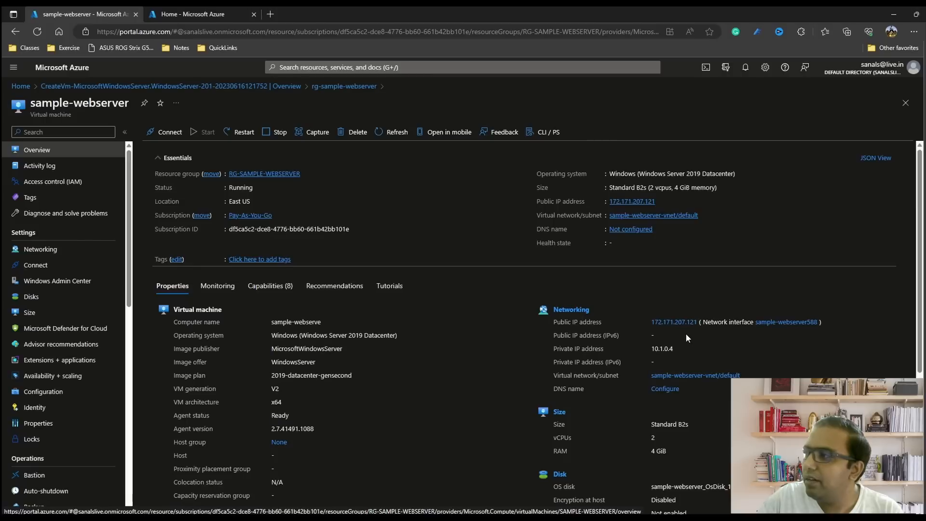
mouse_move(660, 204)
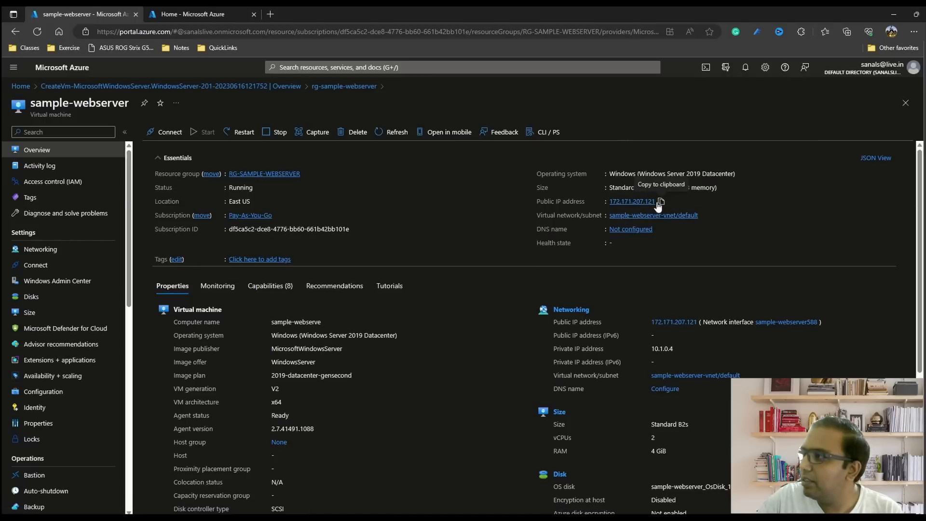
Copy the sample-webserver VM's public IP and open a new browser tab for the app.
left_click(660, 202)
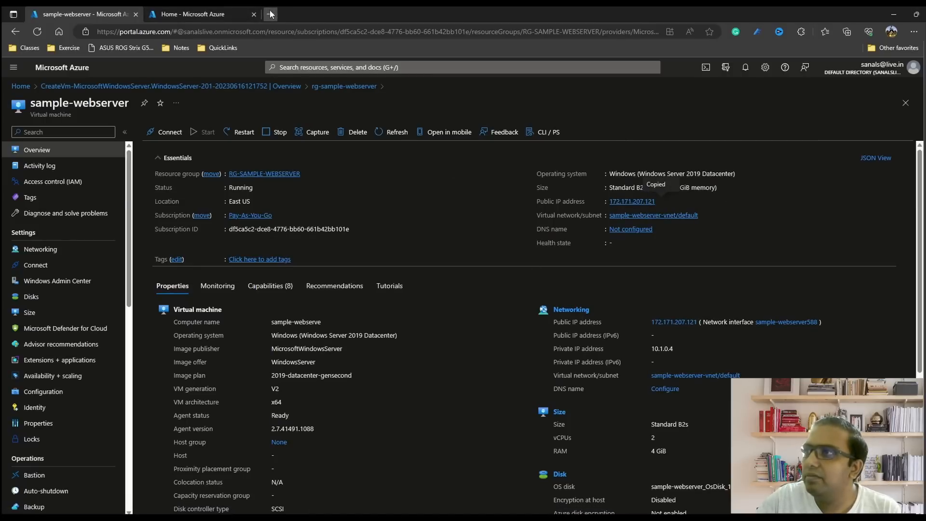
left_click(270, 14)
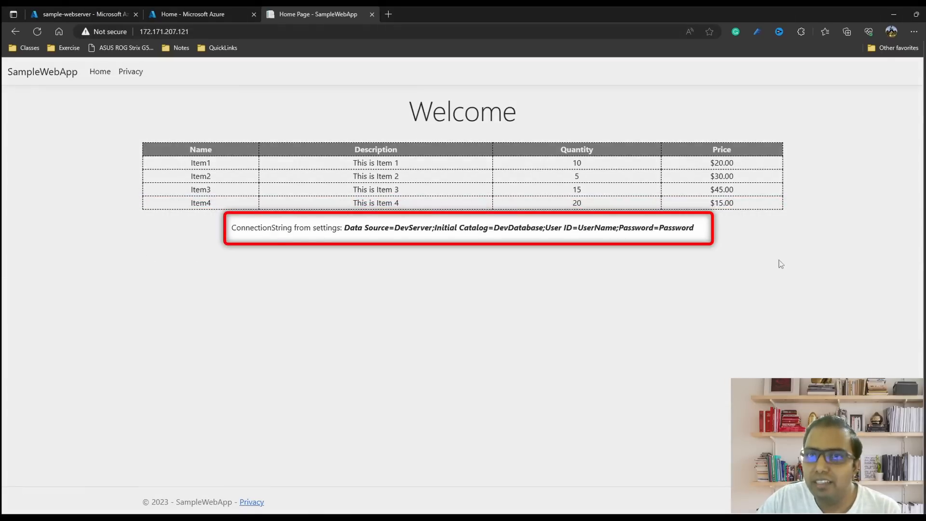
mouse_move(499, 237)
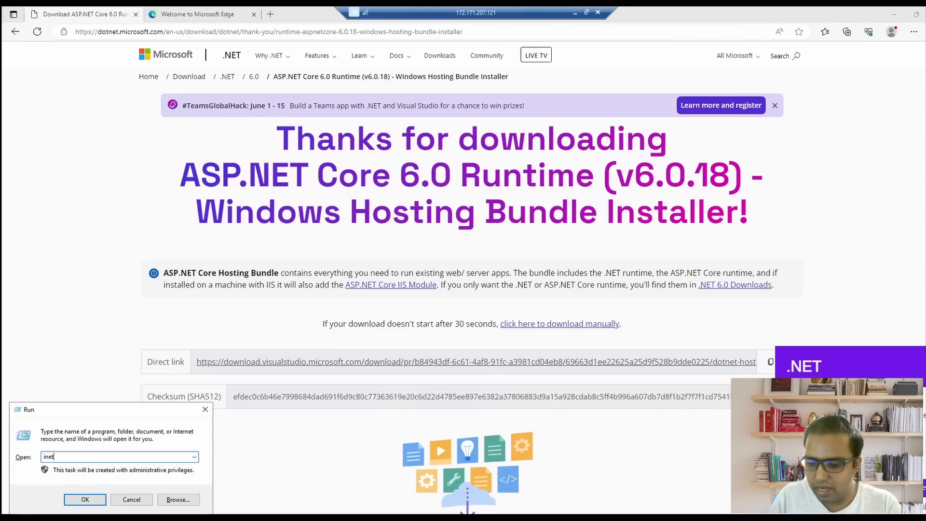
Launch IIS Manager and explore the Default Web Site's files on disk.
left_click(84, 499)
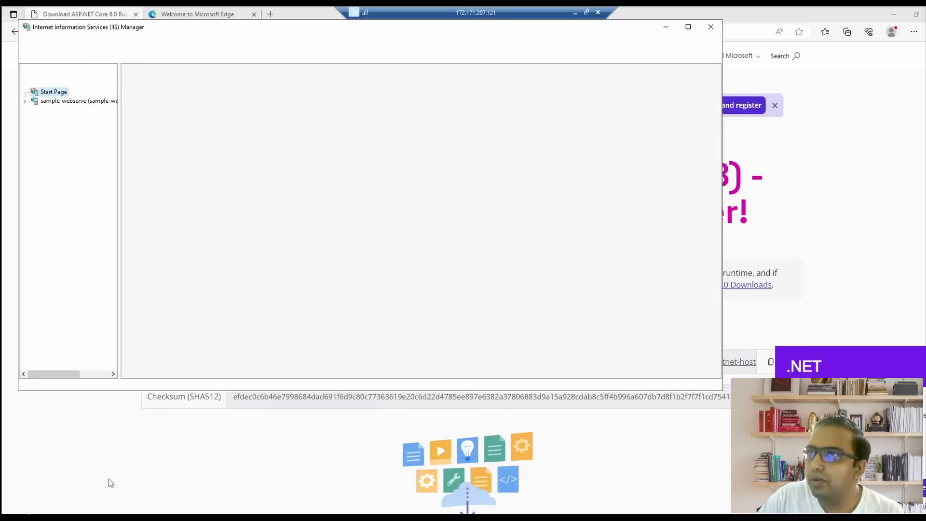
left_click(68, 101)
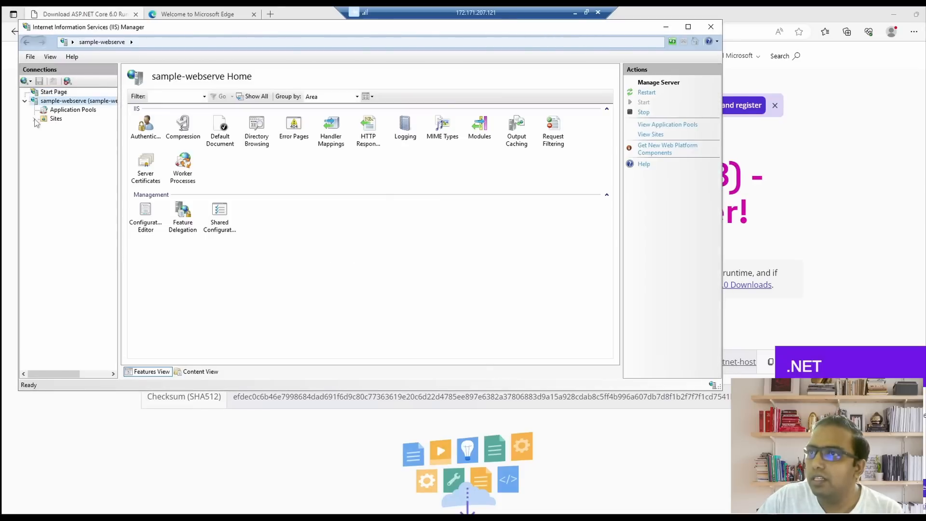
right_click(75, 127)
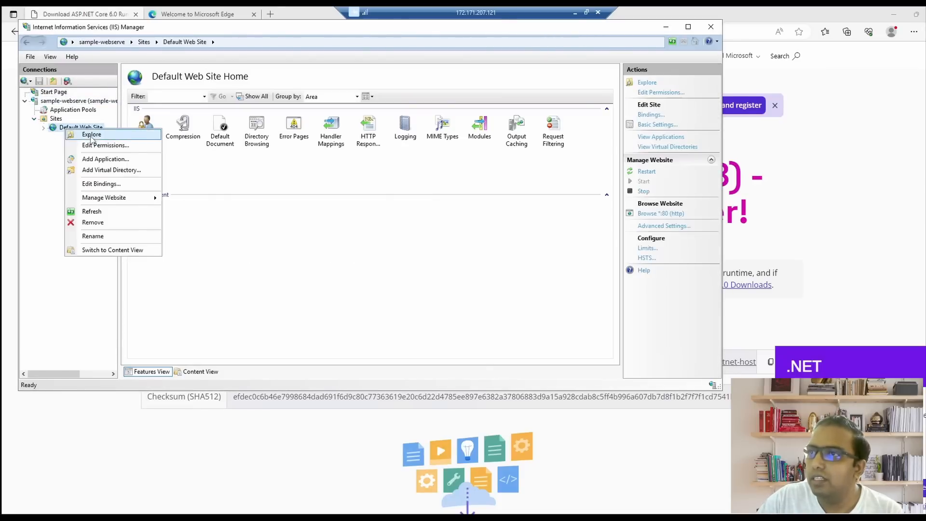
left_click(92, 134)
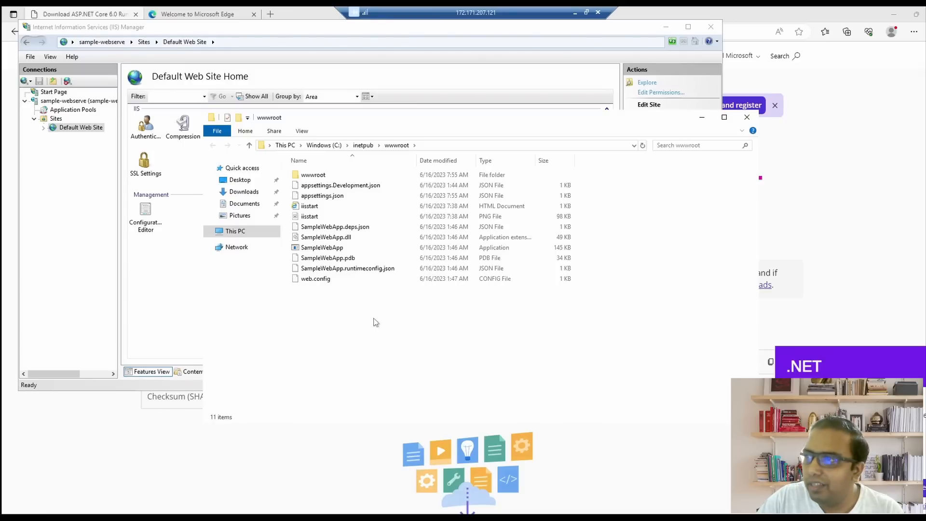
Open appsettings.json in Notepad to confirm the DevServer connection string, then close it.
right_click(321, 195)
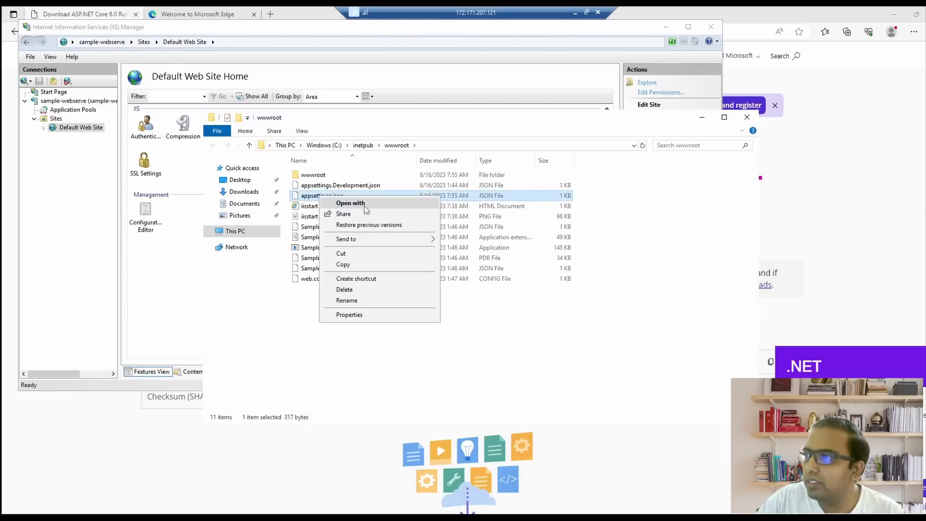
left_click(350, 203)
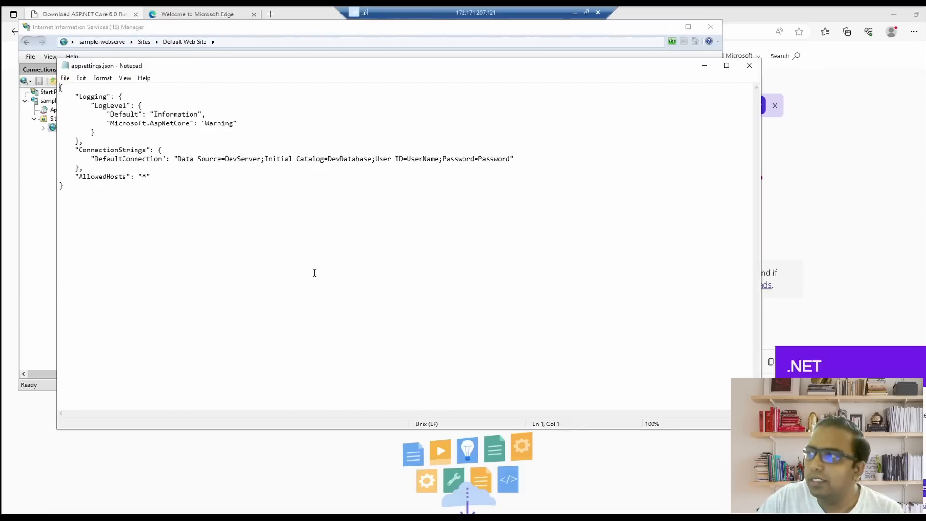
mouse_move(222, 175)
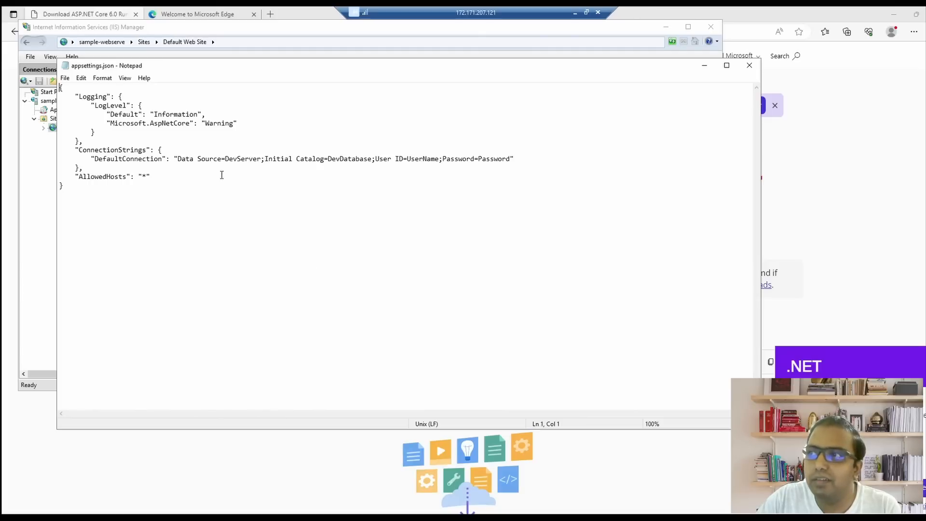
left_click(749, 65)
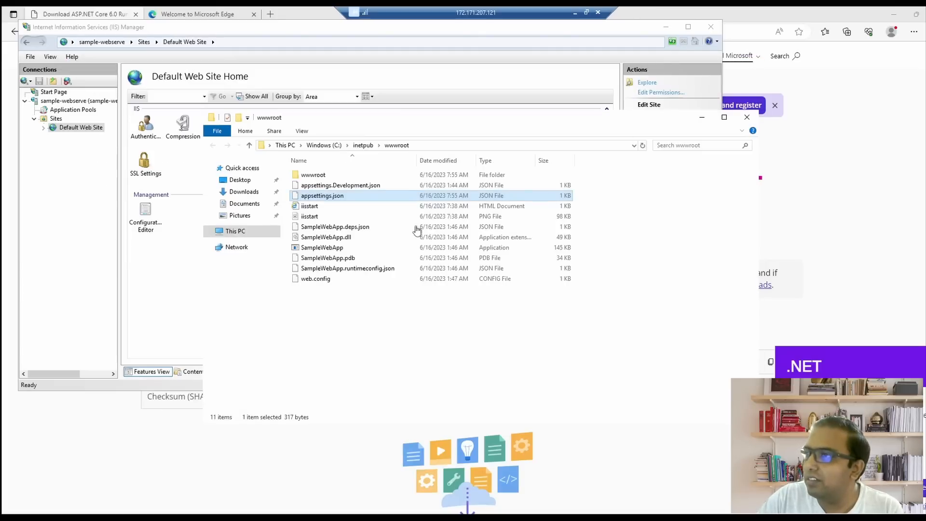
double_click(316, 278)
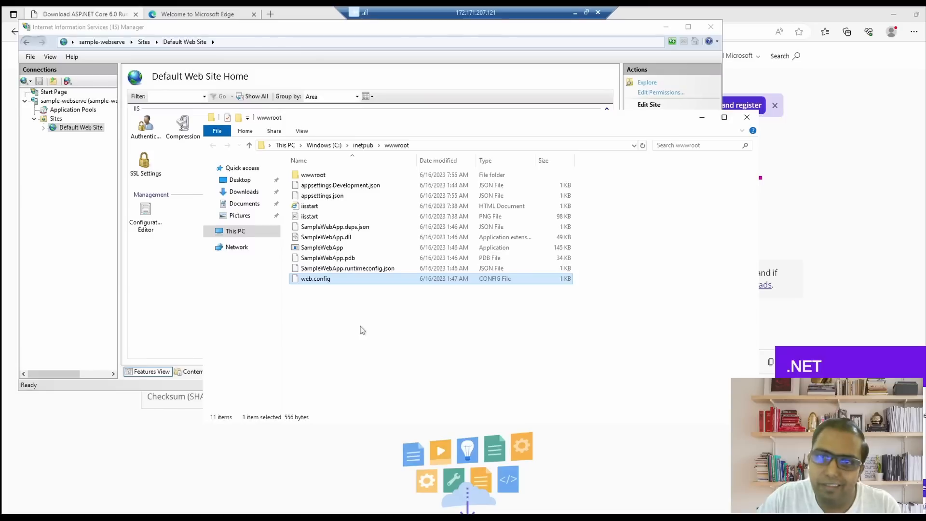
mouse_move(367, 328)
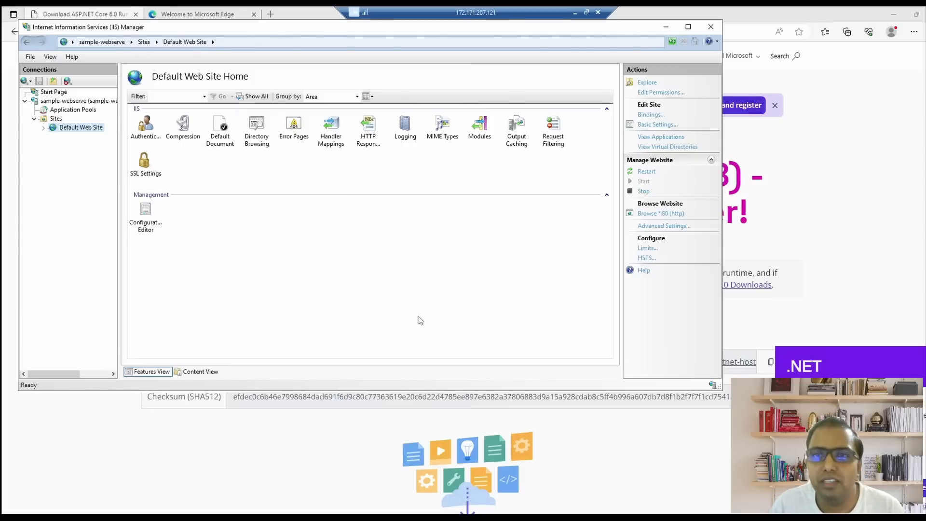
mouse_move(436, 297)
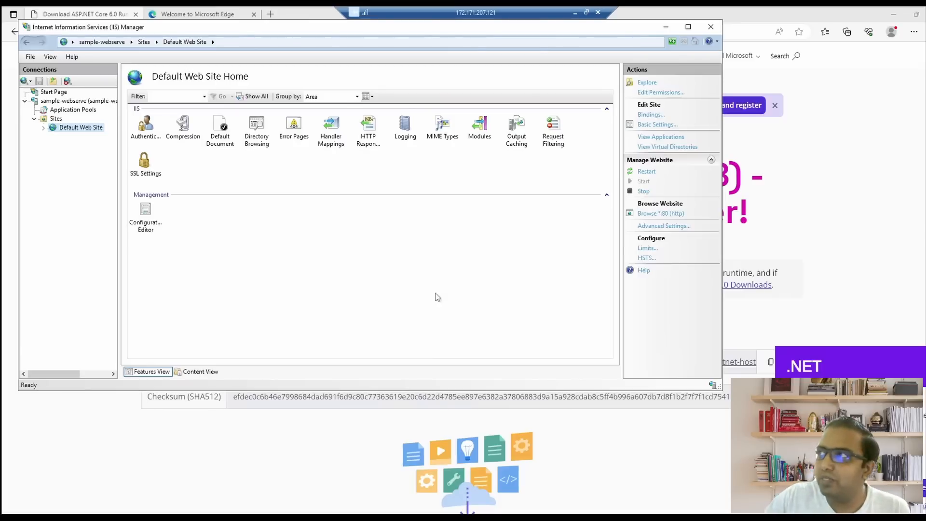